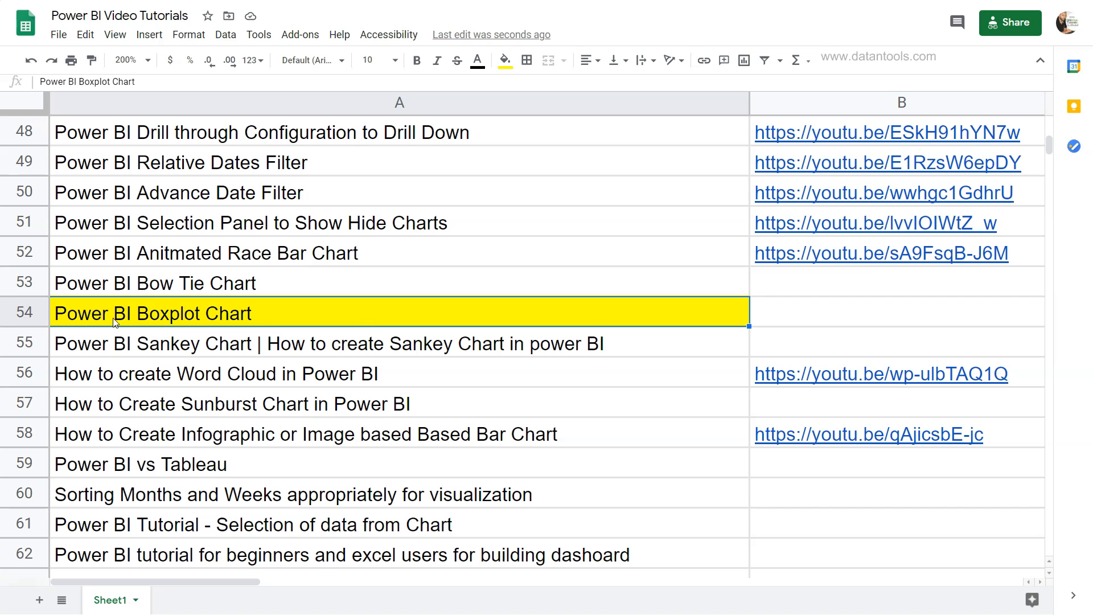
mouse_move(111, 322)
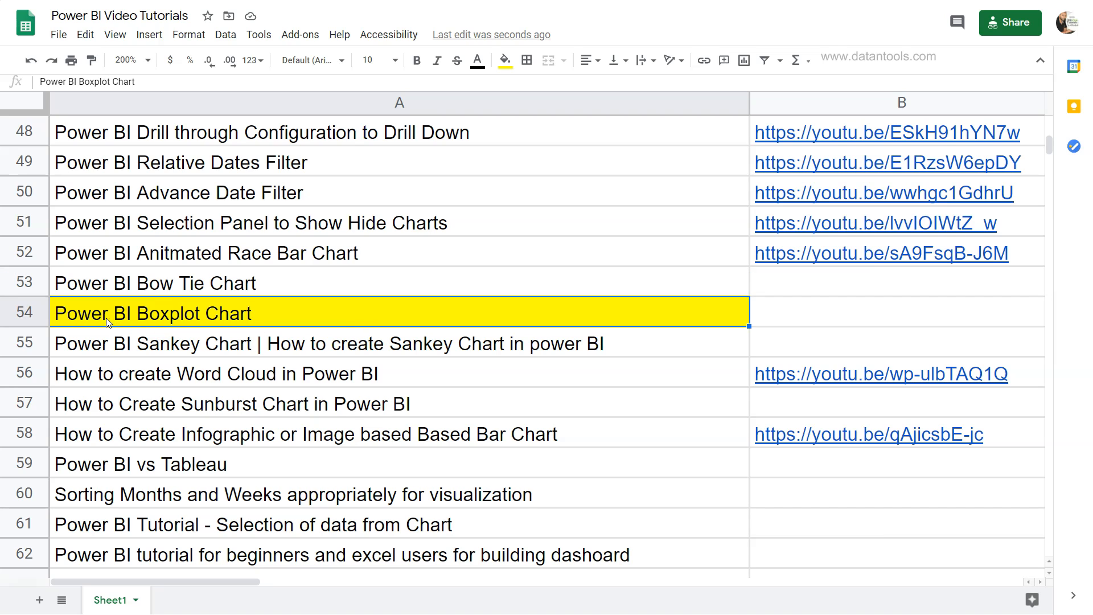
mouse_move(89, 319)
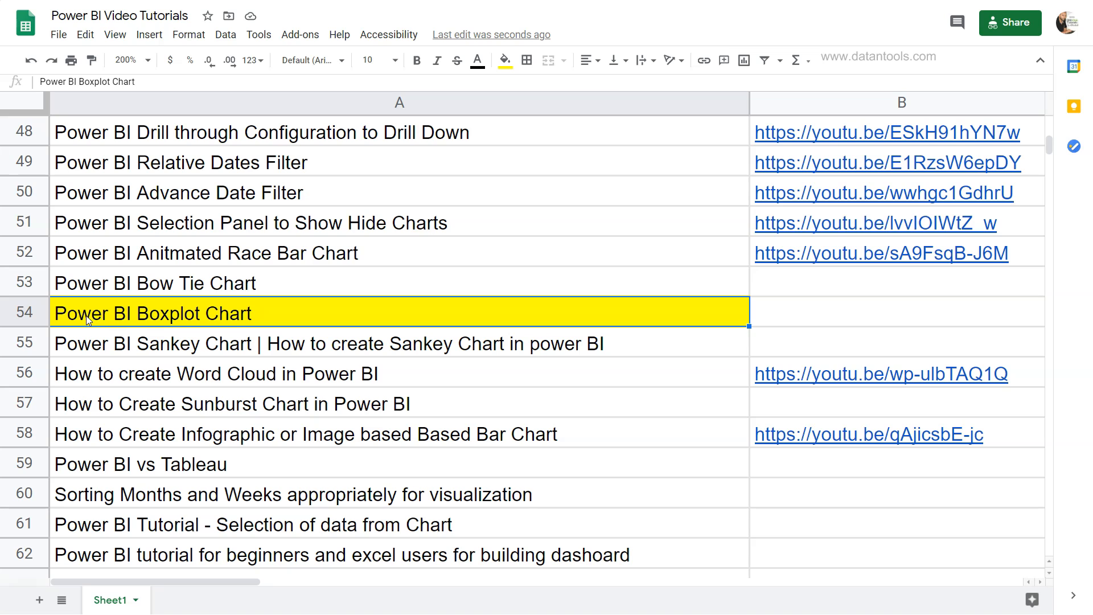
mouse_move(222, 322)
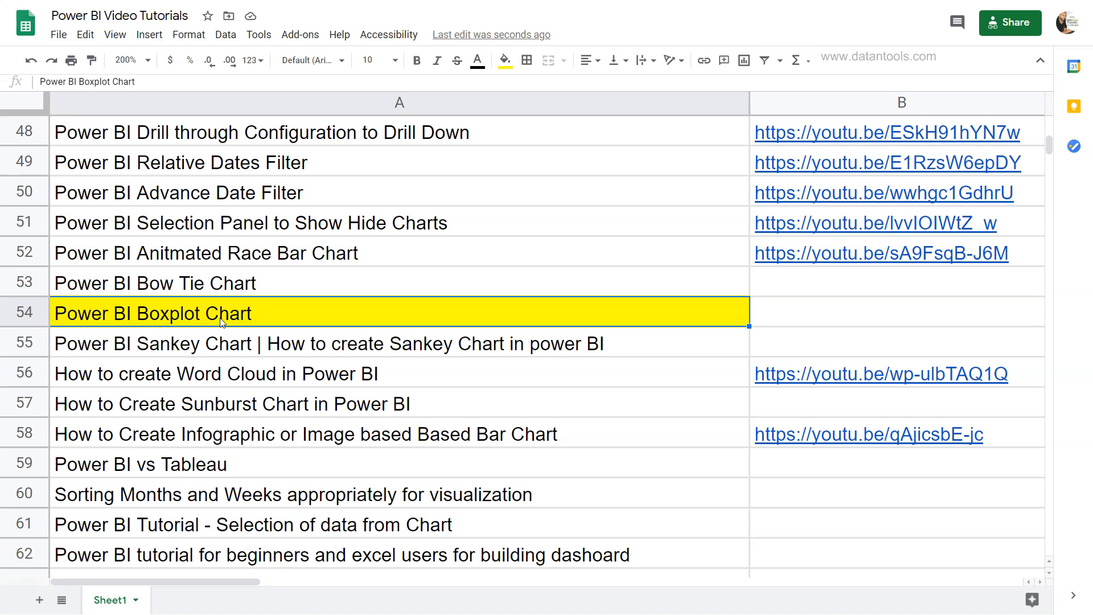
mouse_move(543, 337)
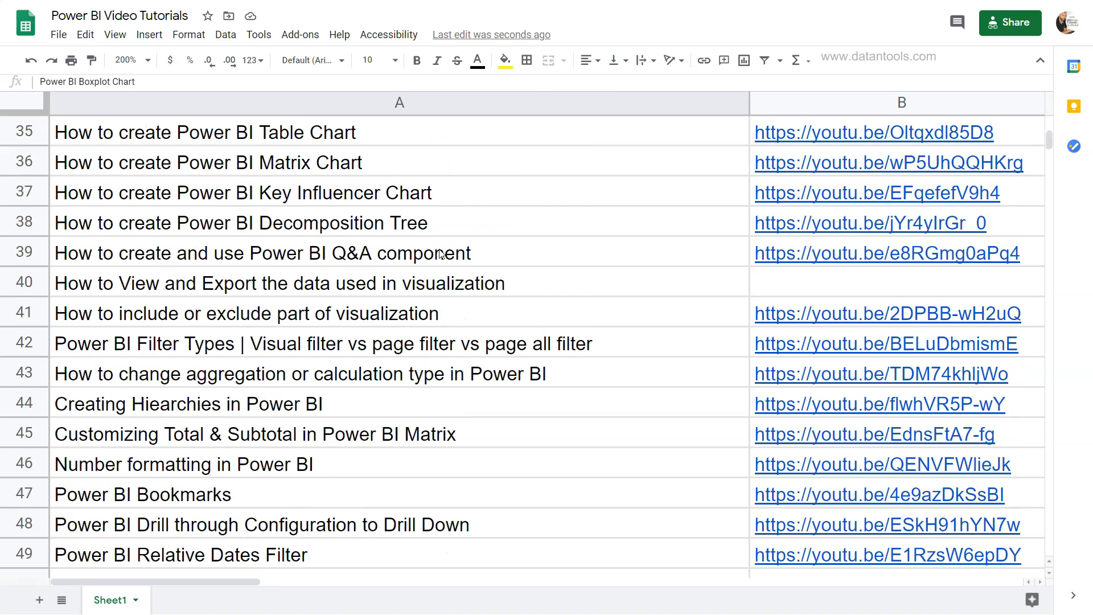
mouse_move(384, 299)
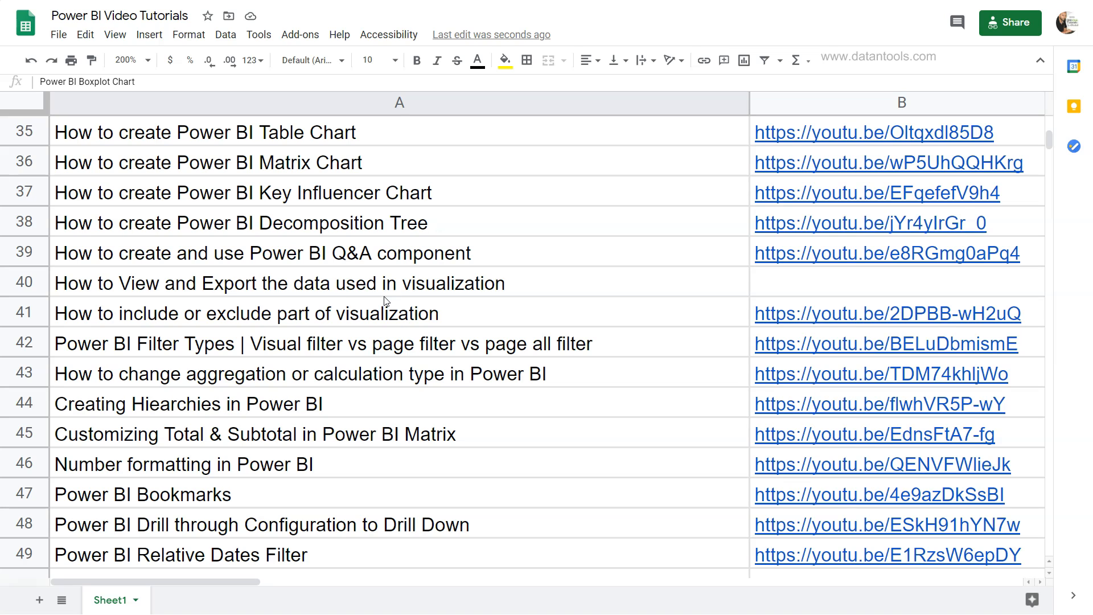
mouse_move(370, 330)
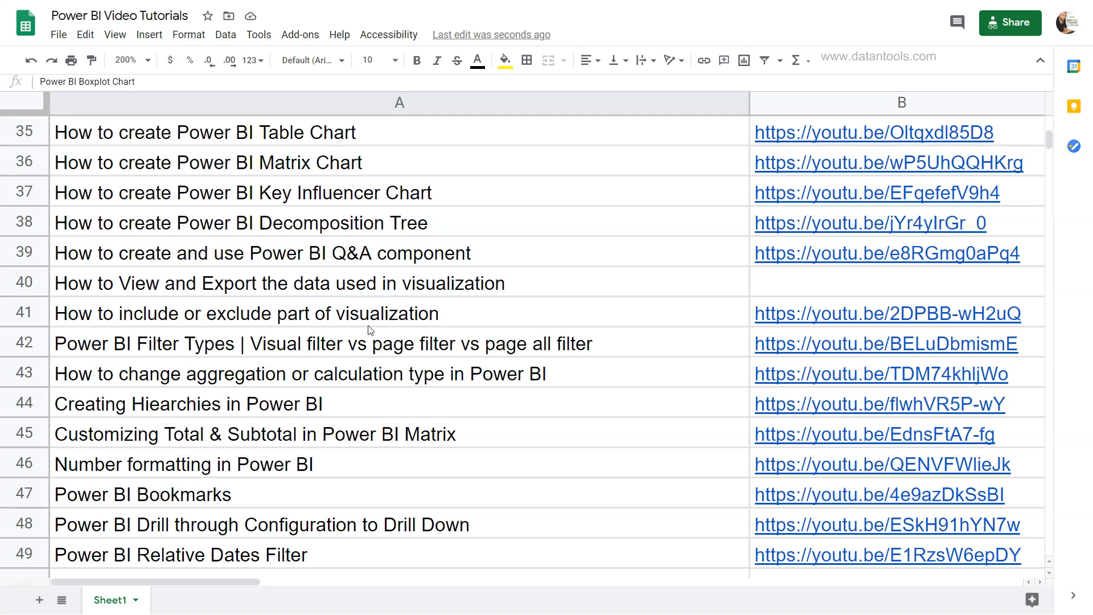
mouse_move(424, 312)
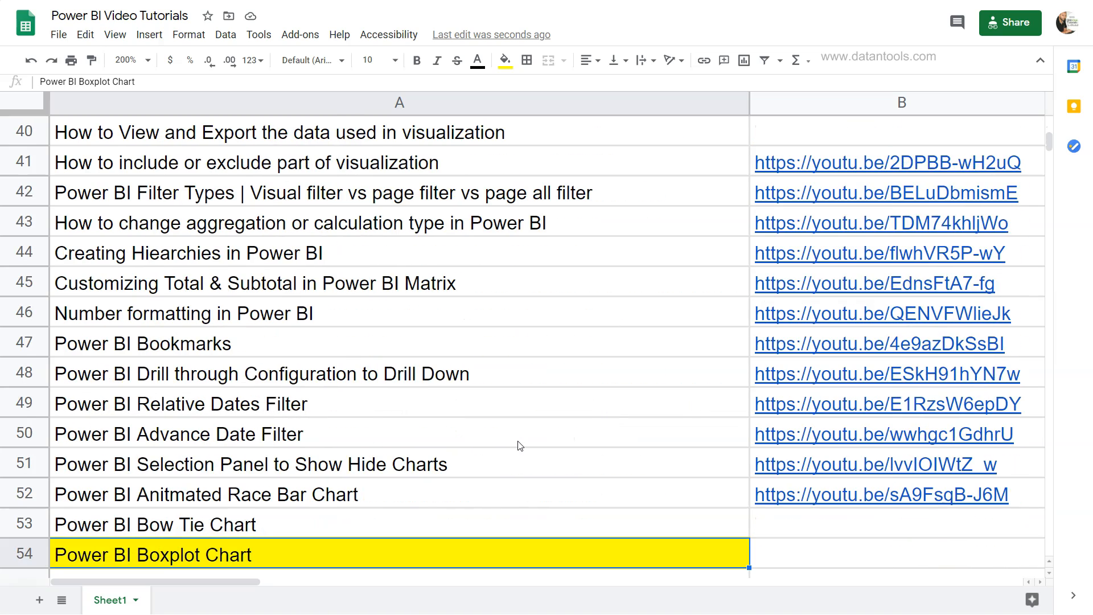
Delete the existing box plot visual from the Boxplot page.
scroll("down", 3)
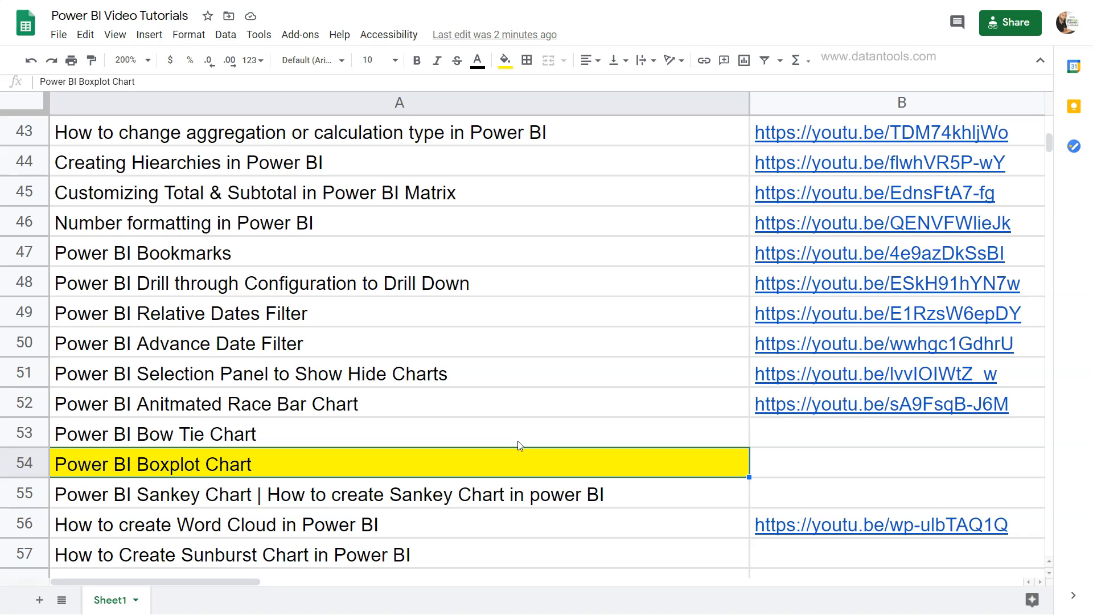
mouse_move(529, 515)
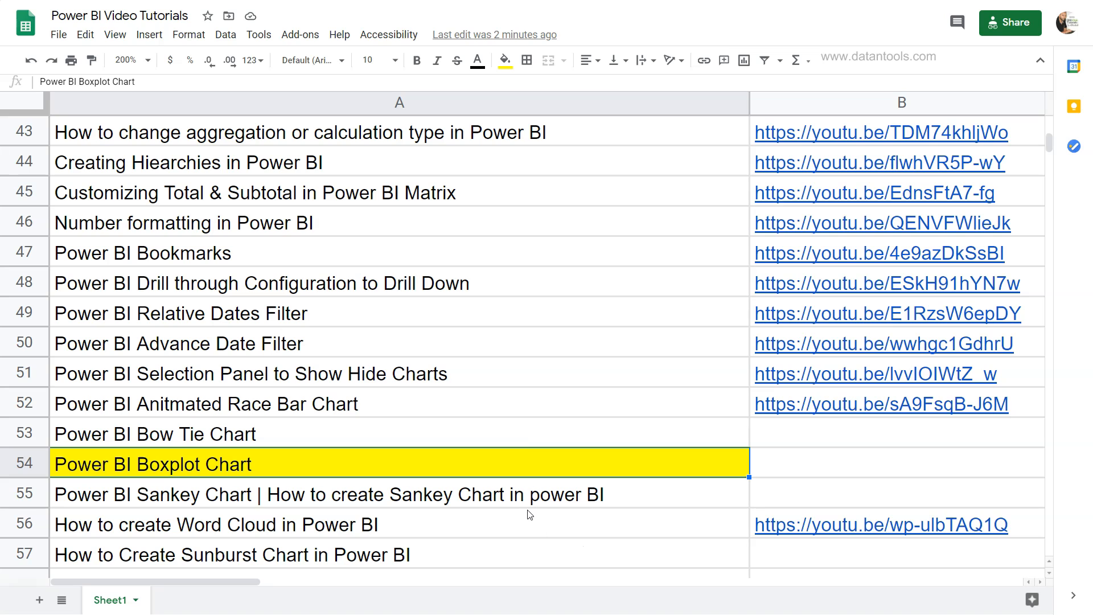
mouse_move(233, 473)
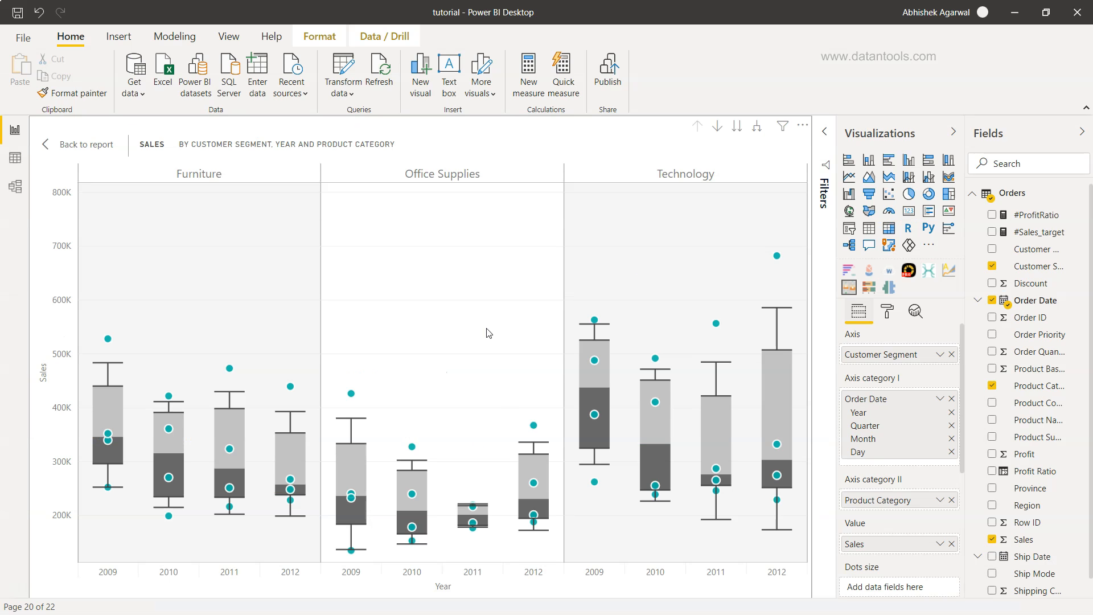
mouse_move(484, 334)
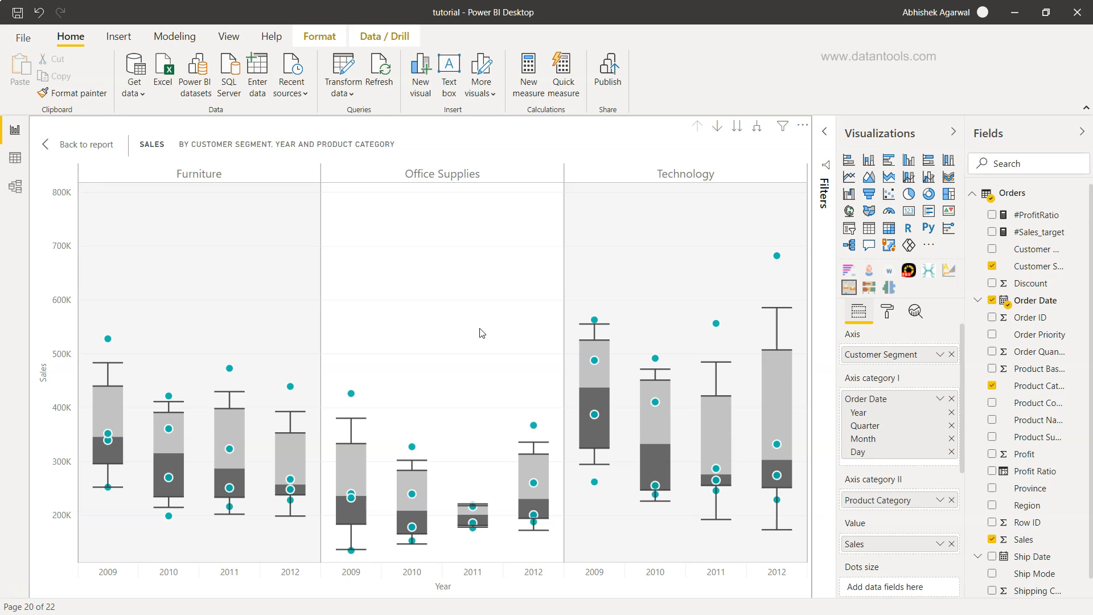
mouse_move(104, 577)
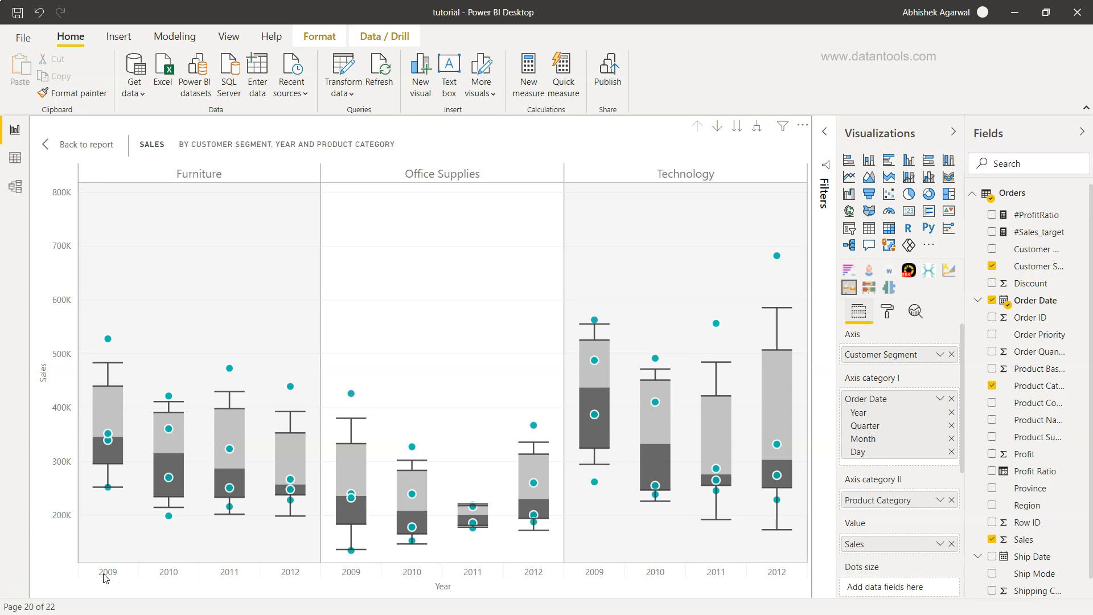
mouse_move(154, 574)
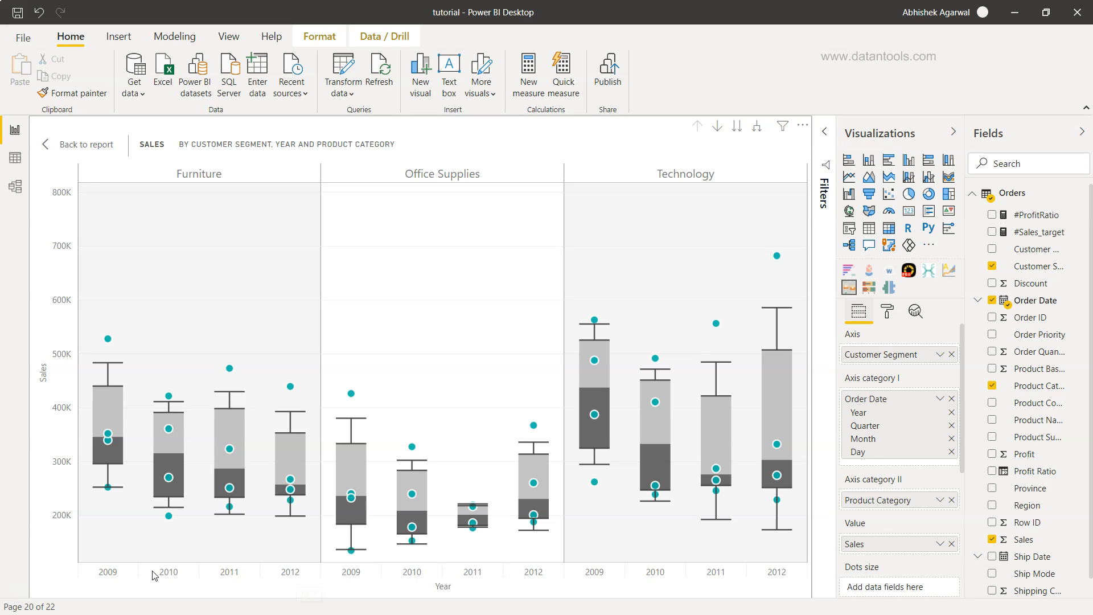
mouse_move(243, 578)
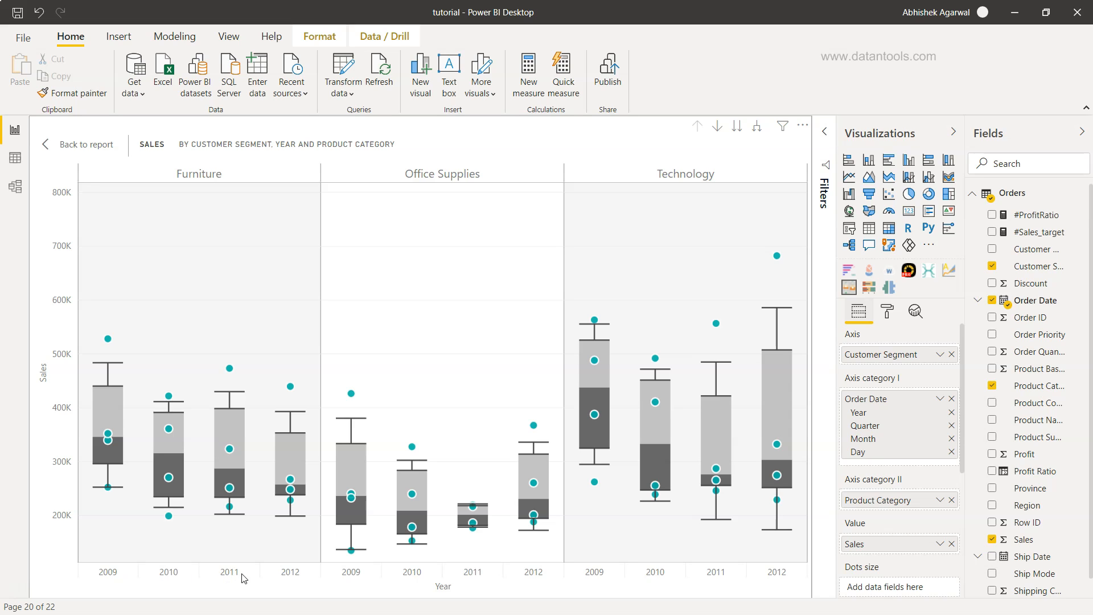
mouse_move(202, 182)
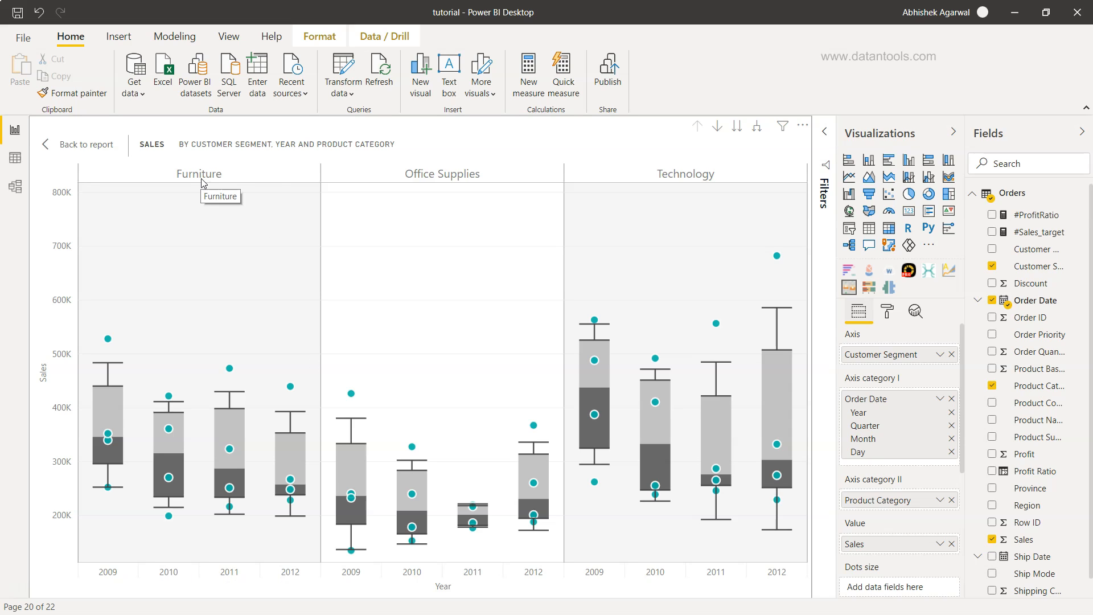
mouse_move(664, 174)
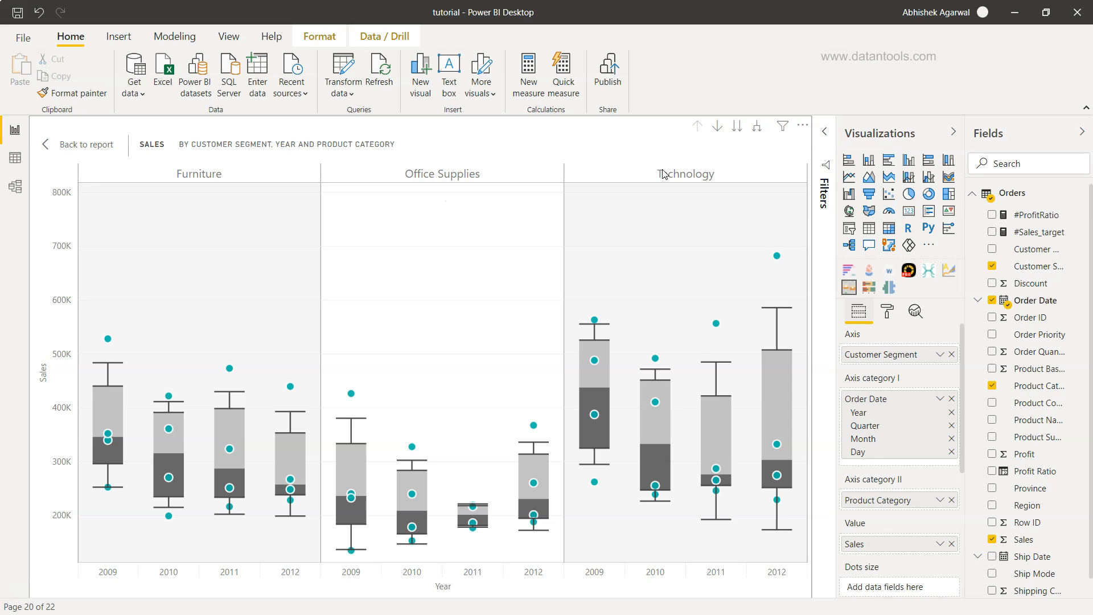
mouse_move(684, 173)
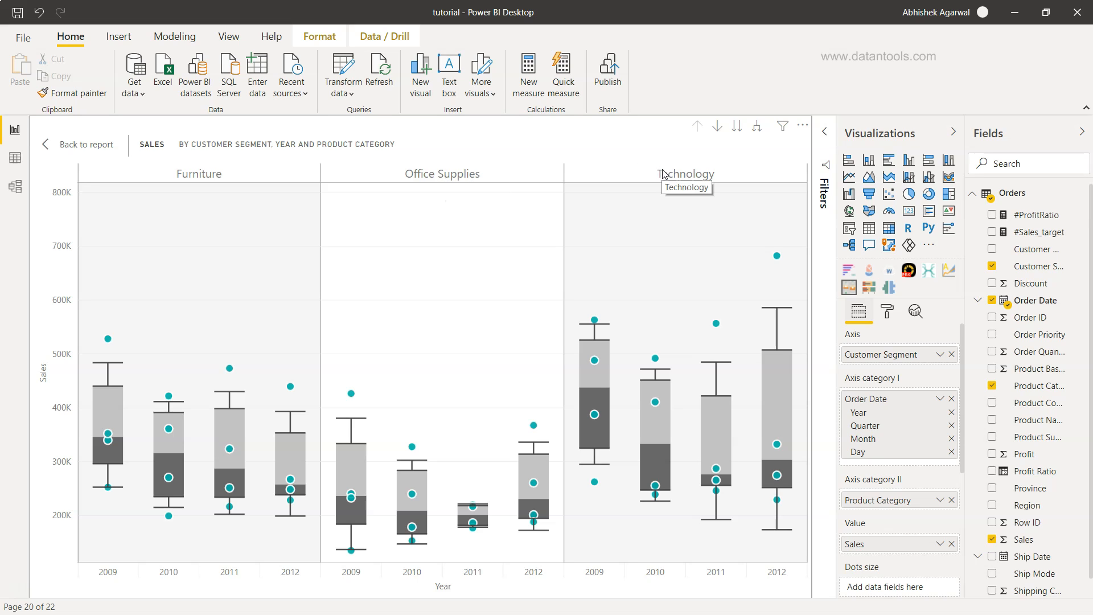
mouse_move(301, 556)
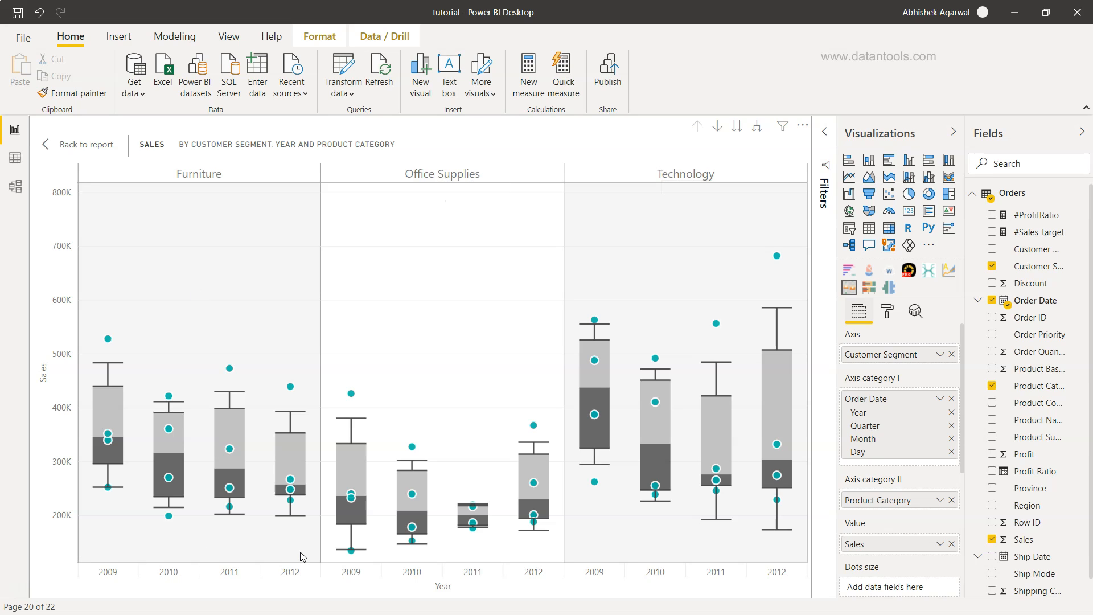
mouse_move(161, 334)
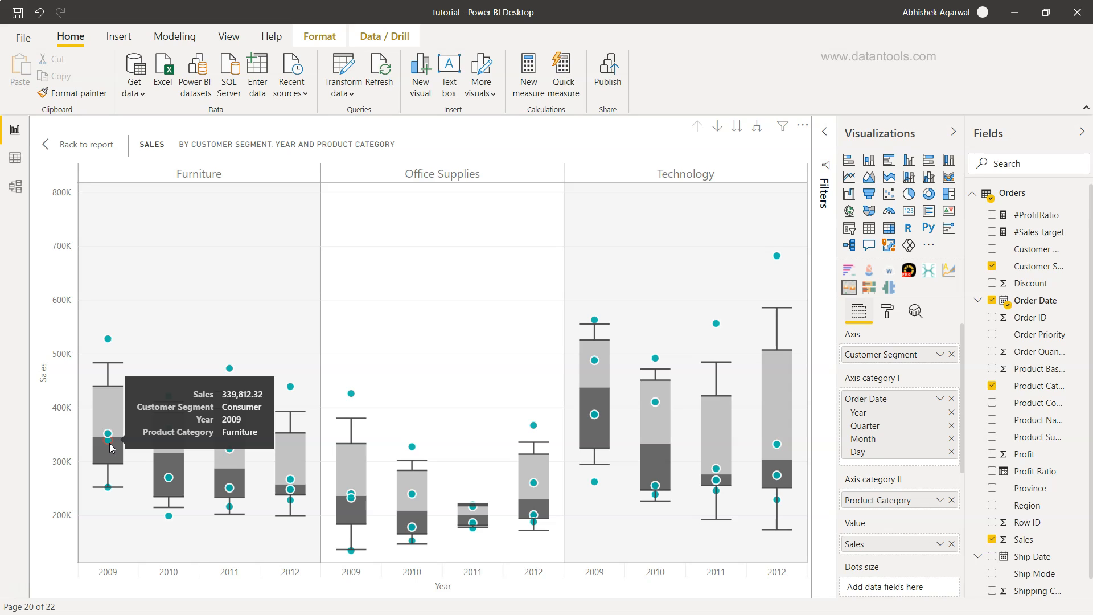
mouse_move(110, 443)
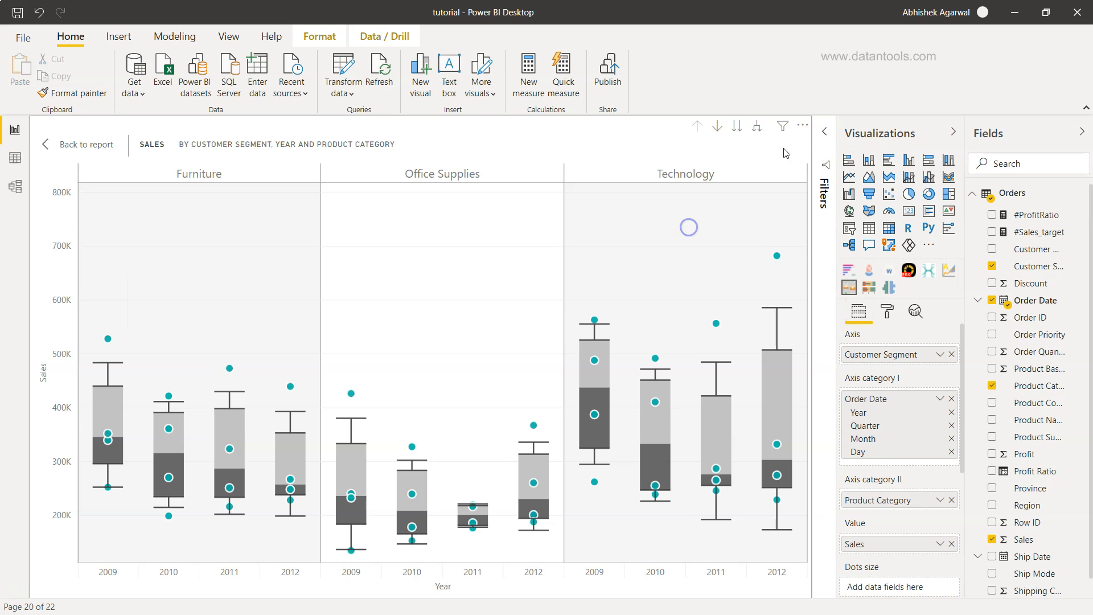
left_click(802, 125)
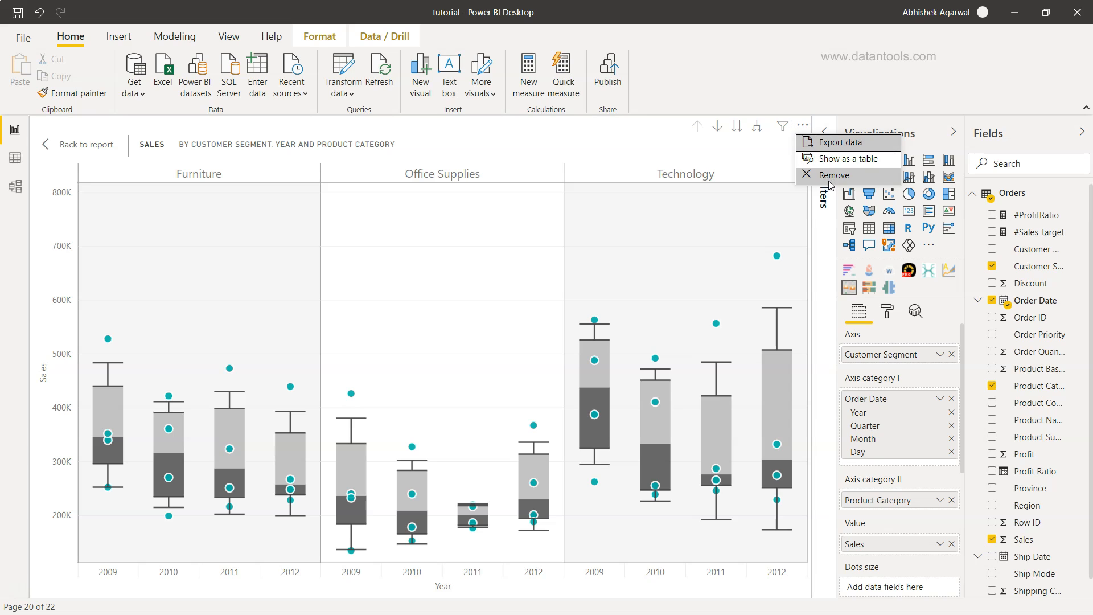
left_click(833, 176)
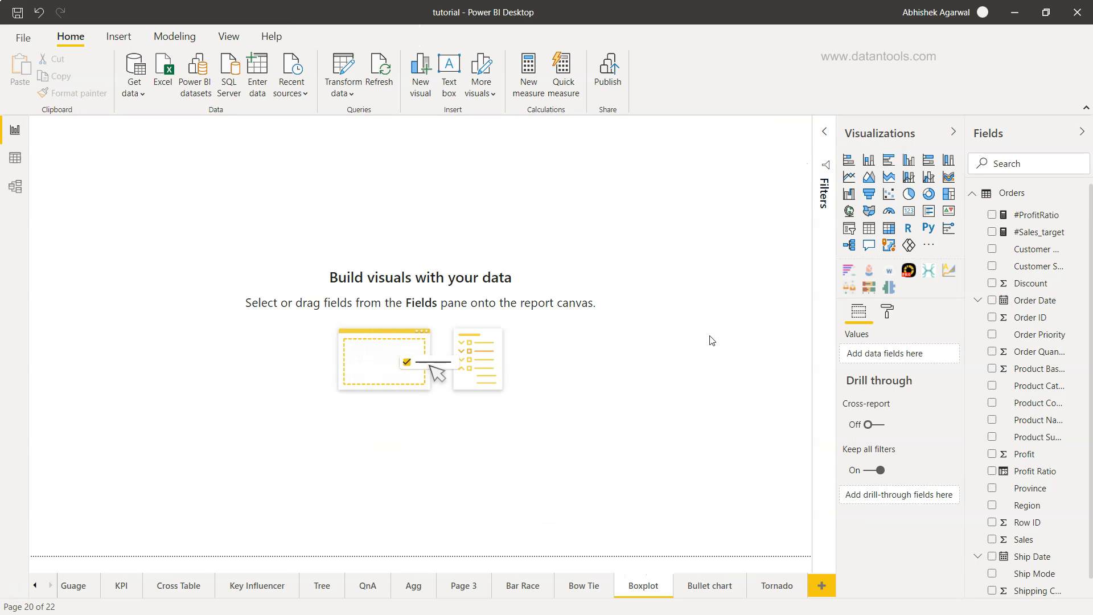
mouse_move(927, 256)
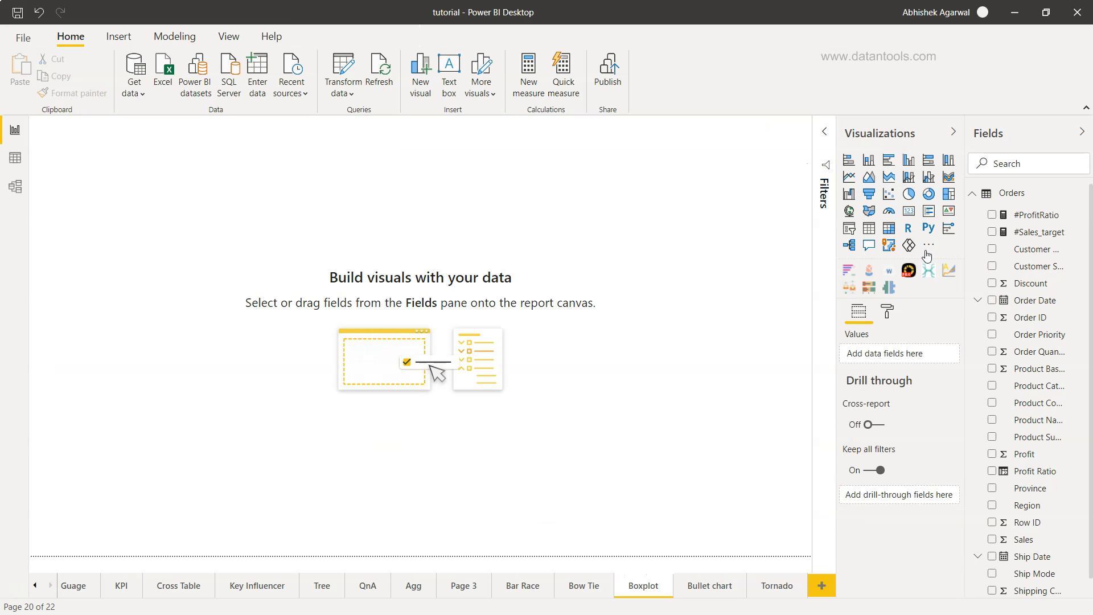
Browse the AppSource marketplace's Advanced Analytics category for custom visuals.
left_click(929, 244)
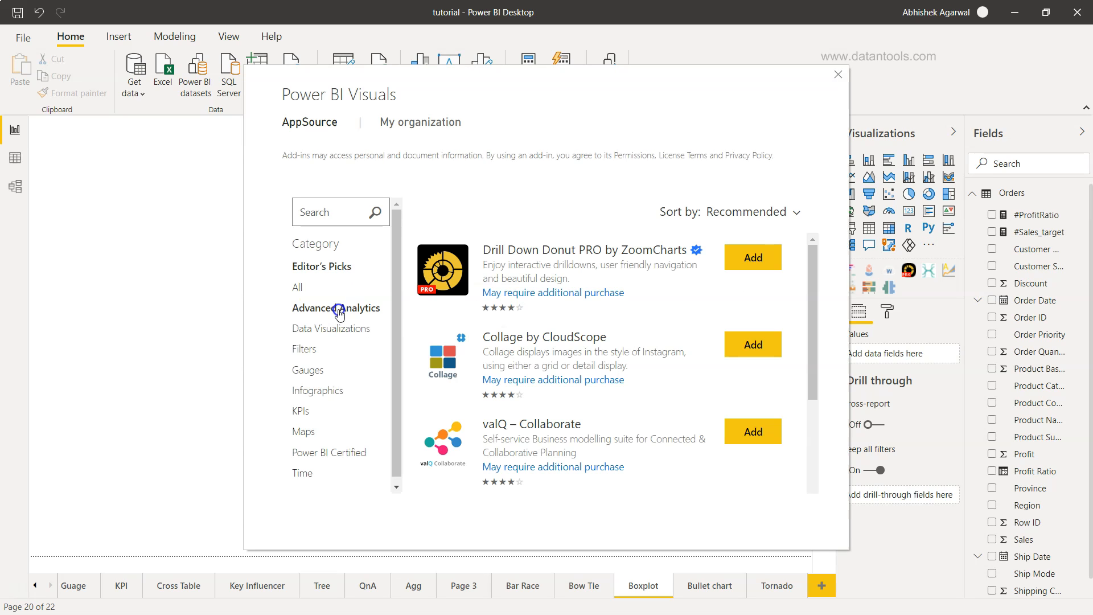
left_click(337, 307)
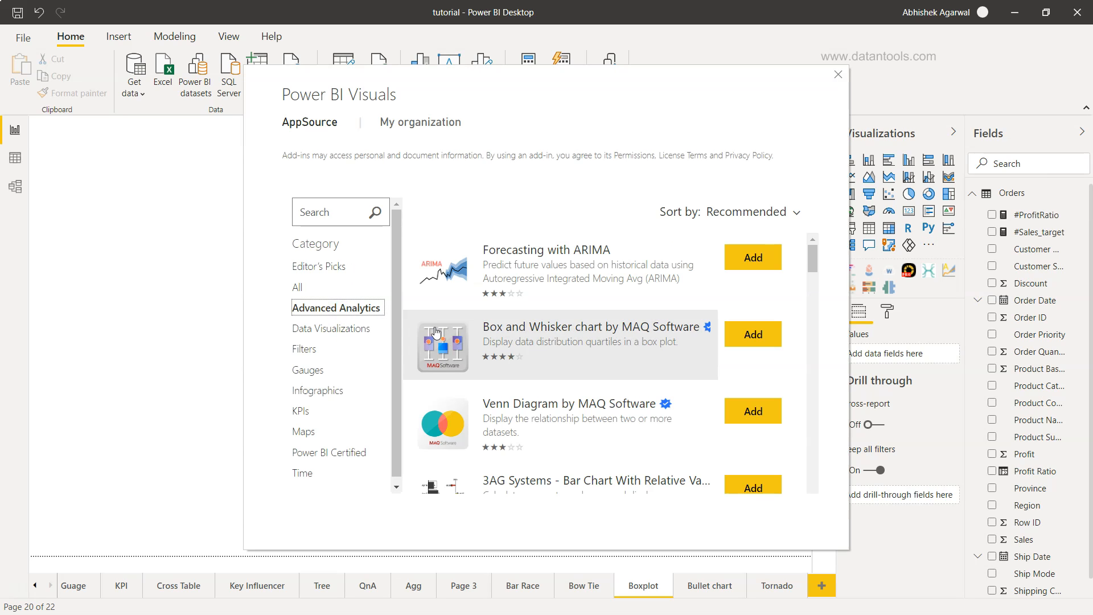
mouse_move(585, 334)
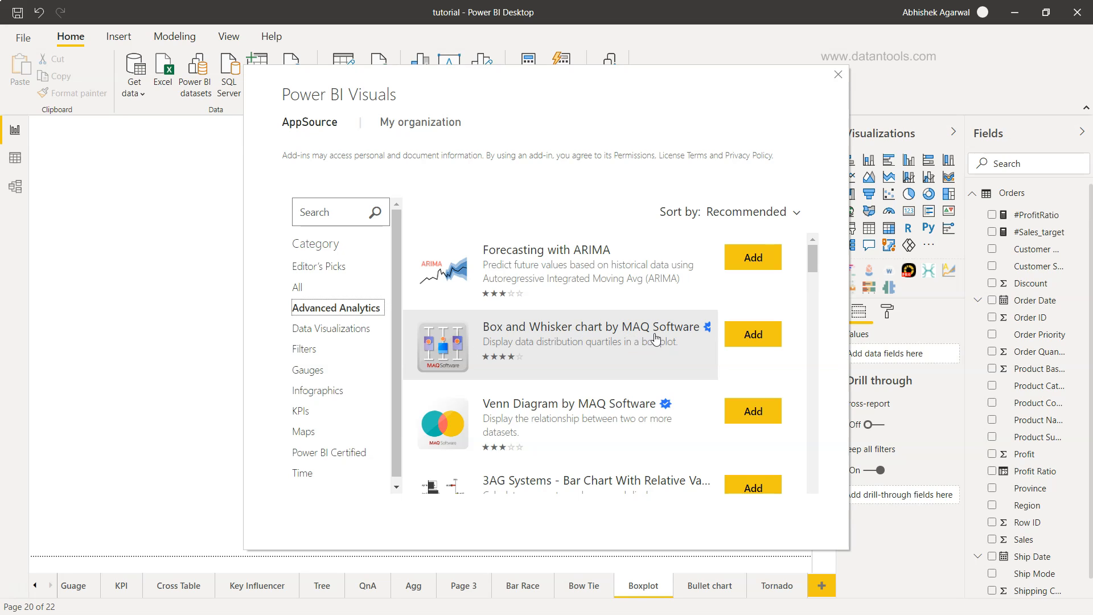
mouse_move(708, 329)
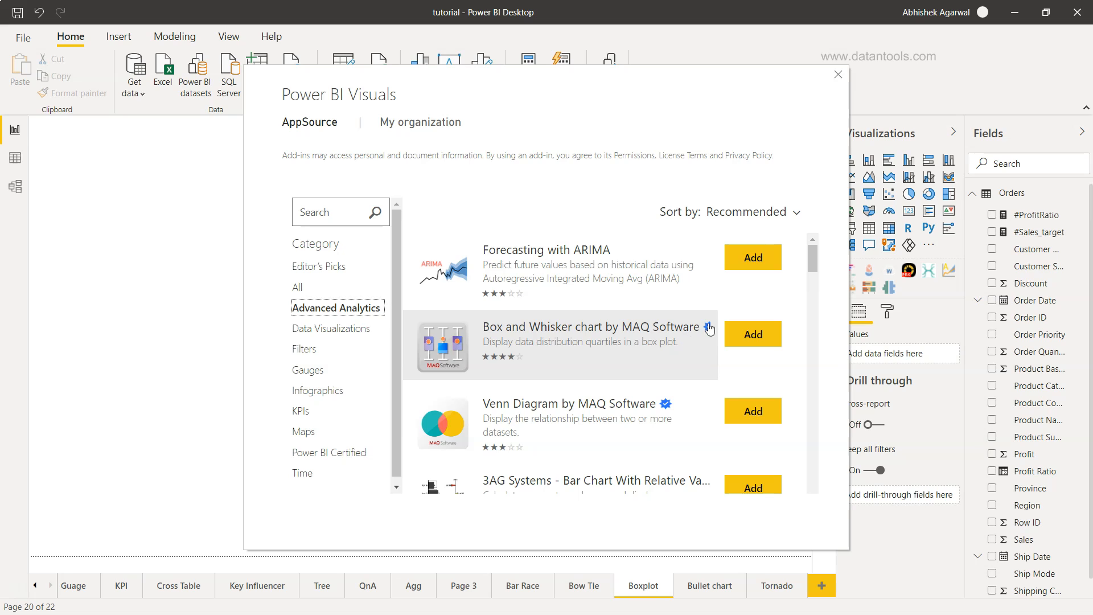
mouse_move(704, 346)
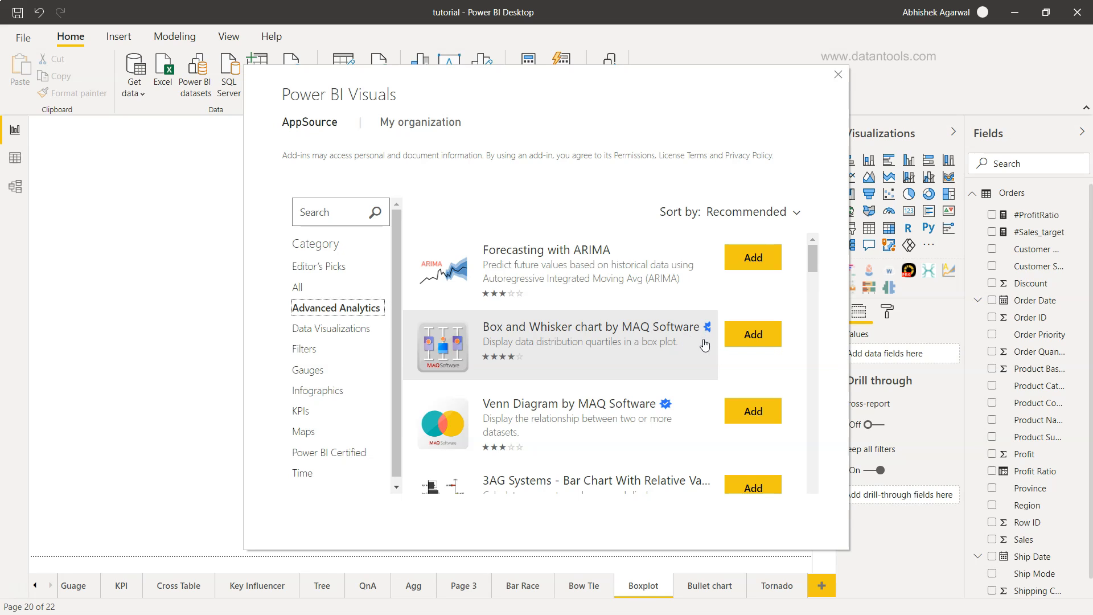
mouse_move(676, 377)
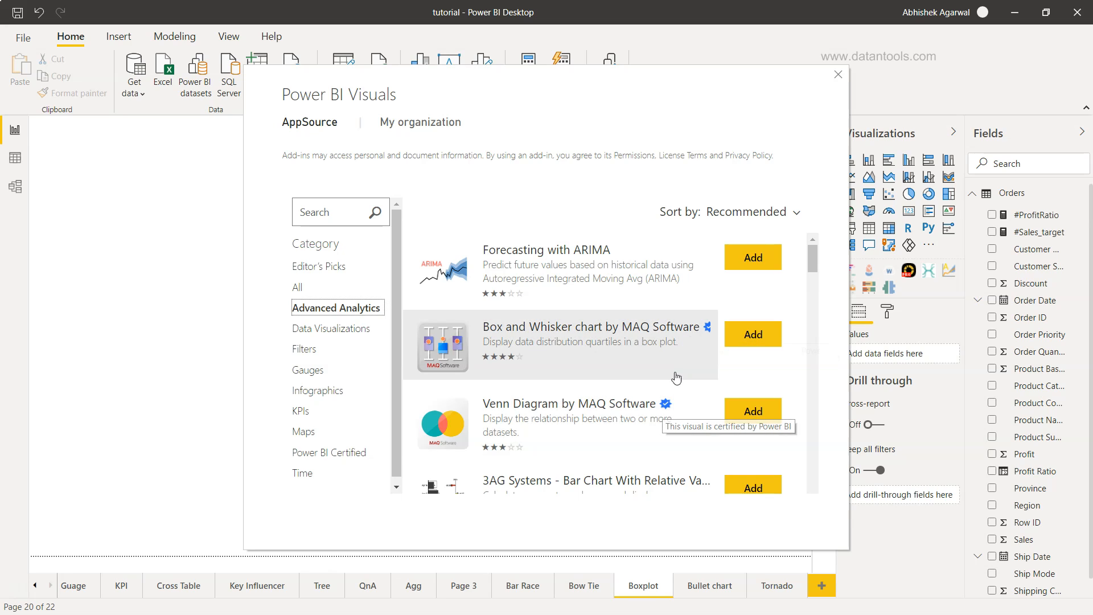
mouse_move(706, 326)
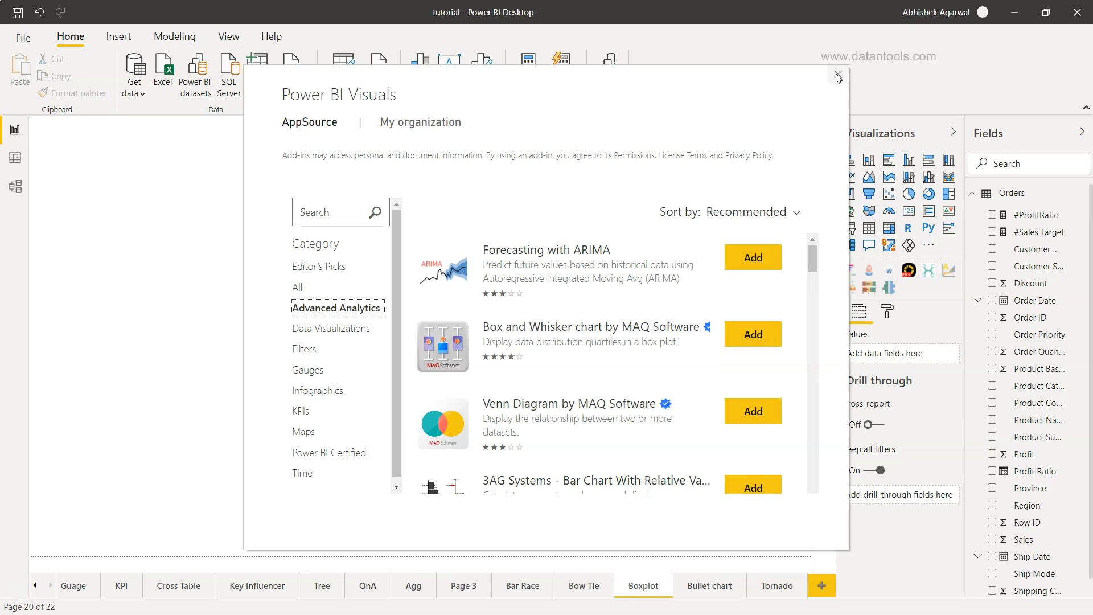
mouse_move(654, 353)
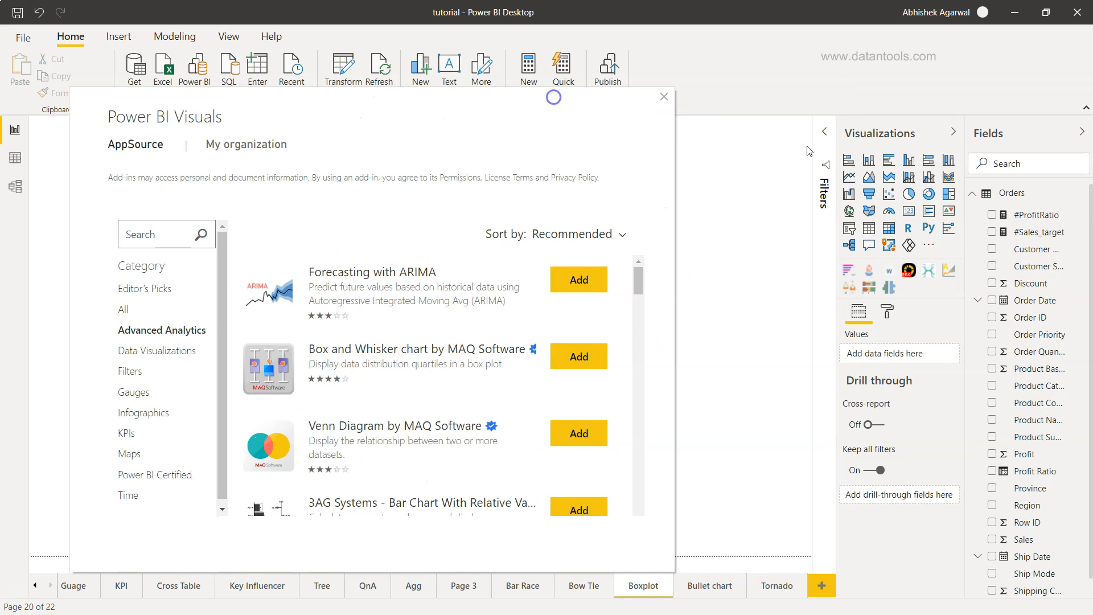
mouse_move(853, 296)
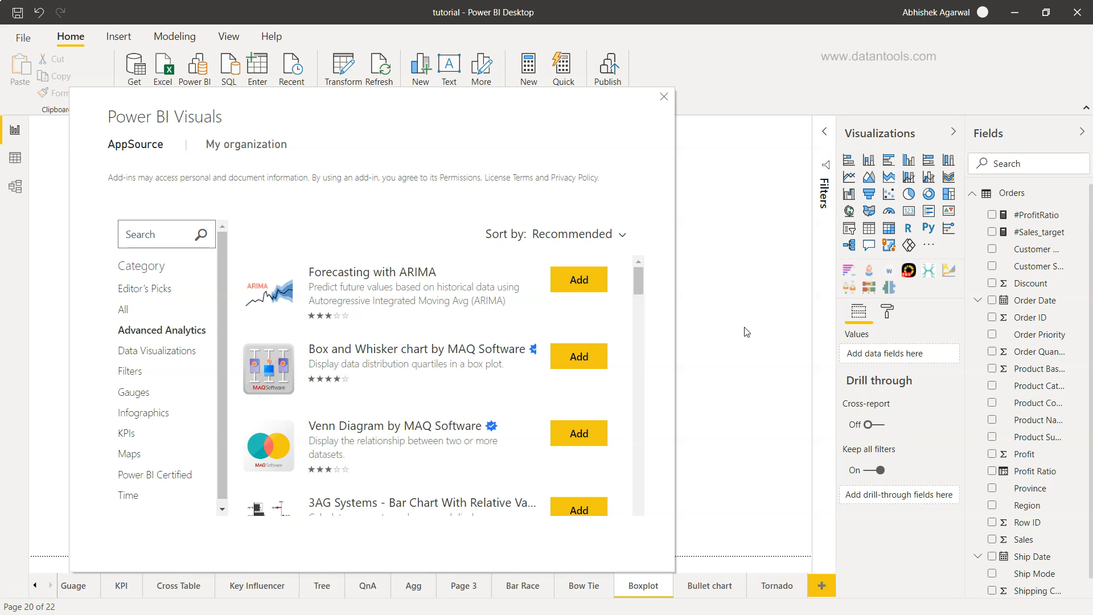
Place an empty Box and Whisker visual and stretch it to fill most of the page.
left_click(663, 96)
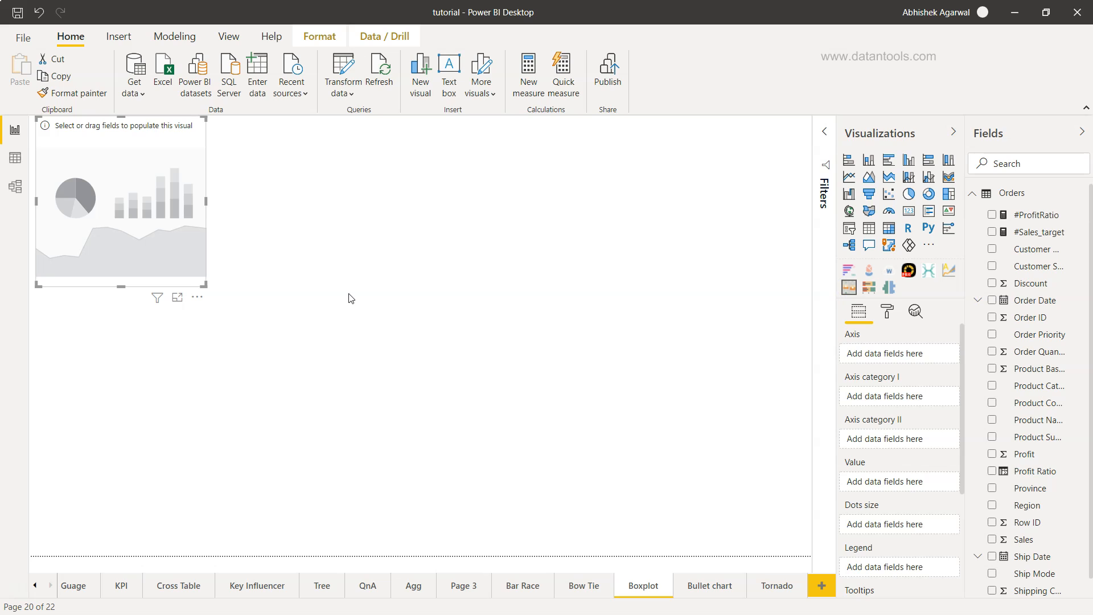
left_click_drag(224, 287, 530, 440)
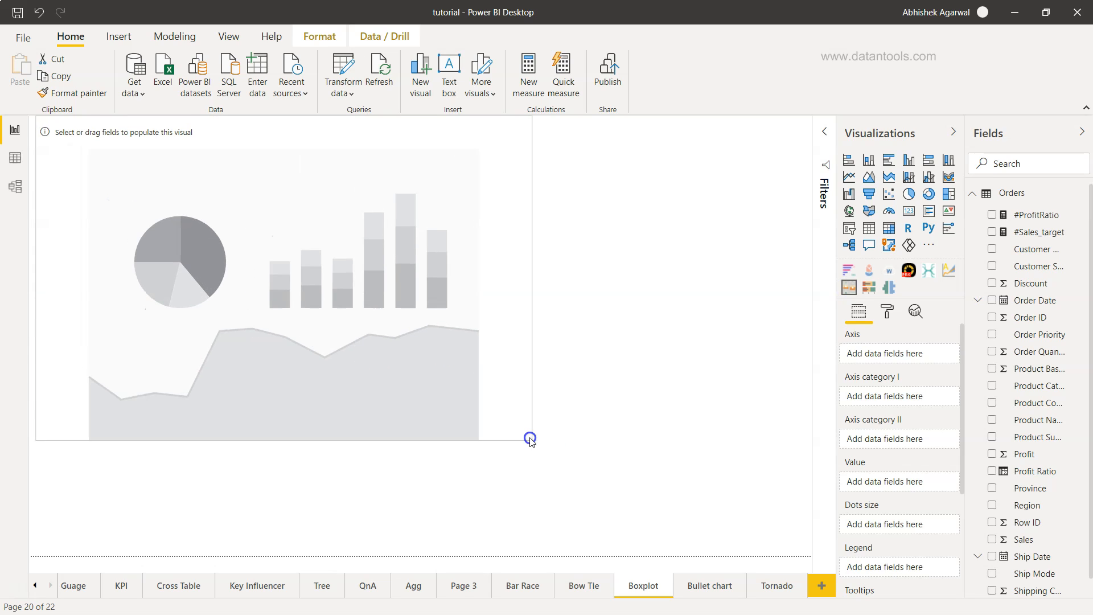
left_click_drag(529, 437, 728, 550)
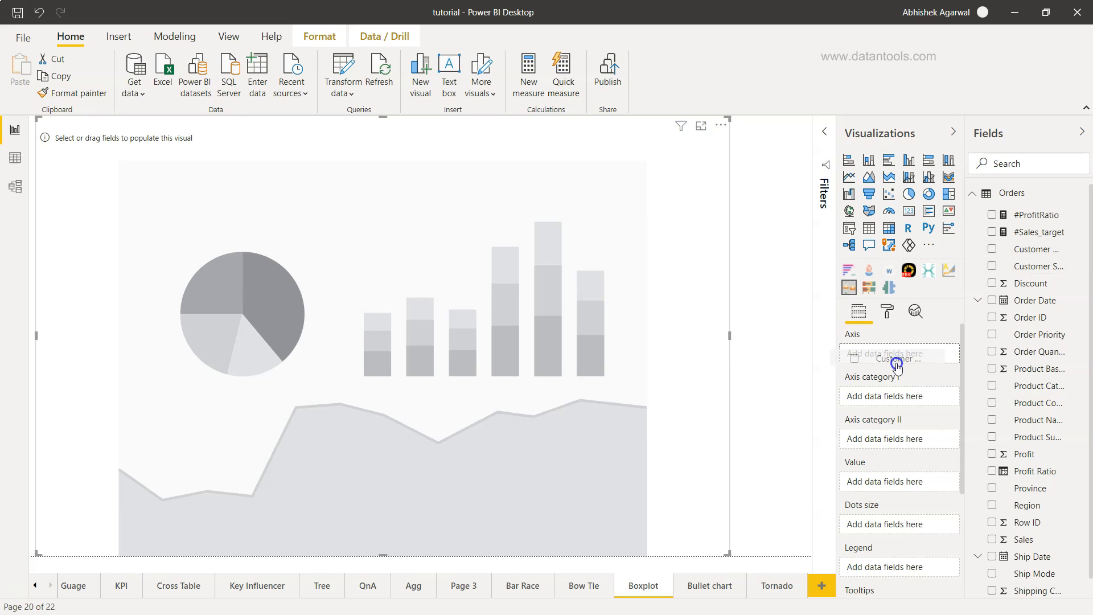
Assign Customer Segment to the axis and Product Category as Axis category II.
left_click(992, 265)
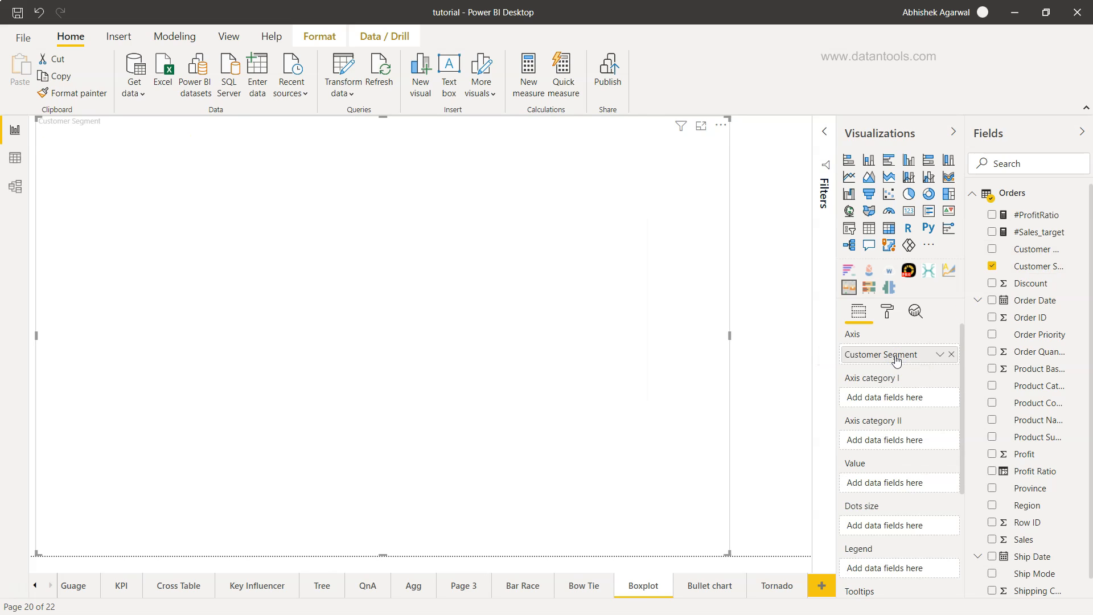
mouse_move(867, 404)
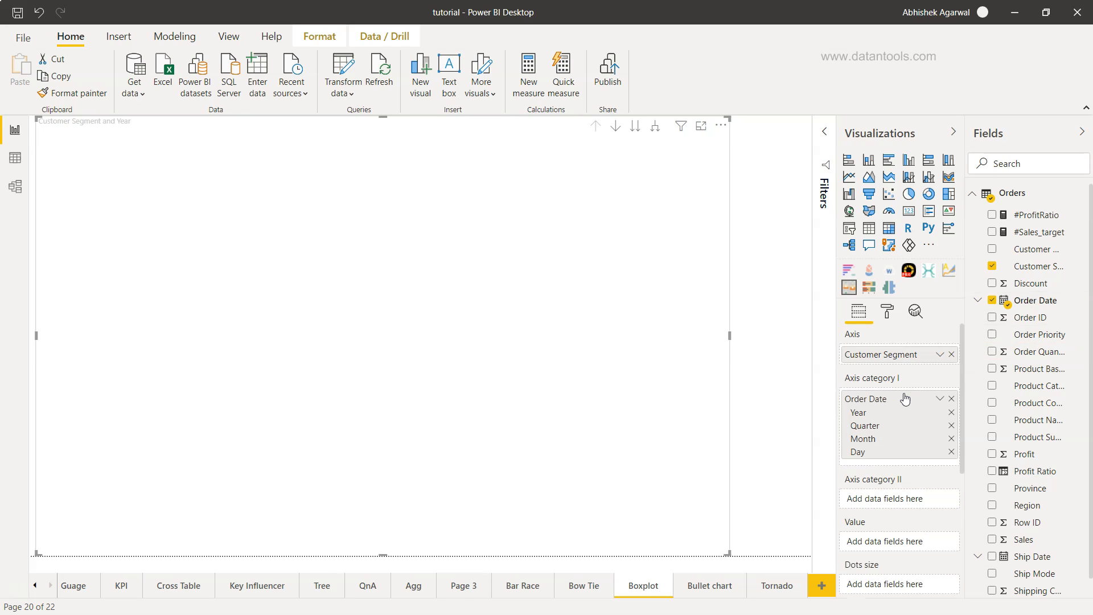
mouse_move(908, 455)
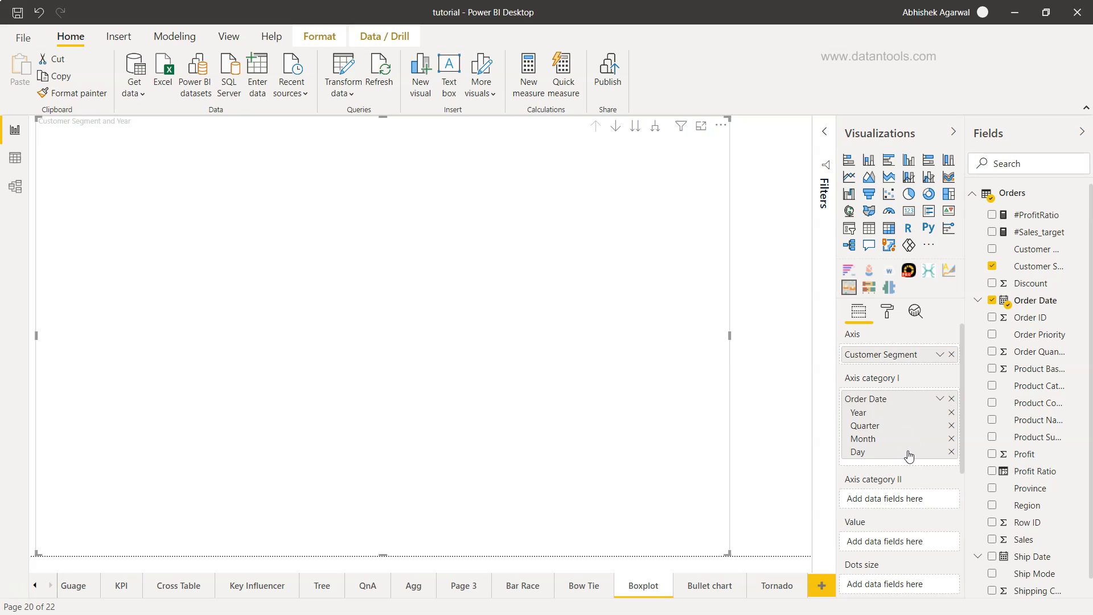
mouse_move(901, 507)
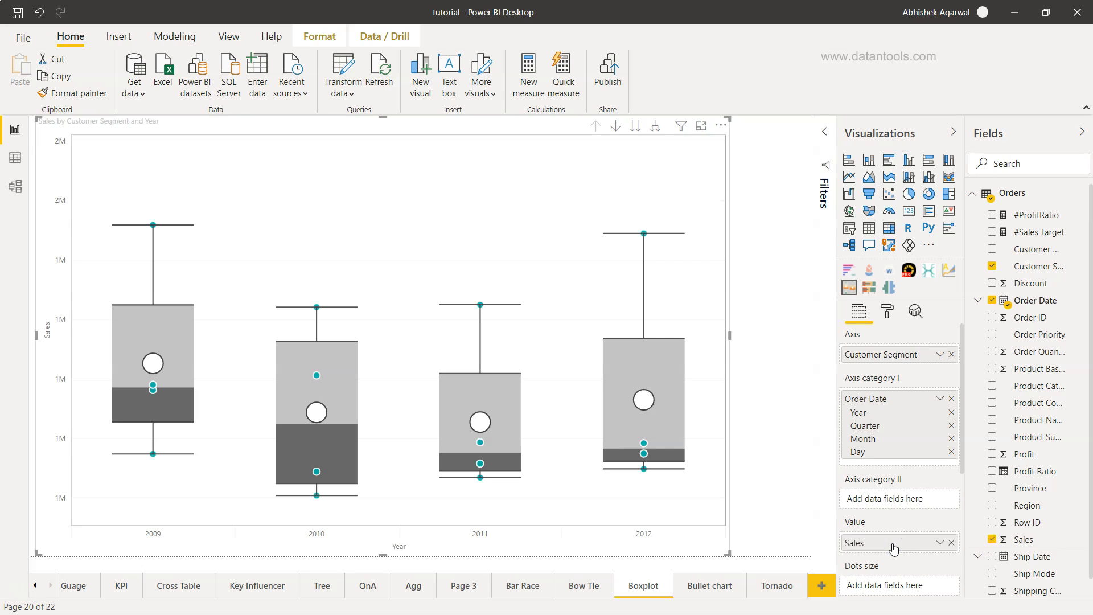
mouse_move(635, 514)
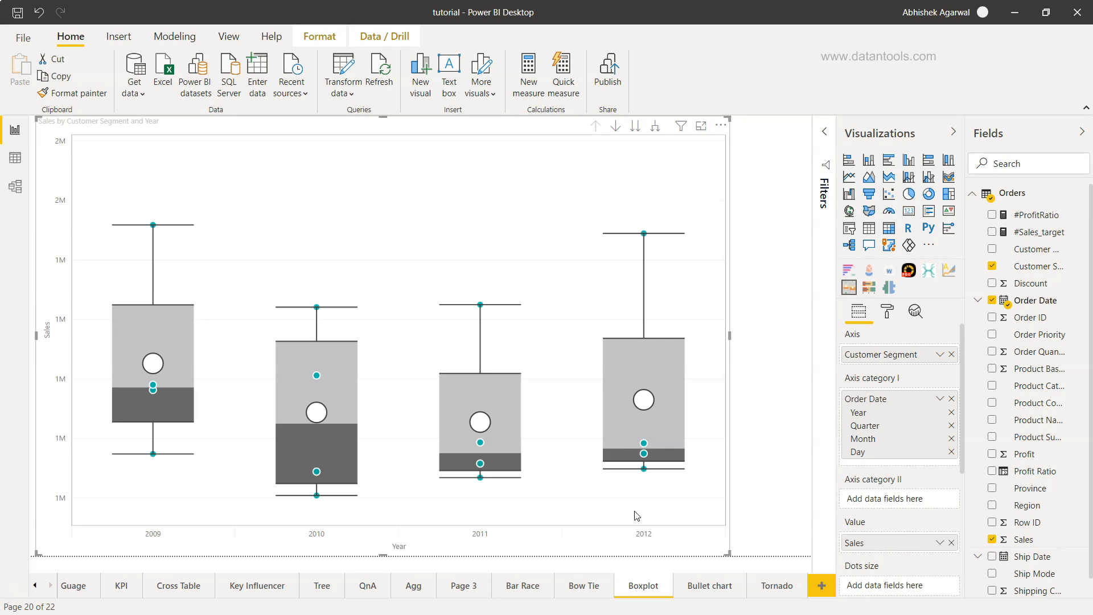
mouse_move(420, 539)
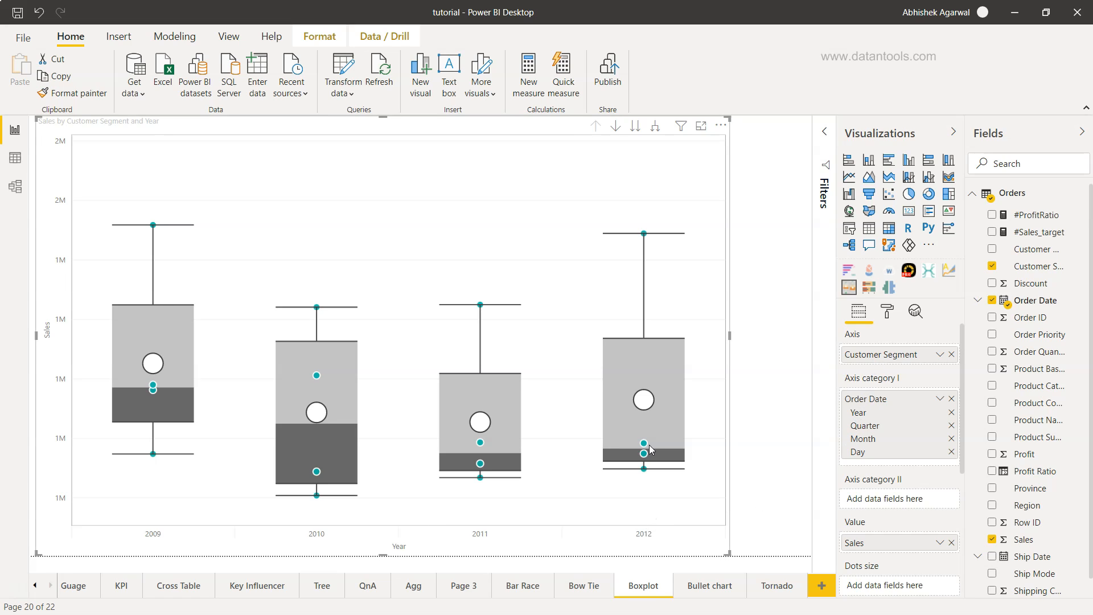
mouse_move(642, 449)
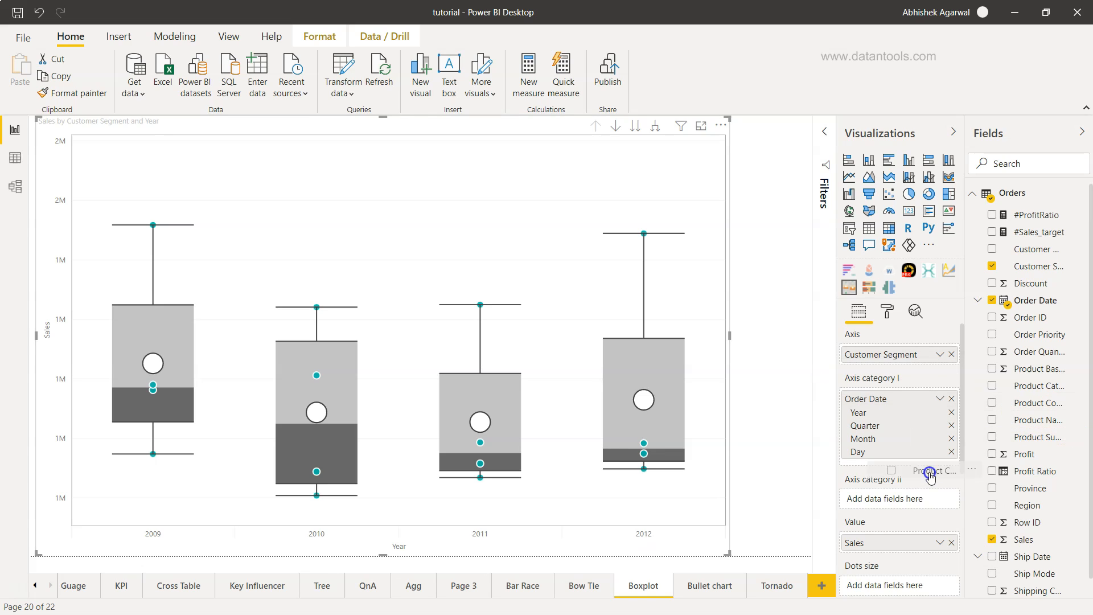
left_click(930, 471)
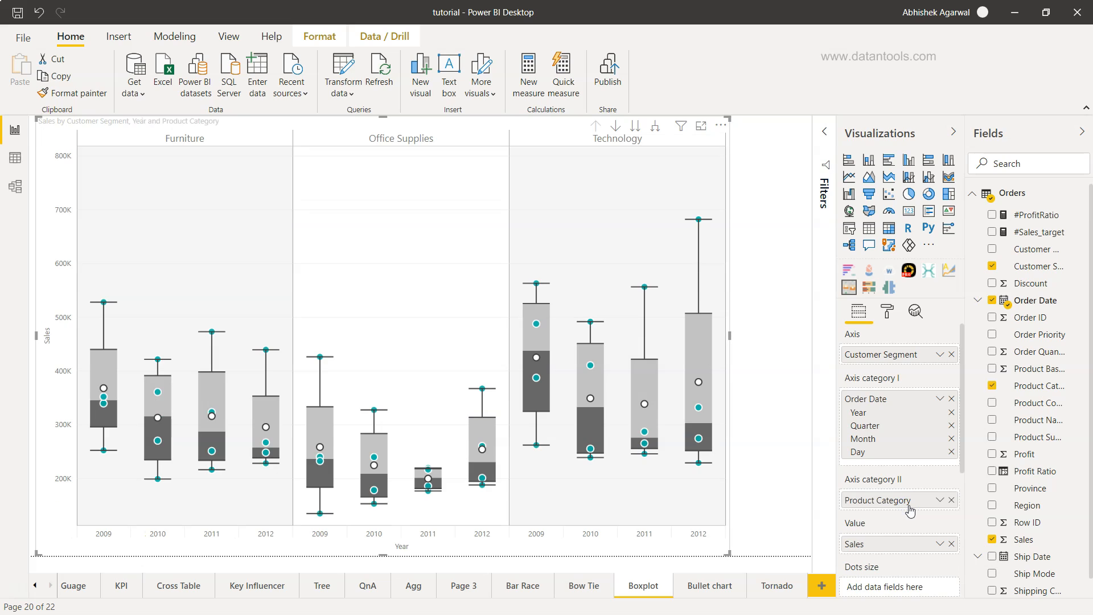
mouse_move(887, 454)
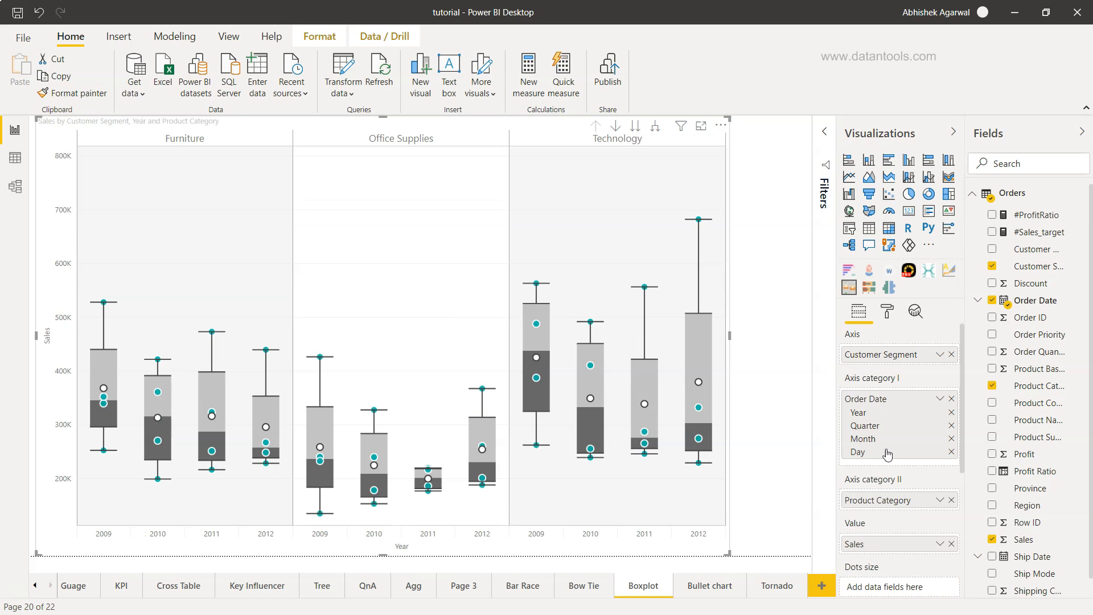
mouse_move(702, 131)
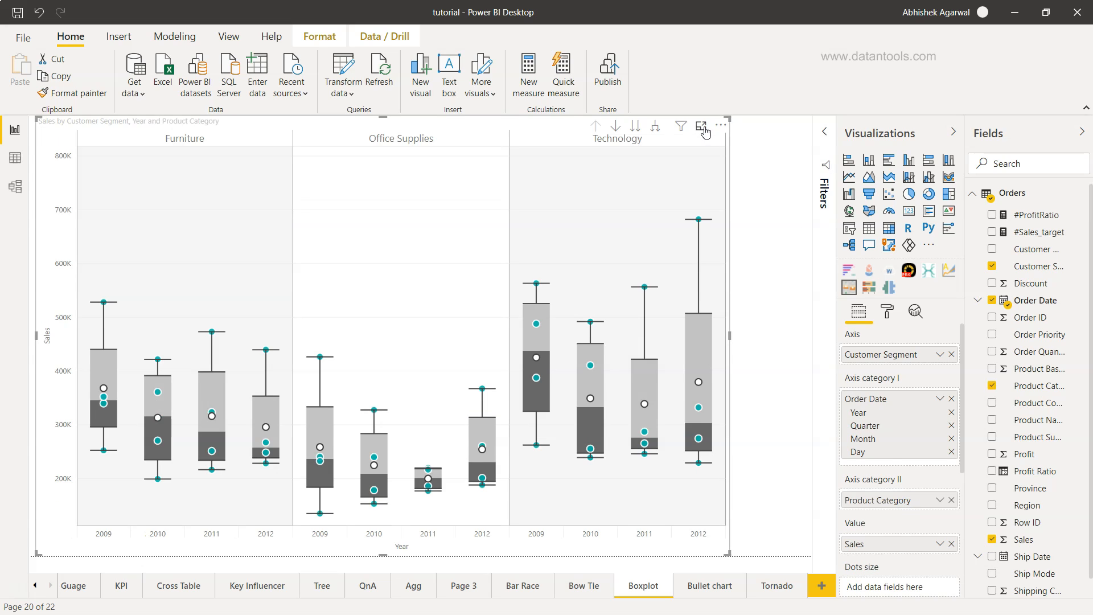
left_click(702, 126)
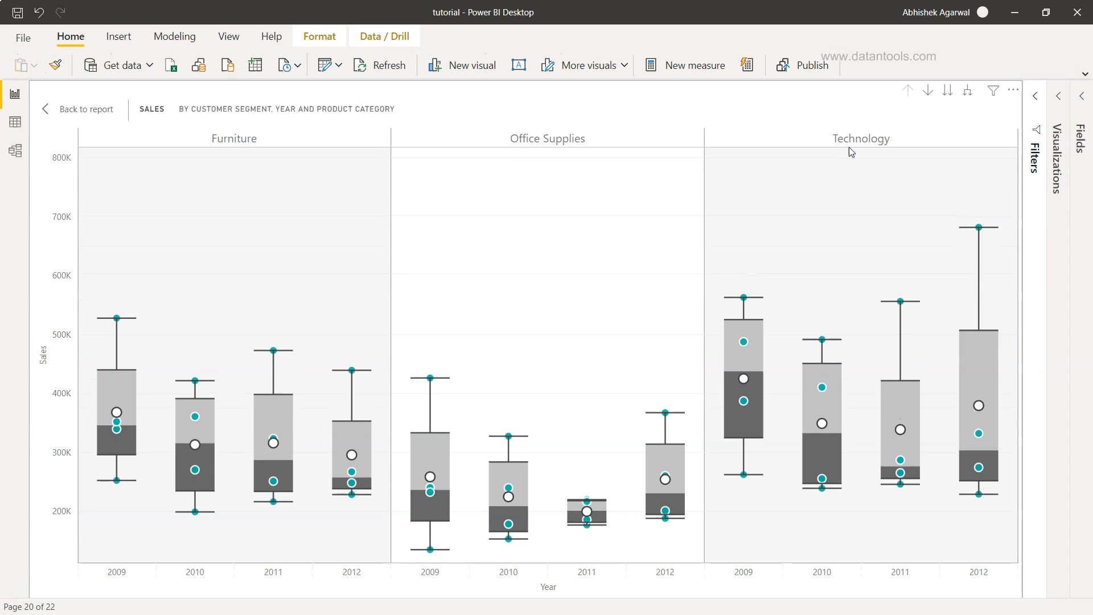
mouse_move(113, 346)
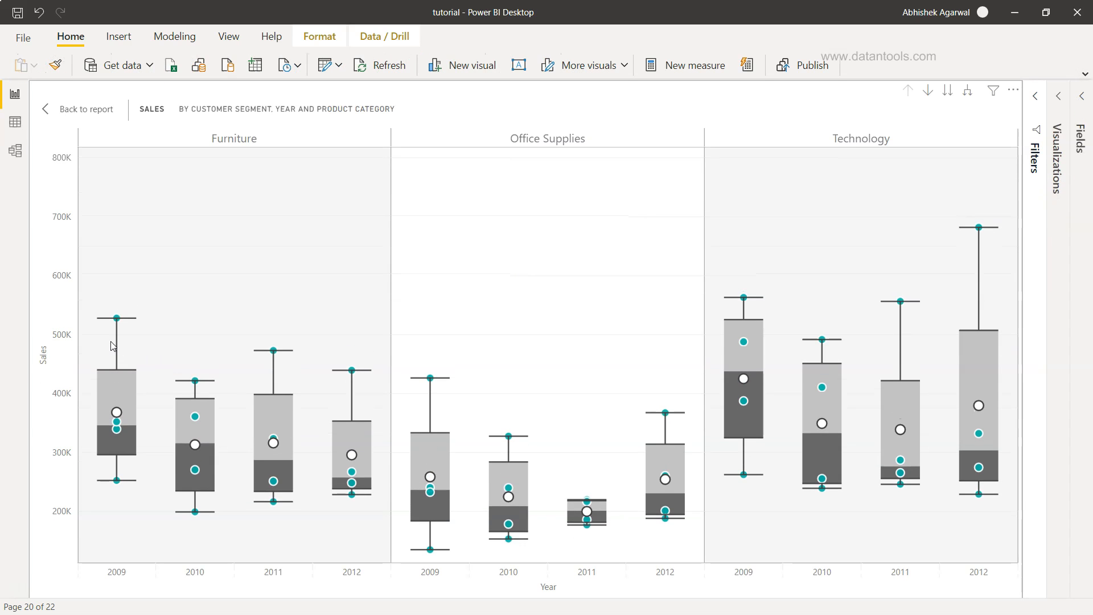
mouse_move(306, 473)
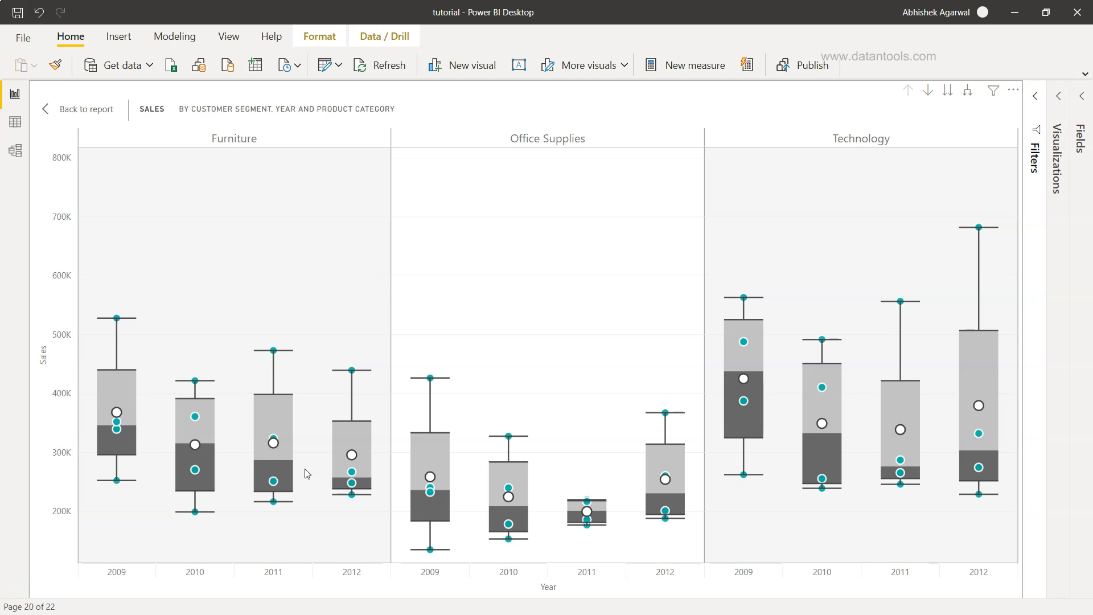
mouse_move(129, 433)
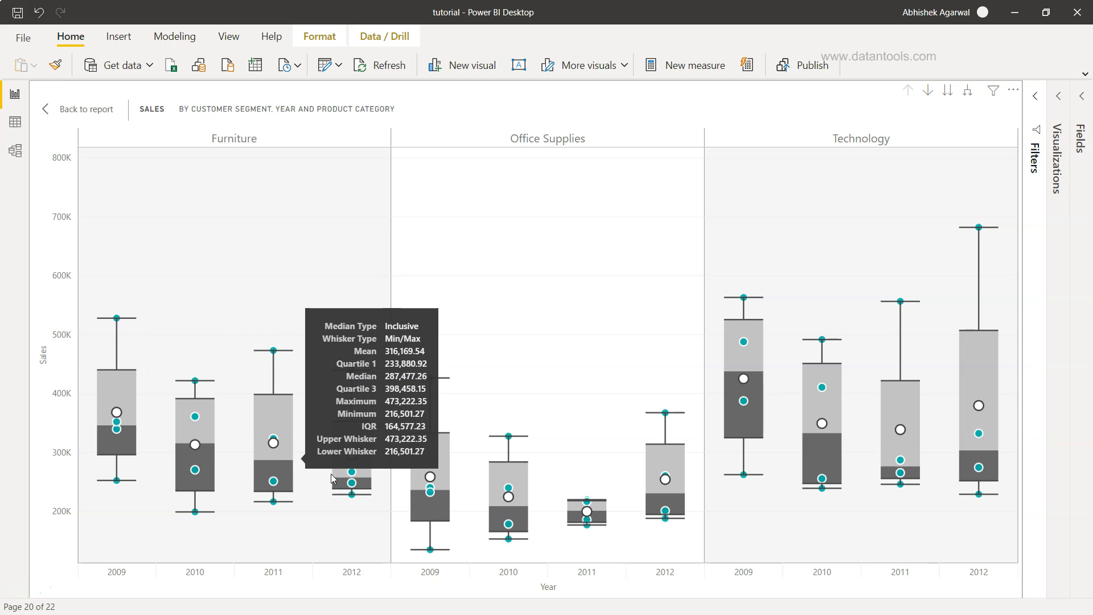
mouse_move(396, 532)
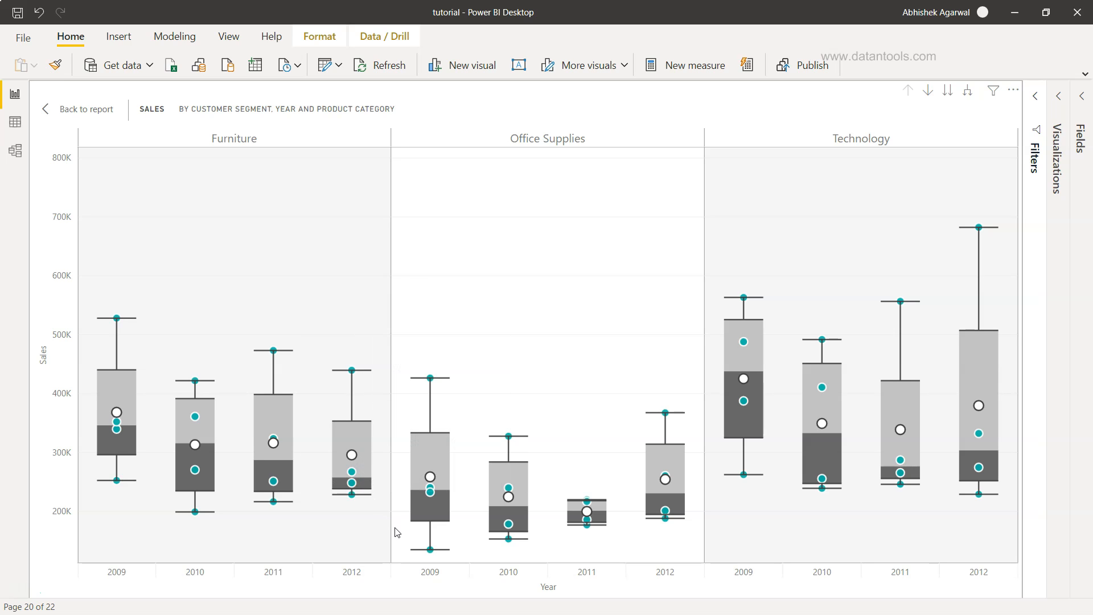
mouse_move(162, 480)
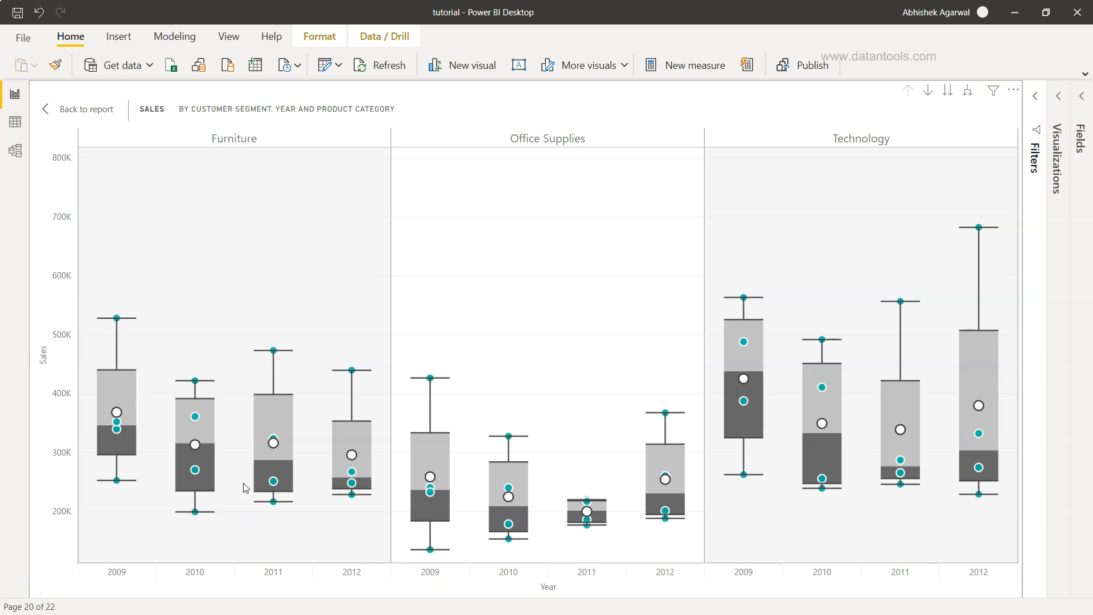
mouse_move(286, 496)
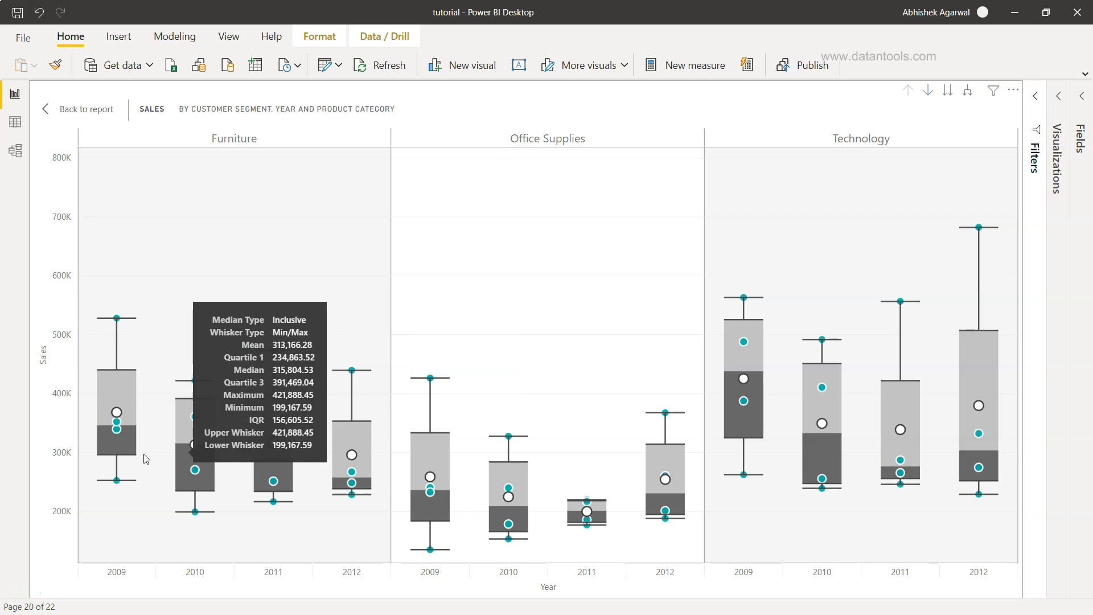
mouse_move(184, 488)
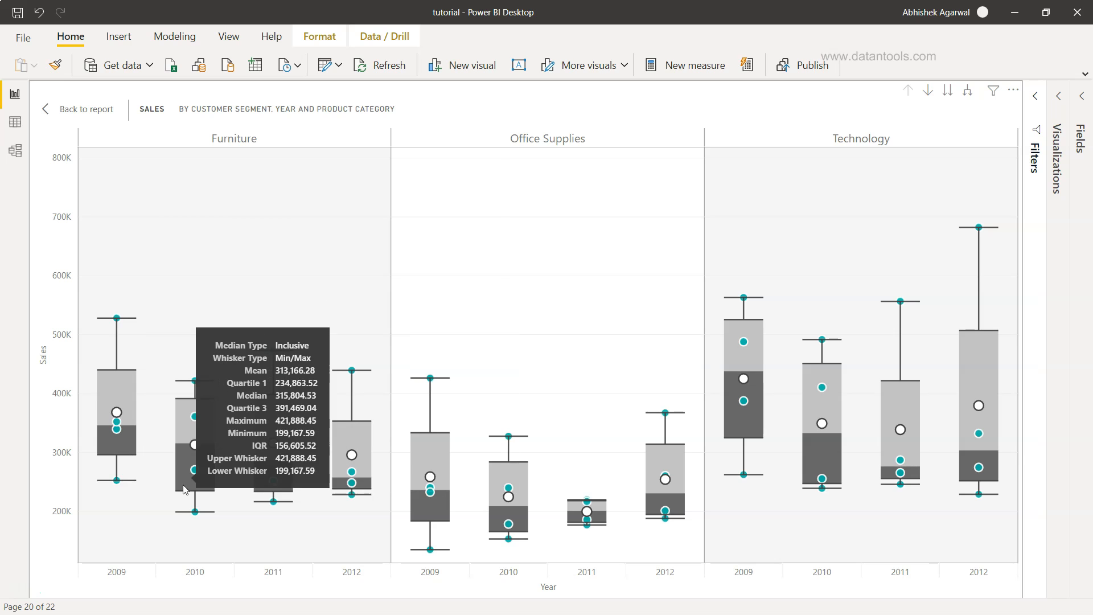
mouse_move(237, 533)
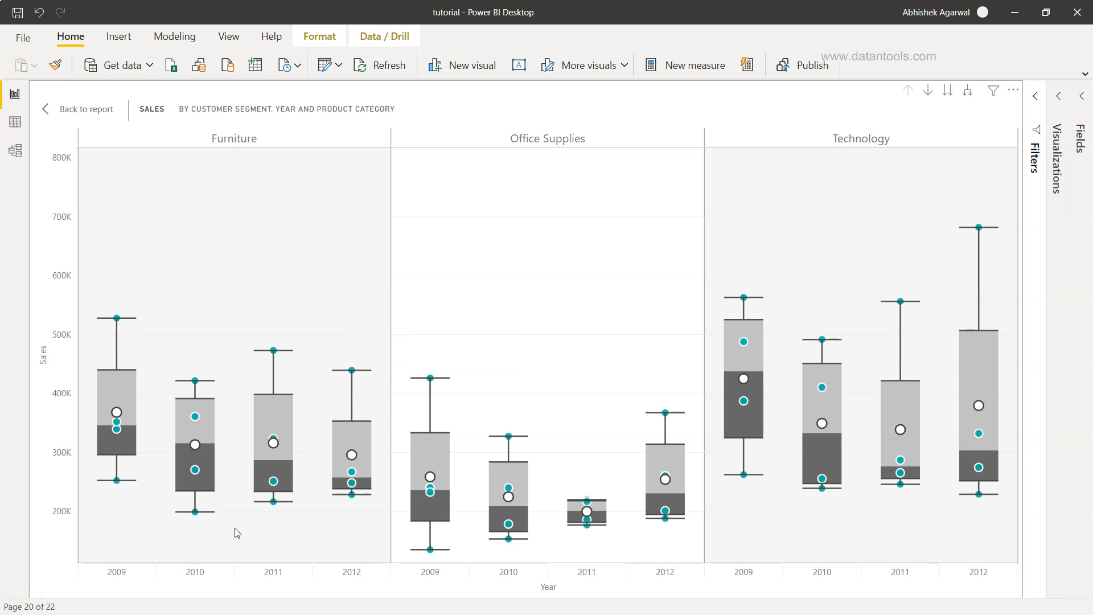
mouse_move(253, 132)
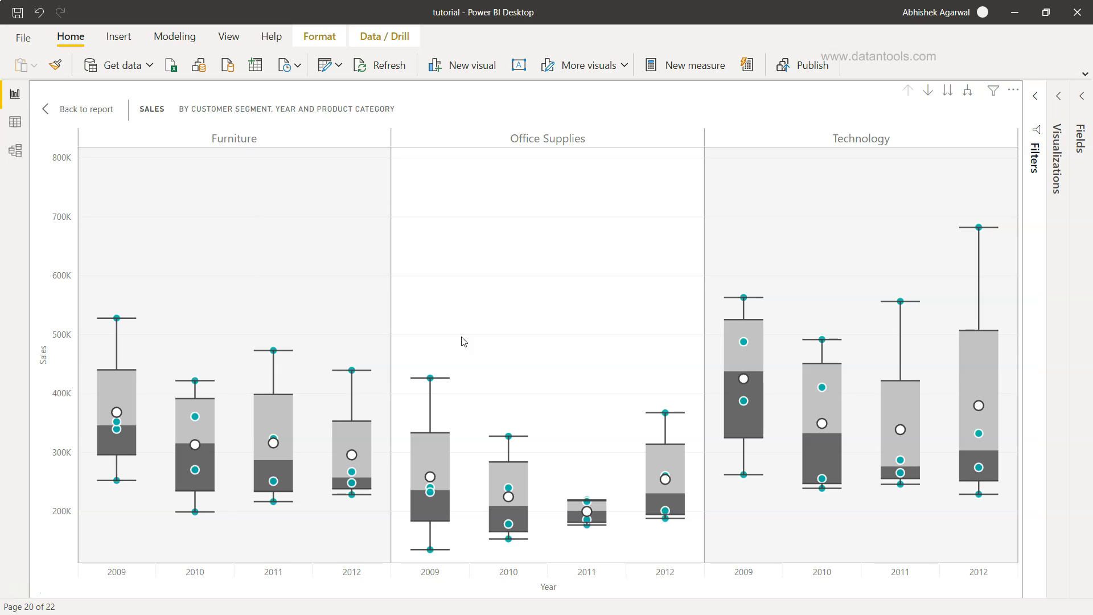
mouse_move(430, 480)
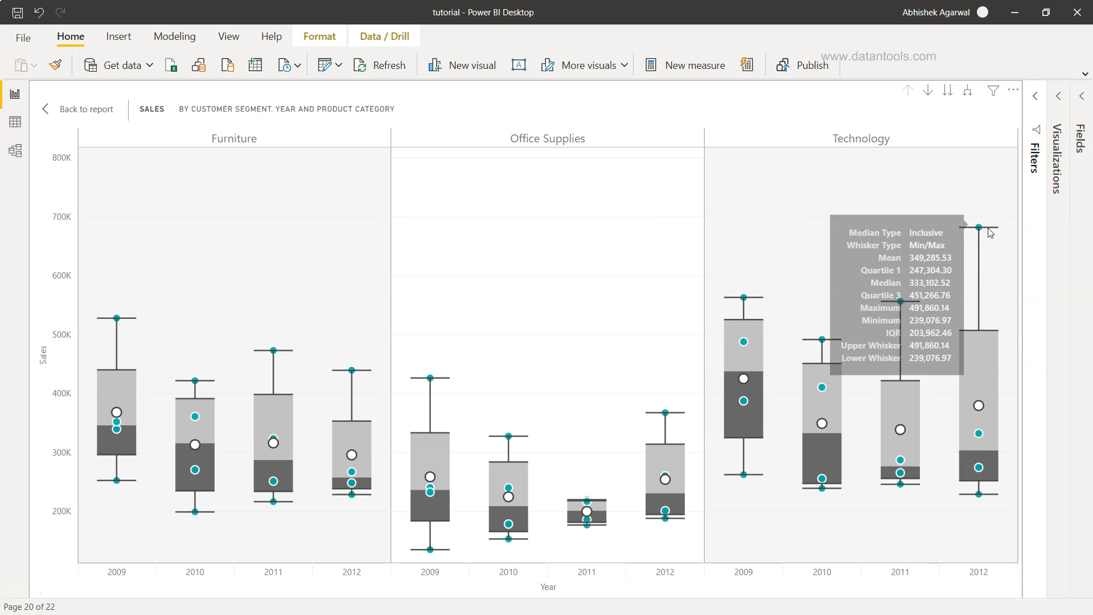
mouse_move(979, 227)
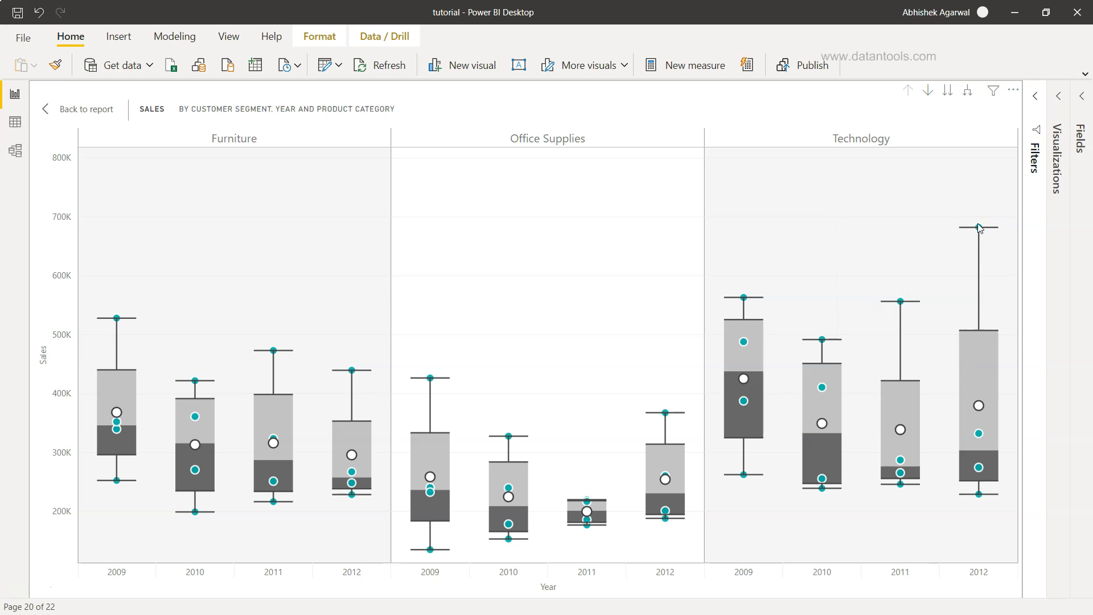
mouse_move(957, 241)
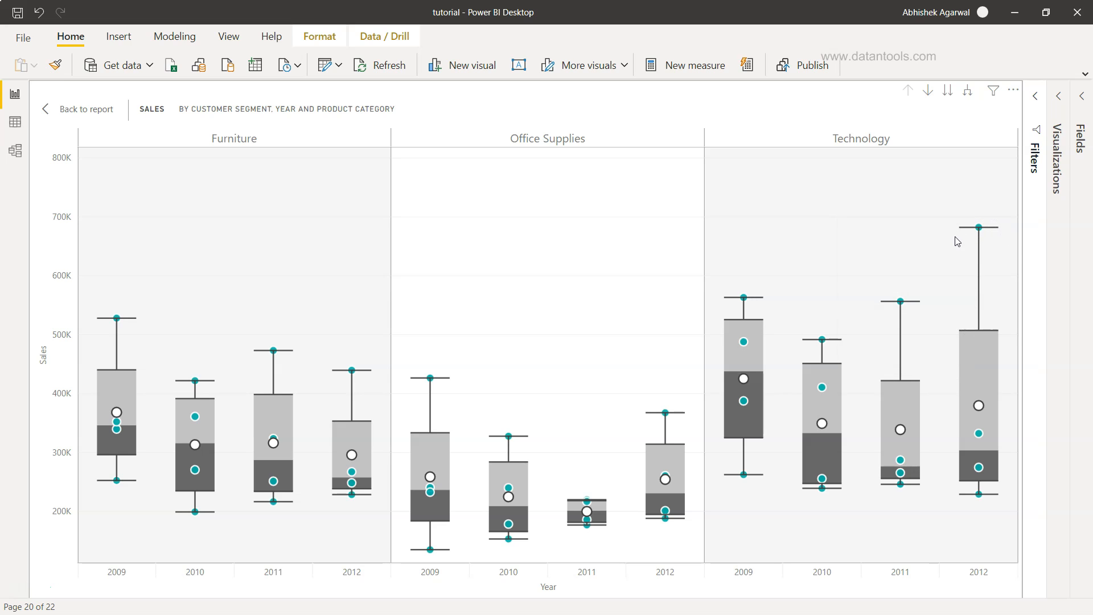
mouse_move(962, 213)
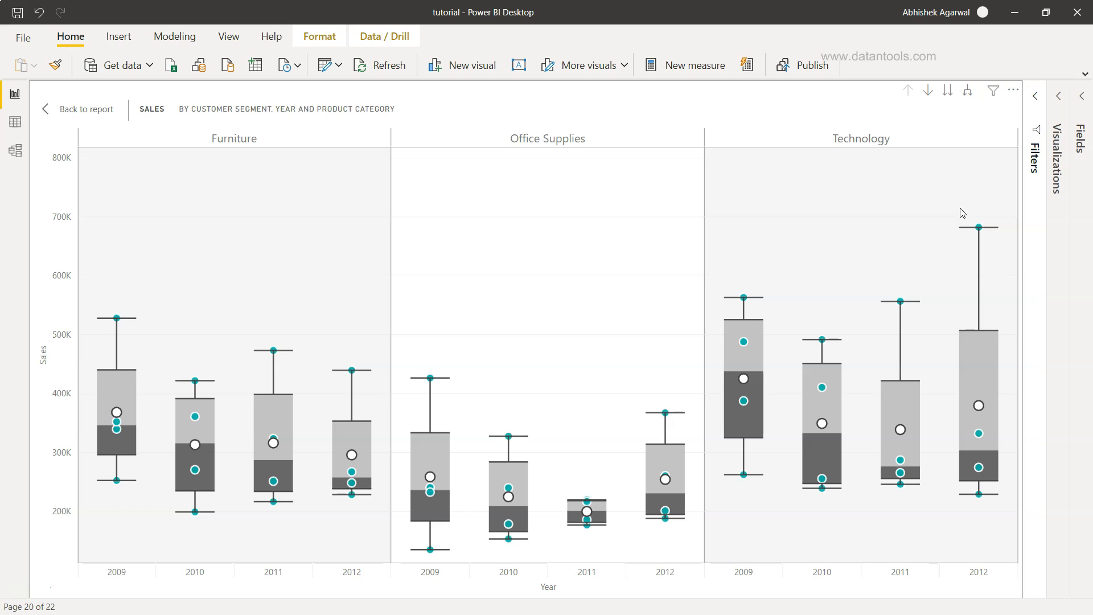
mouse_move(991, 244)
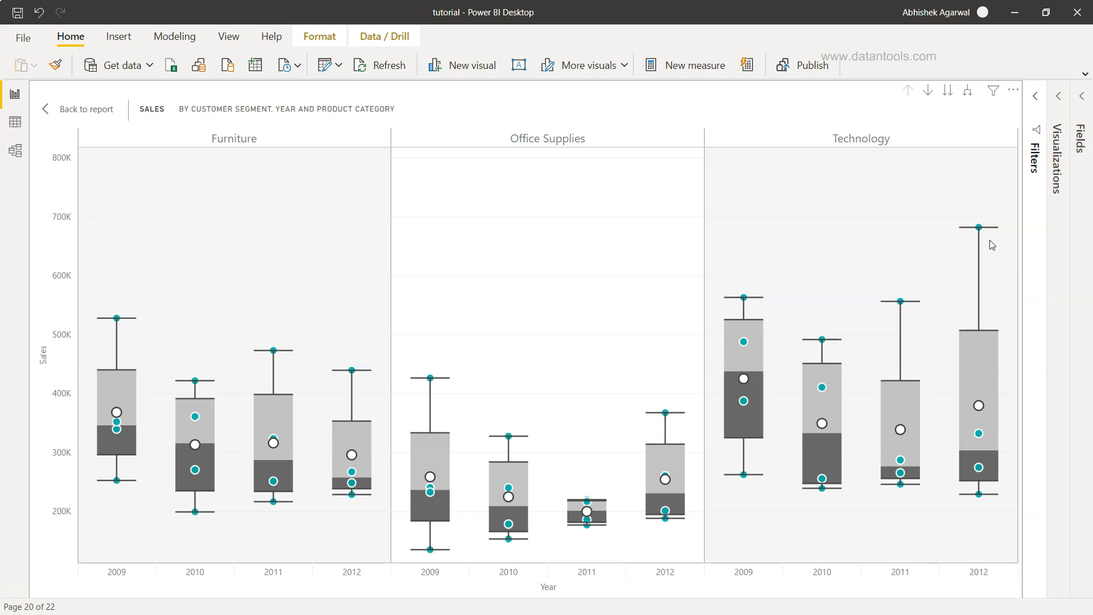
mouse_move(761, 467)
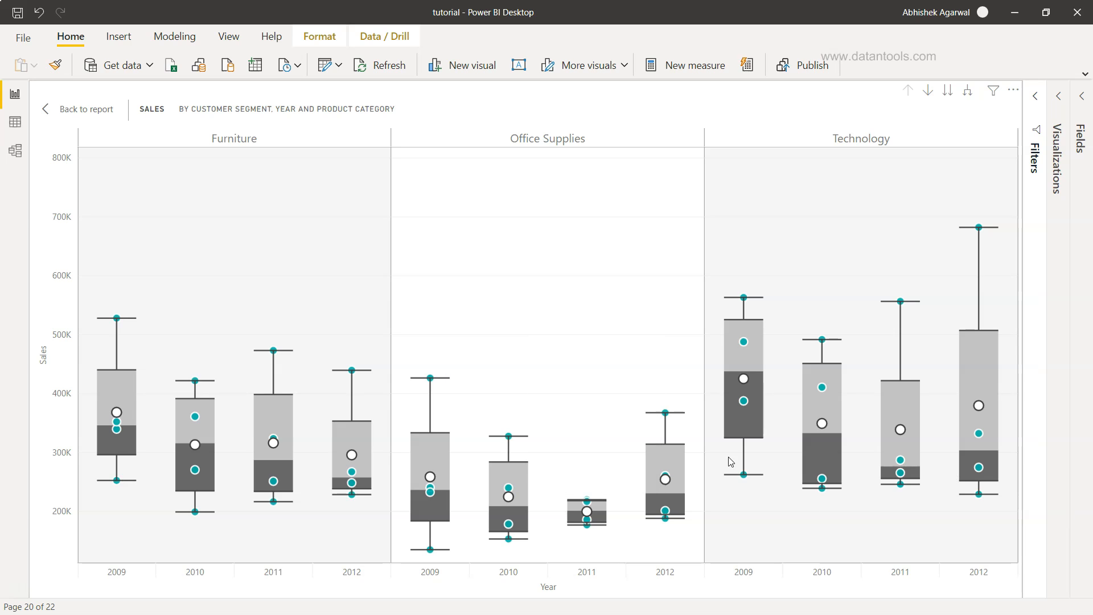
mouse_move(571, 553)
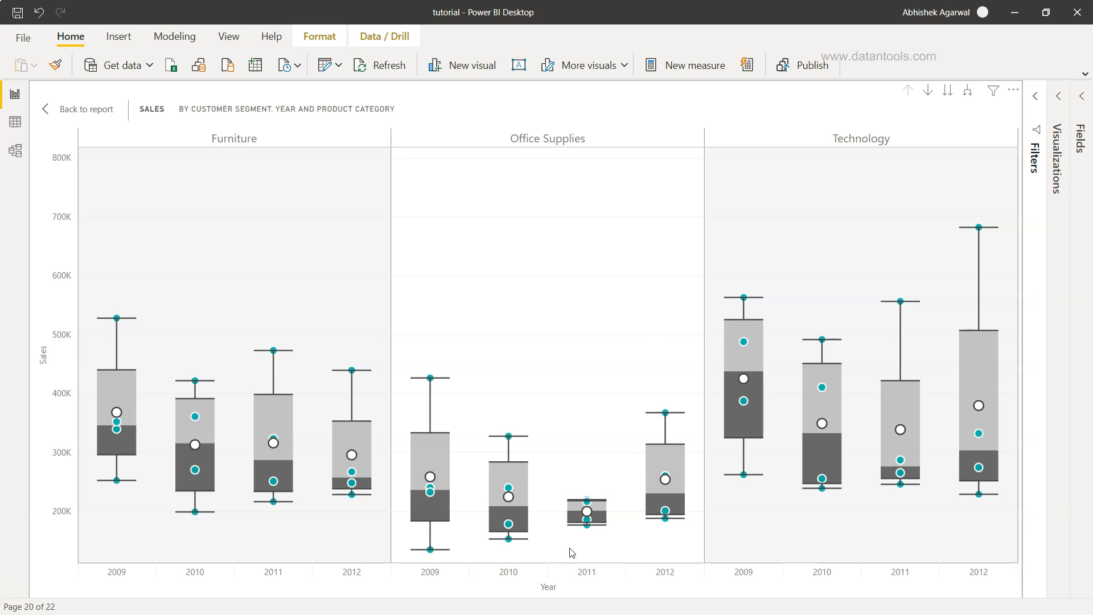
mouse_move(592, 533)
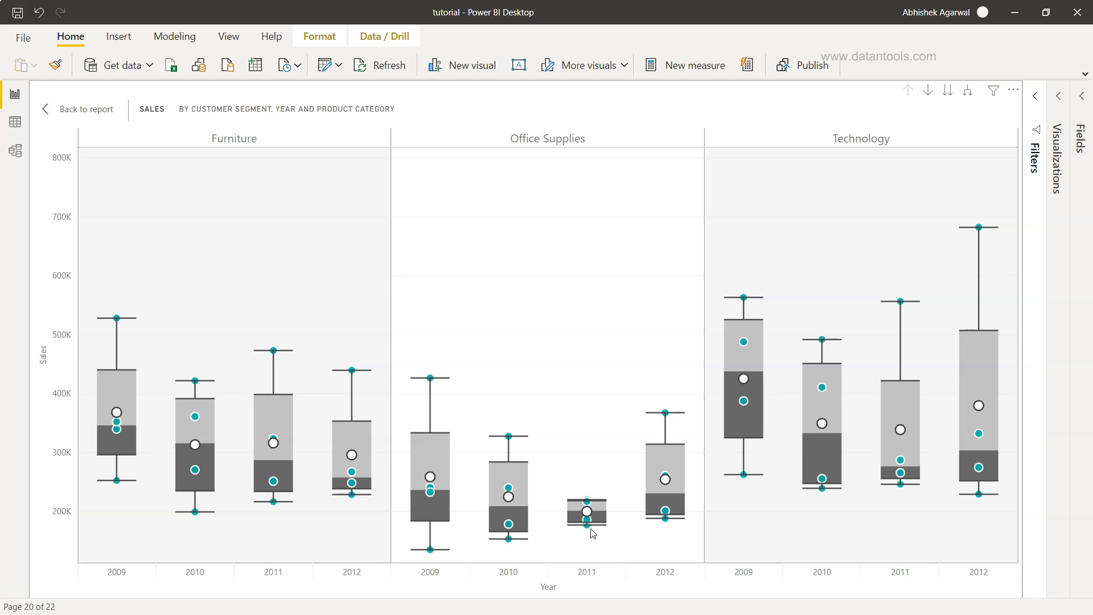
mouse_move(511, 464)
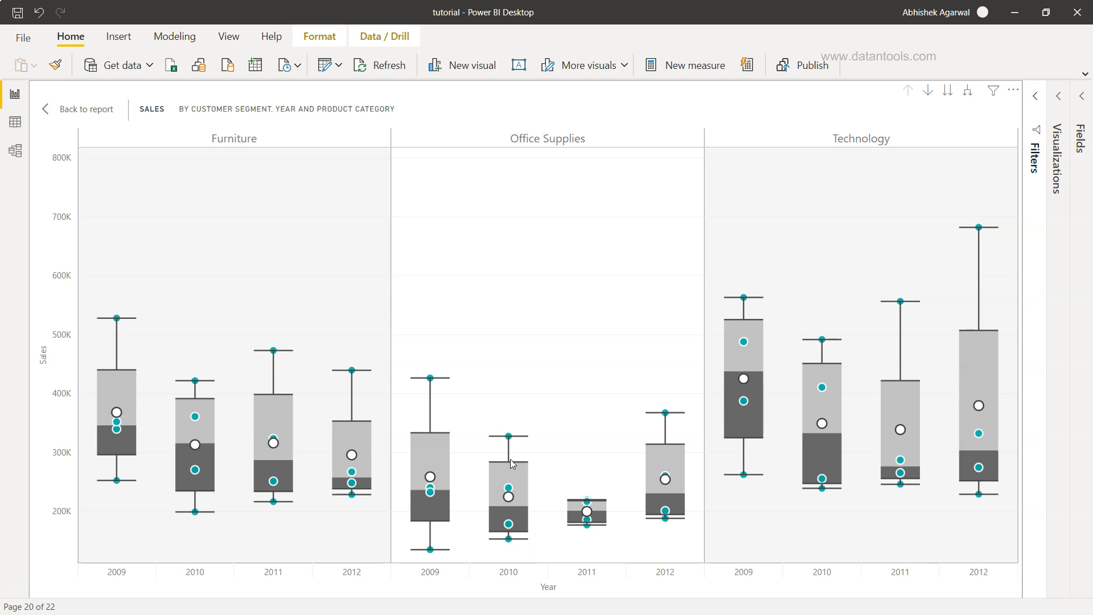
mouse_move(525, 535)
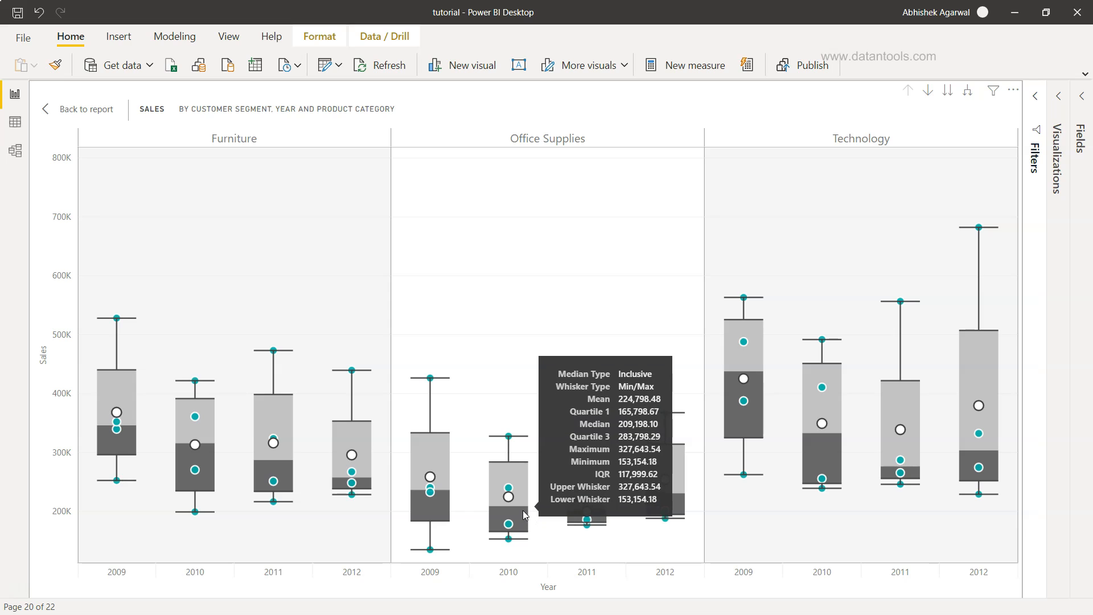
mouse_move(523, 465)
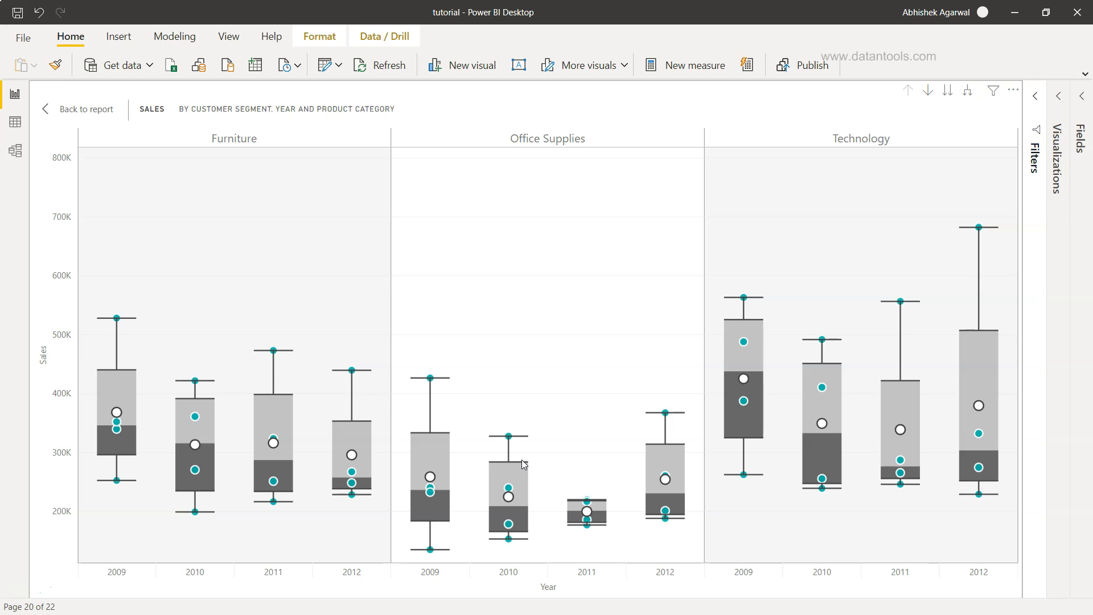
mouse_move(531, 382)
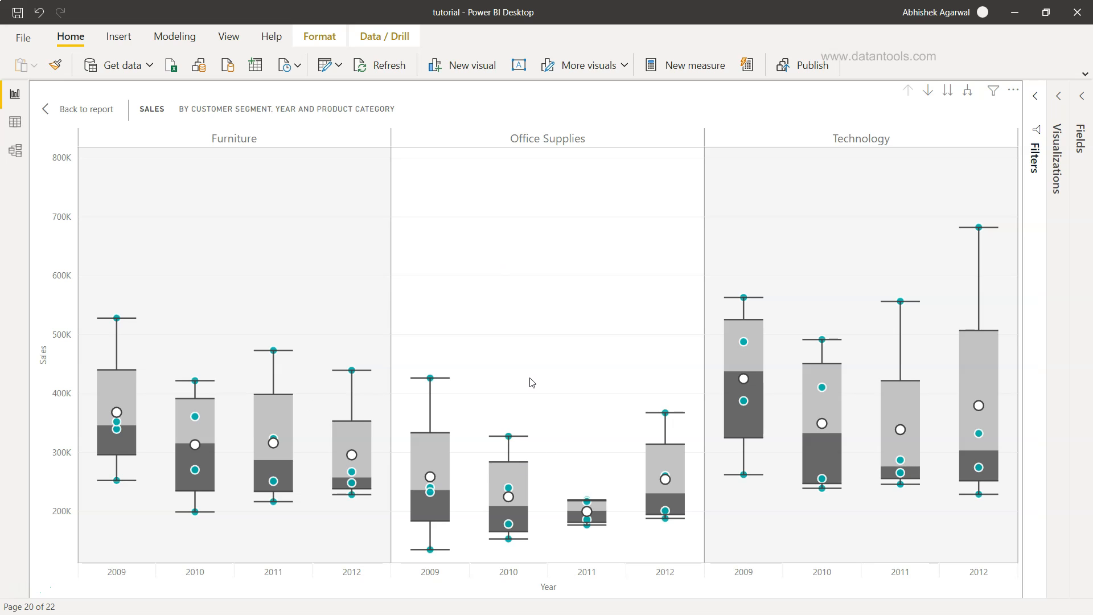
mouse_move(1039, 113)
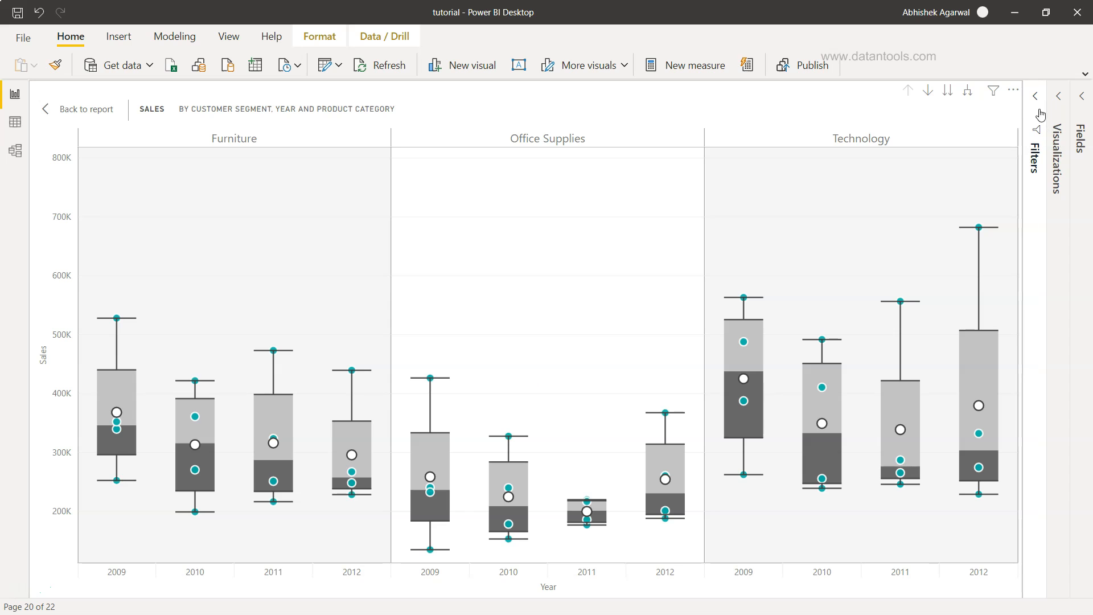
Toggle the Filters pane, then show the chart's Format options in Visualizations.
left_click(1034, 95)
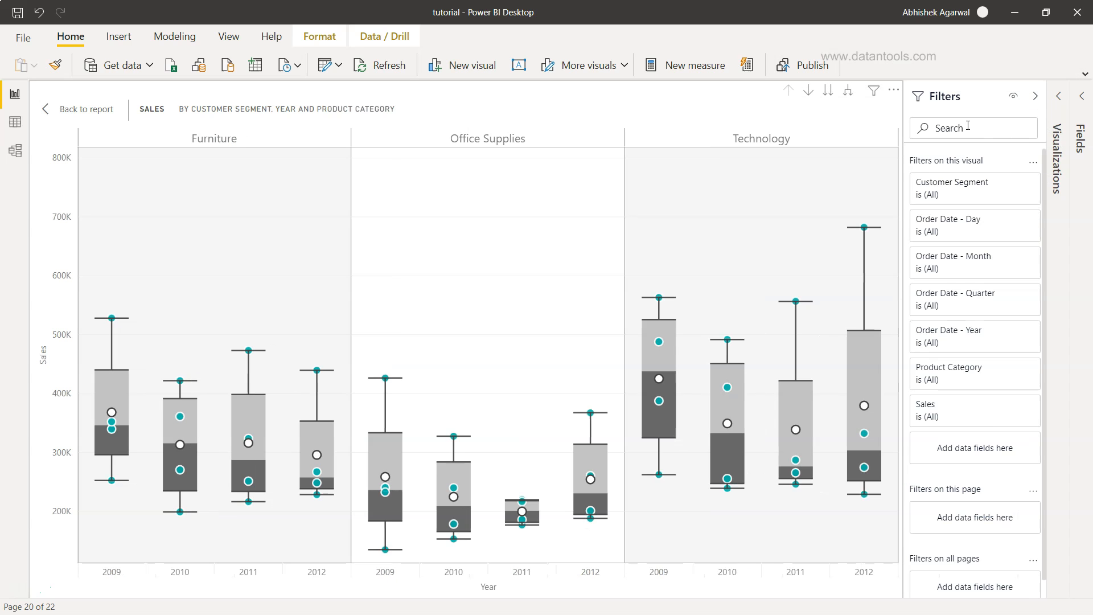
left_click(1060, 95)
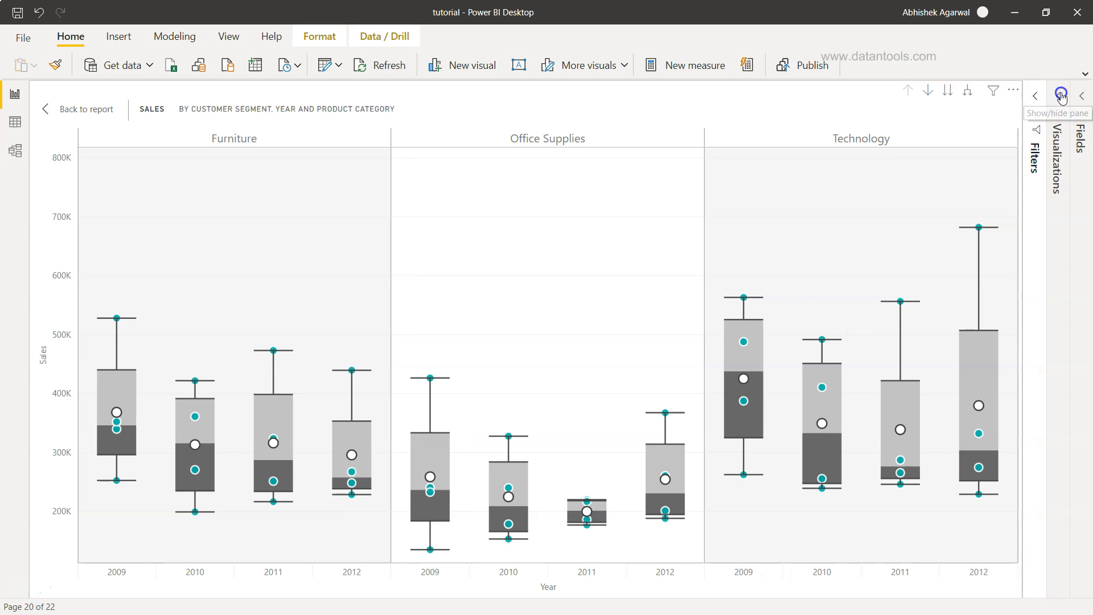
left_click(1058, 96)
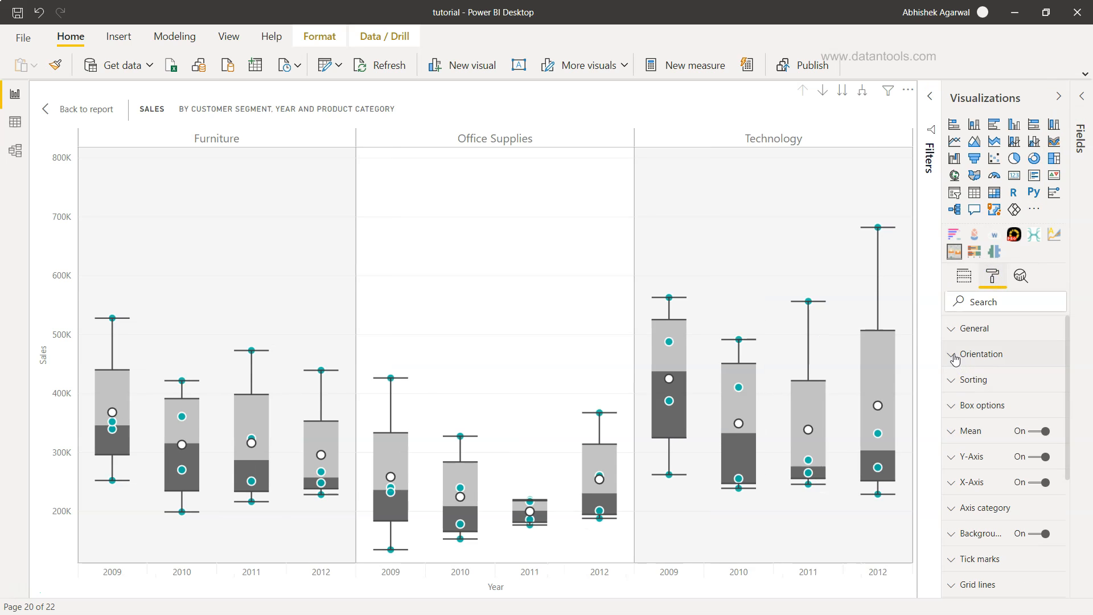
mouse_move(955, 356)
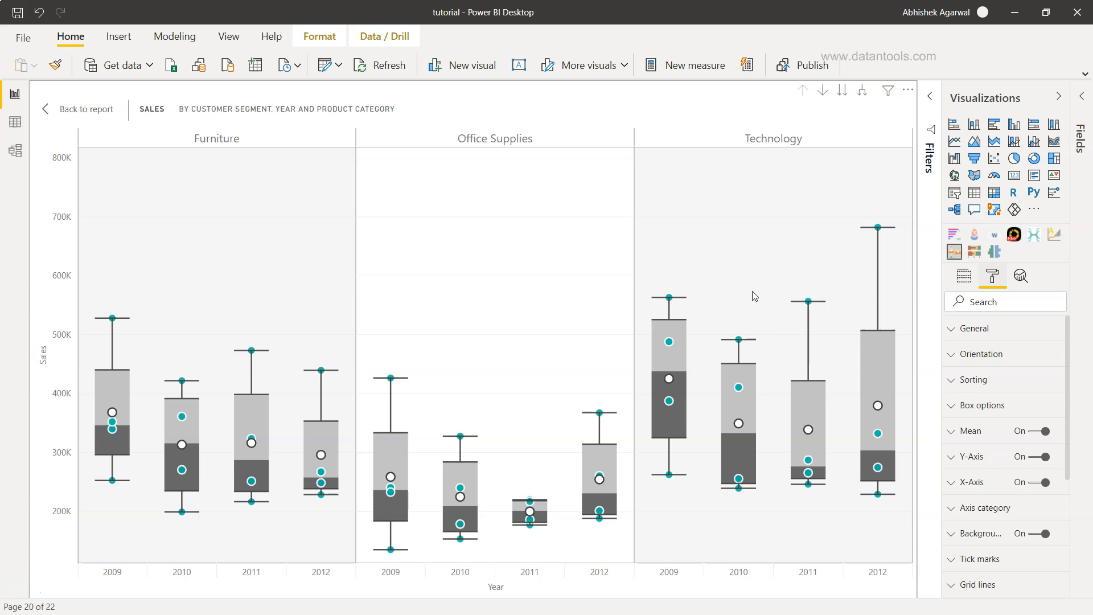
Set the chart's Orientation to Horizontal.
left_click(953, 354)
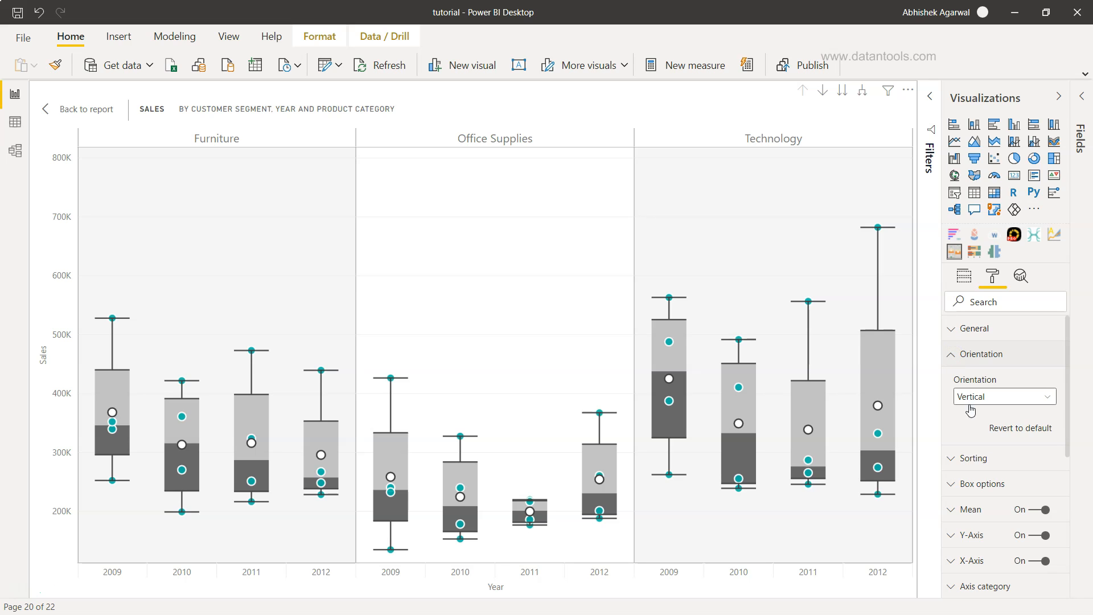
mouse_move(587, 359)
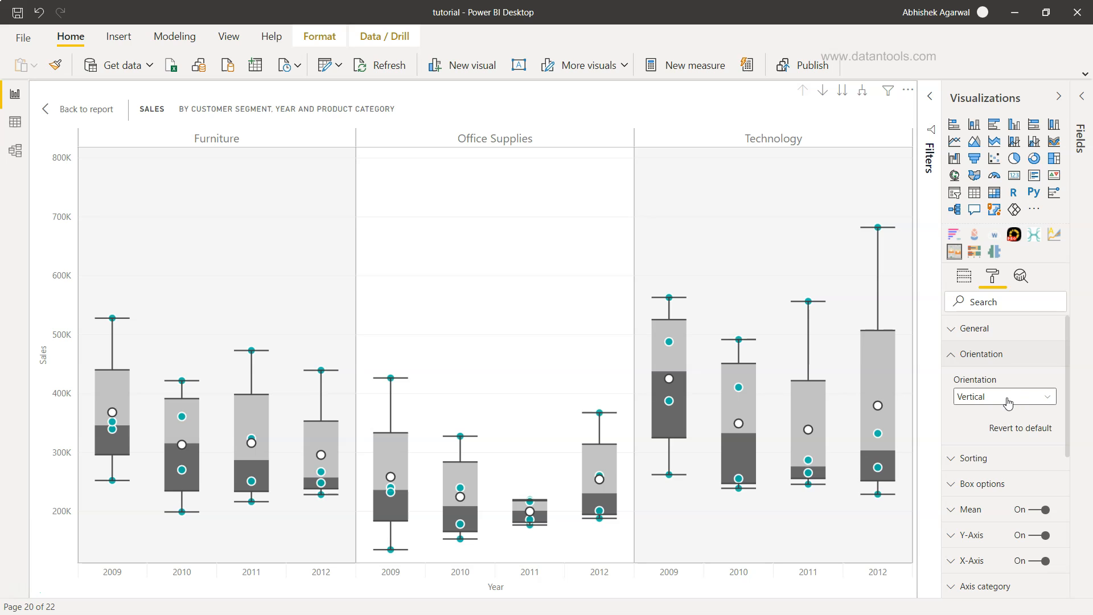
left_click(1004, 396)
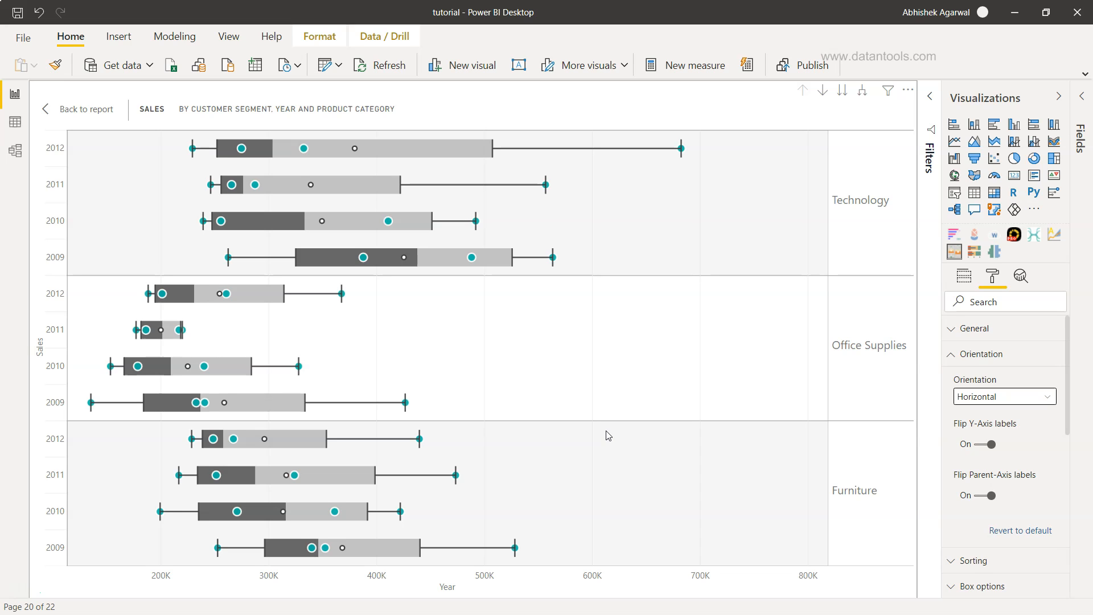
mouse_move(407, 166)
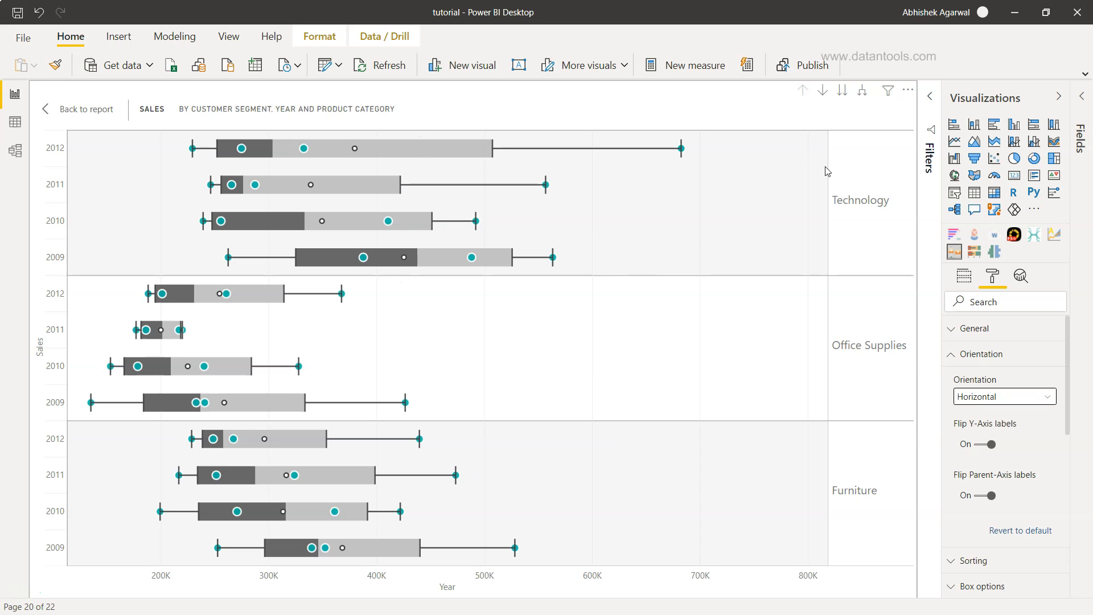
mouse_move(515, 156)
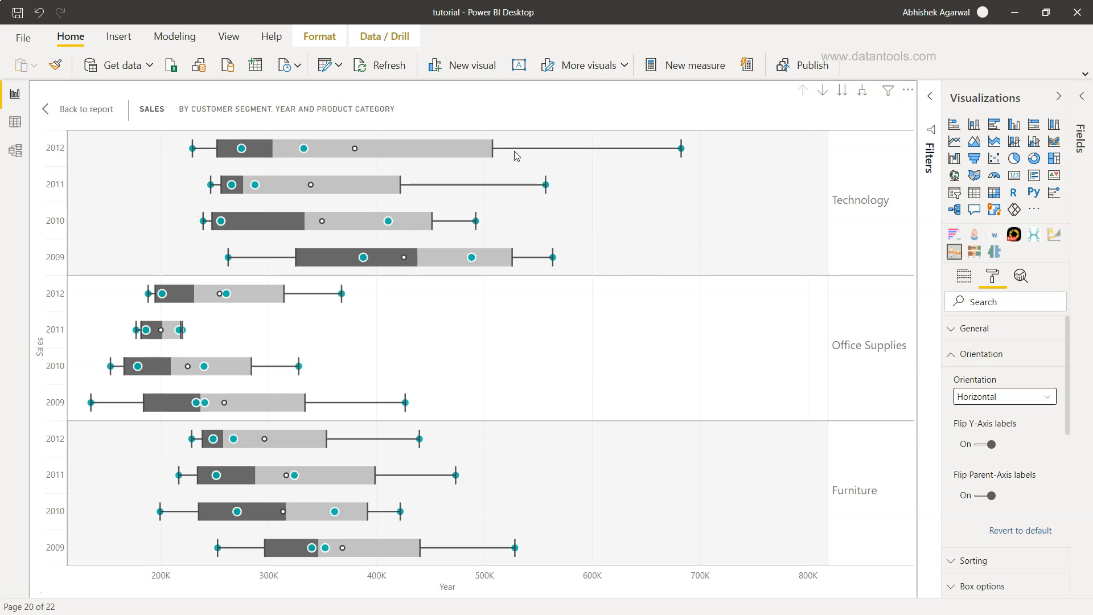
mouse_move(430, 123)
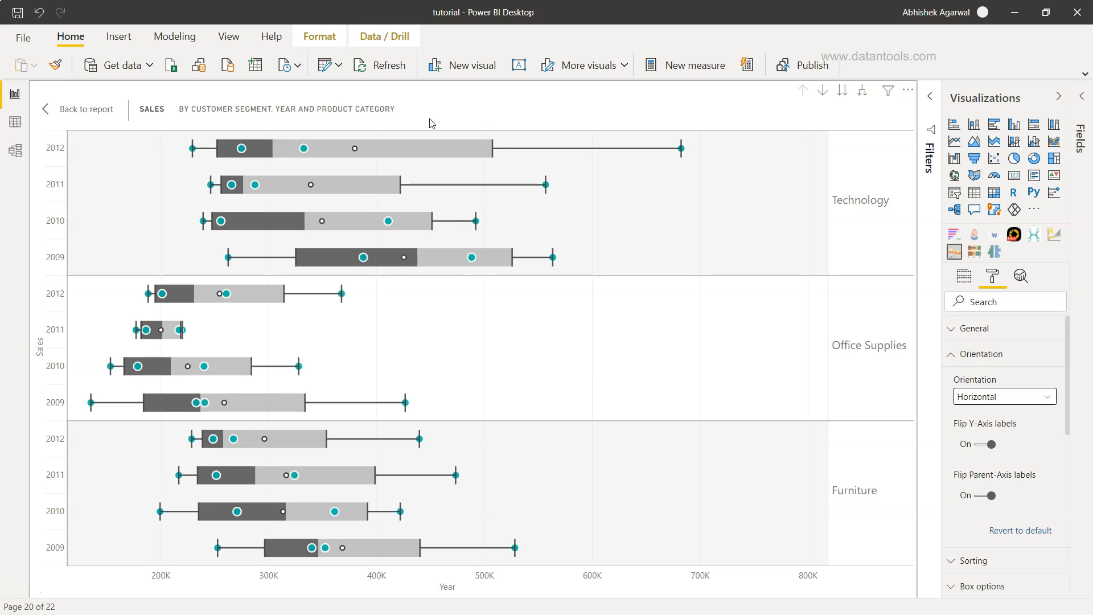
mouse_move(498, 301)
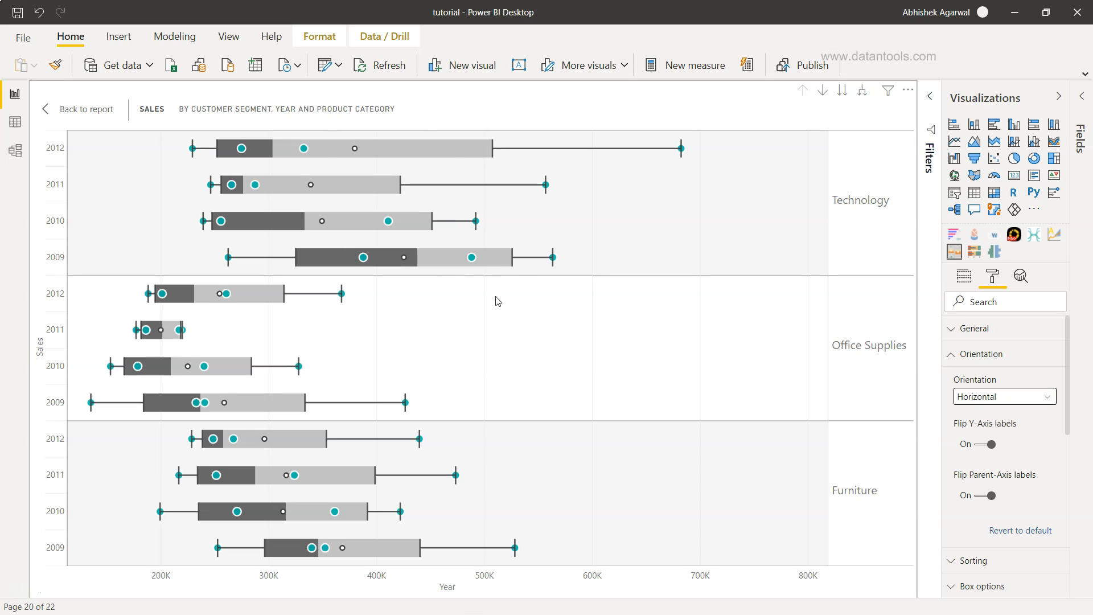
mouse_move(502, 216)
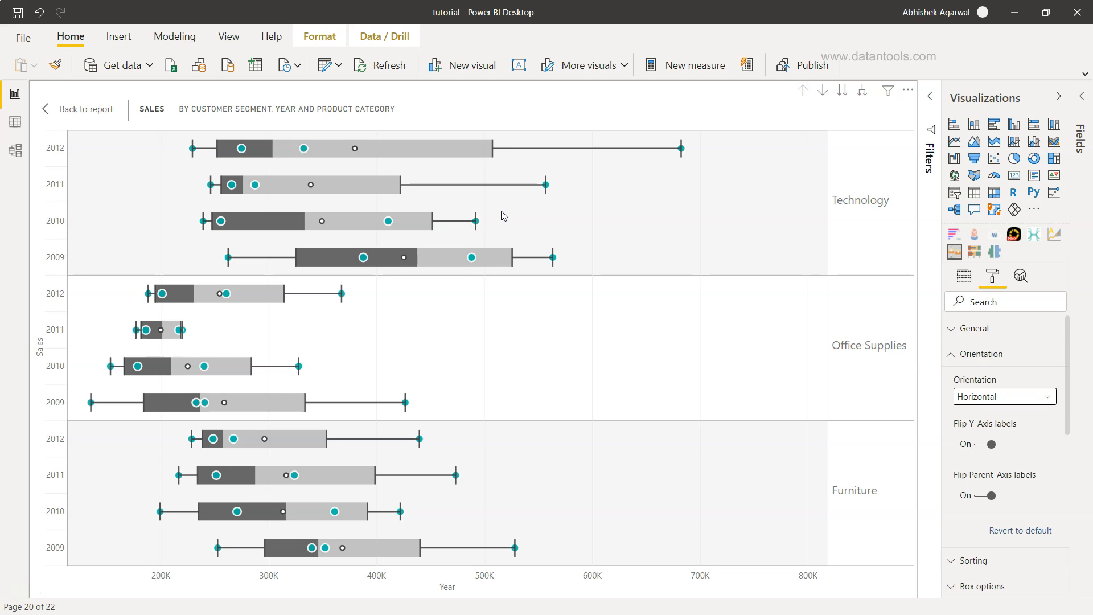
Set Axis category I sorting to Descending.
scroll("down", 3)
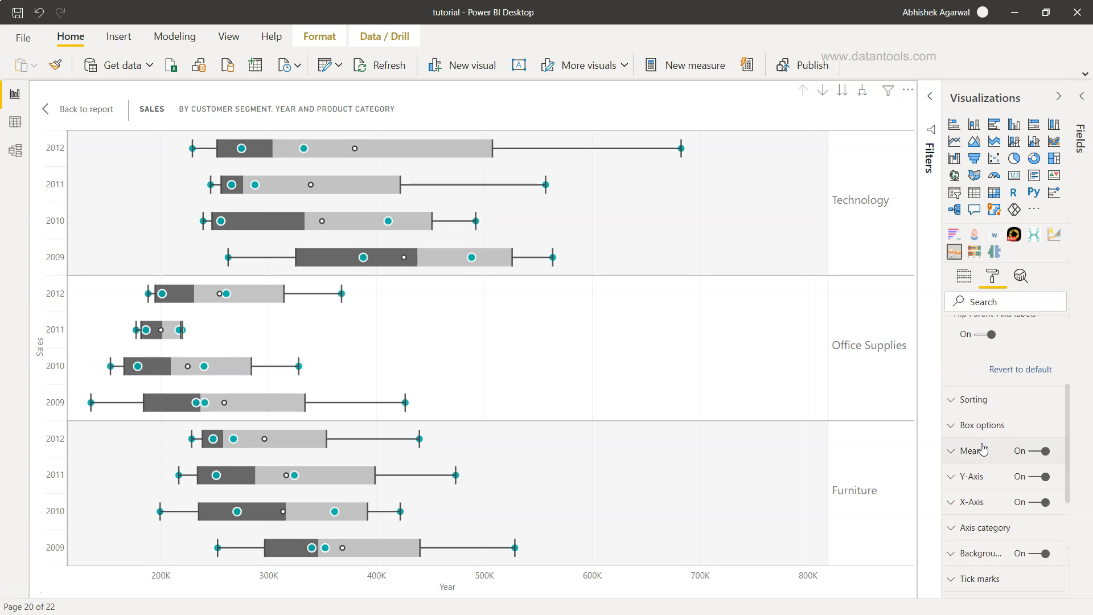
left_click(972, 399)
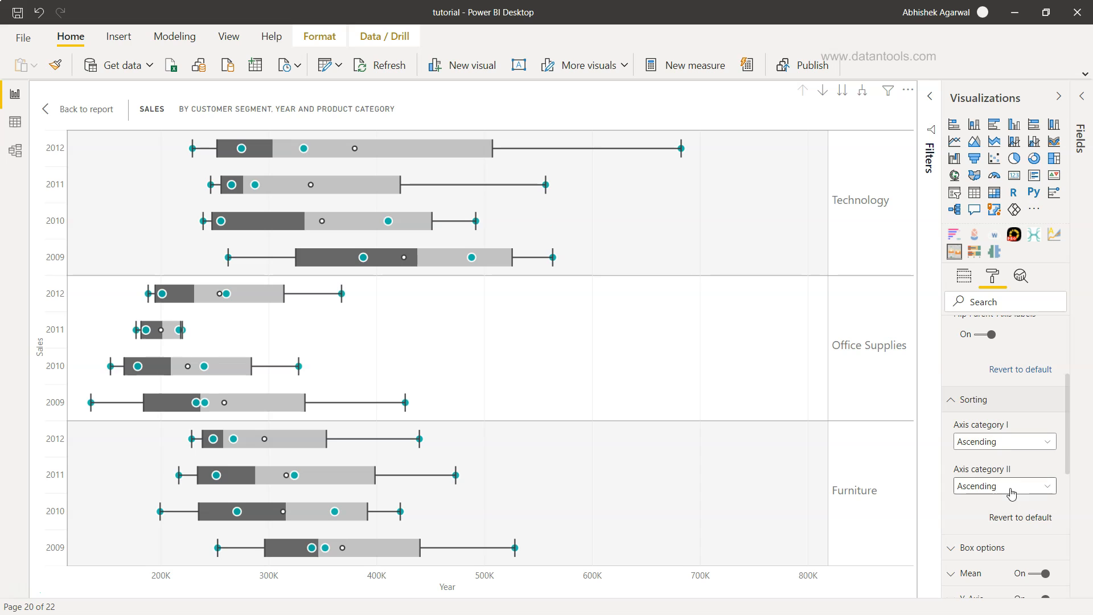
left_click(1002, 440)
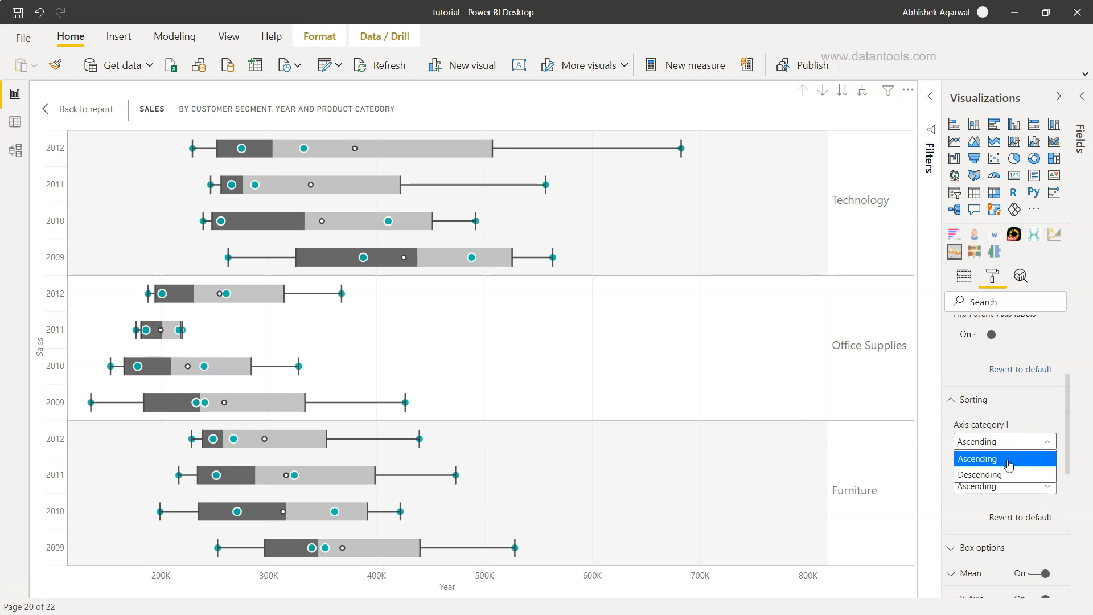
left_click(979, 473)
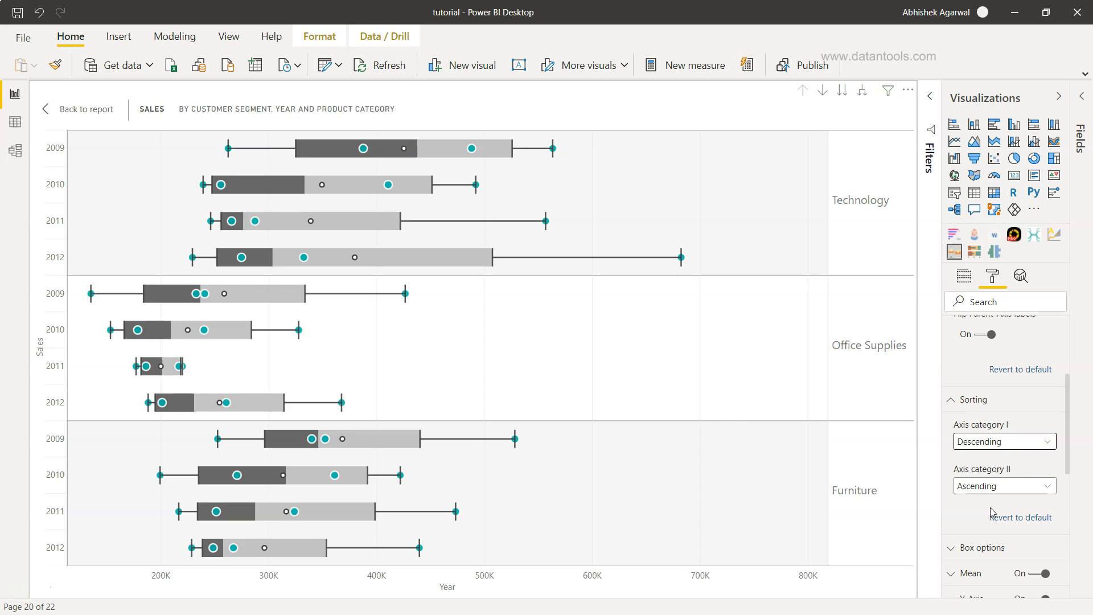
left_click(950, 399)
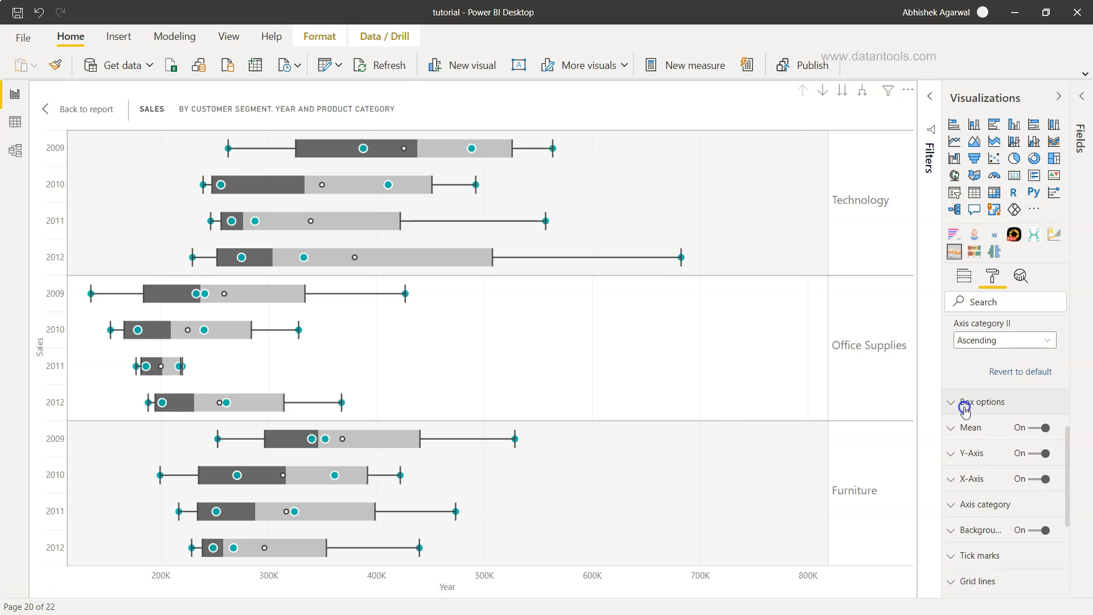
In Box options keep Median Inclusive and set Whisker type to One Standard Deviation.
left_click(983, 402)
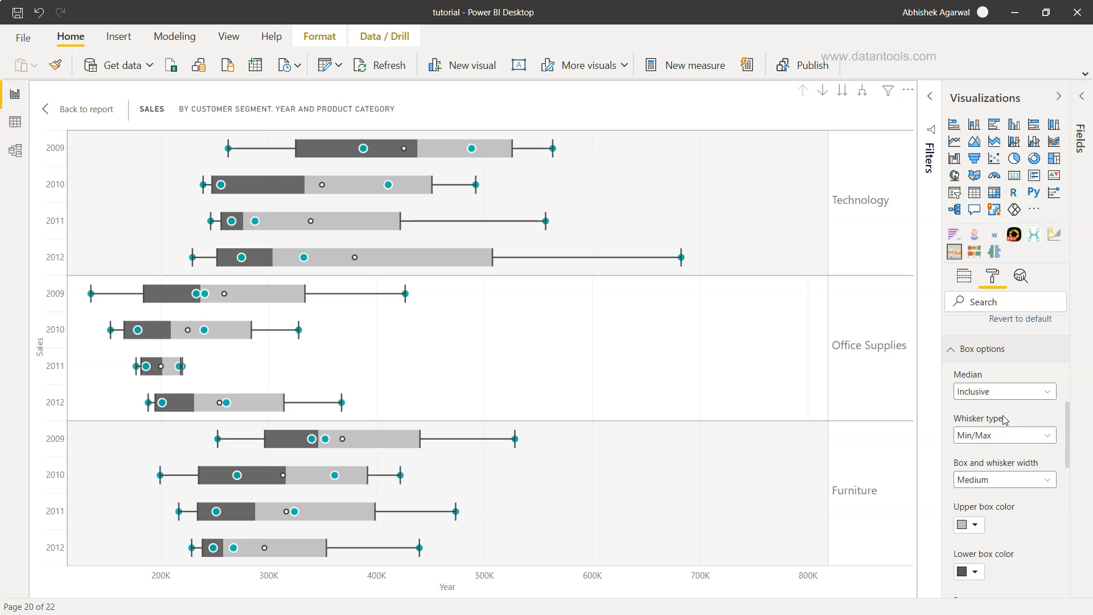
left_click(1004, 390)
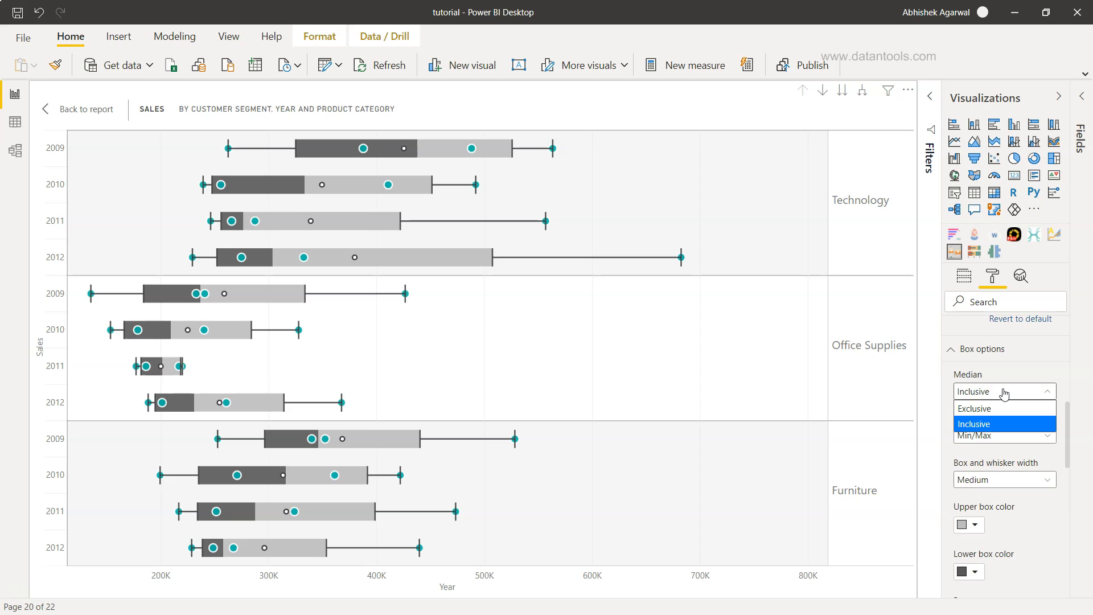
left_click(974, 424)
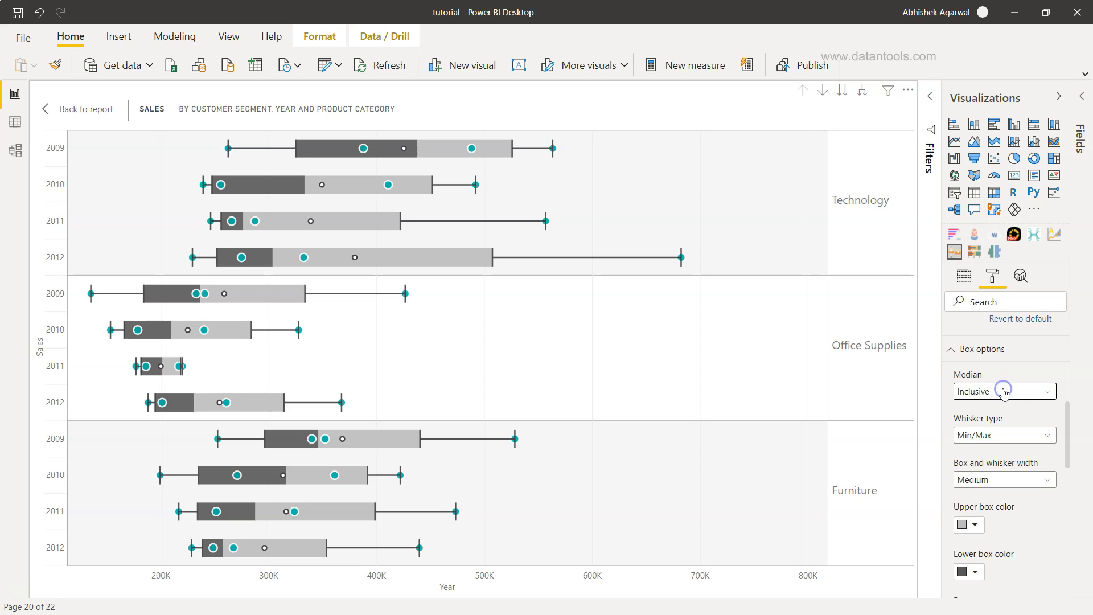
left_click(1004, 435)
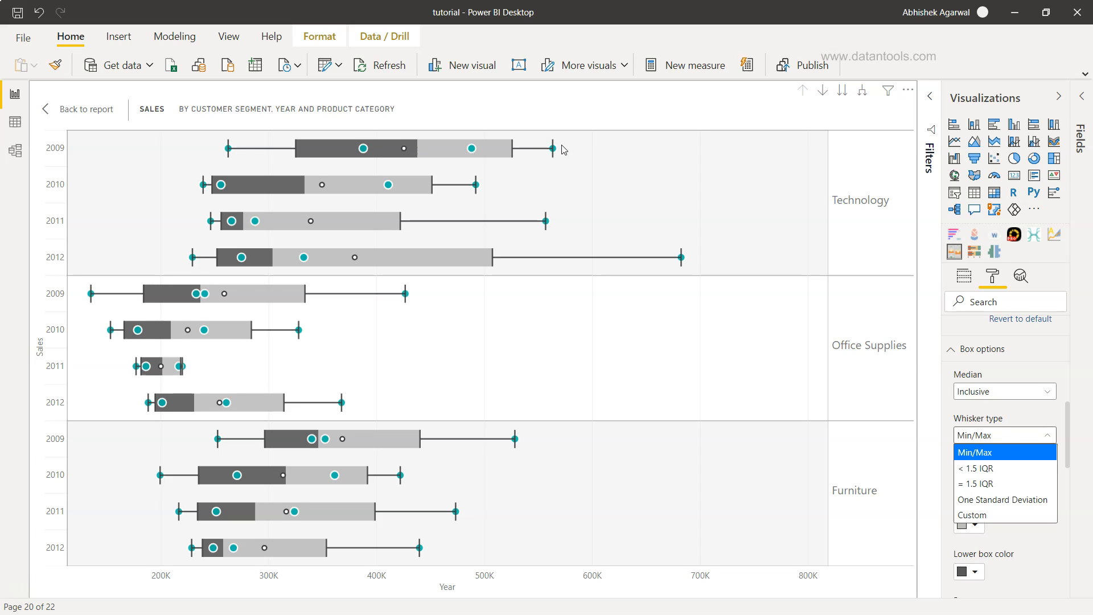
mouse_move(1004, 467)
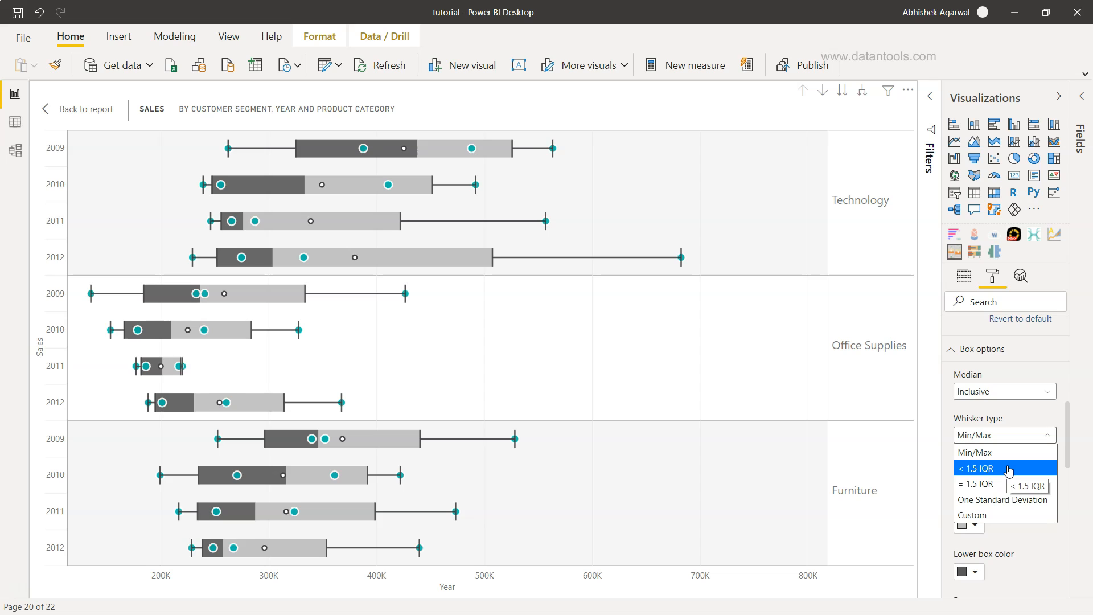
mouse_move(1004, 483)
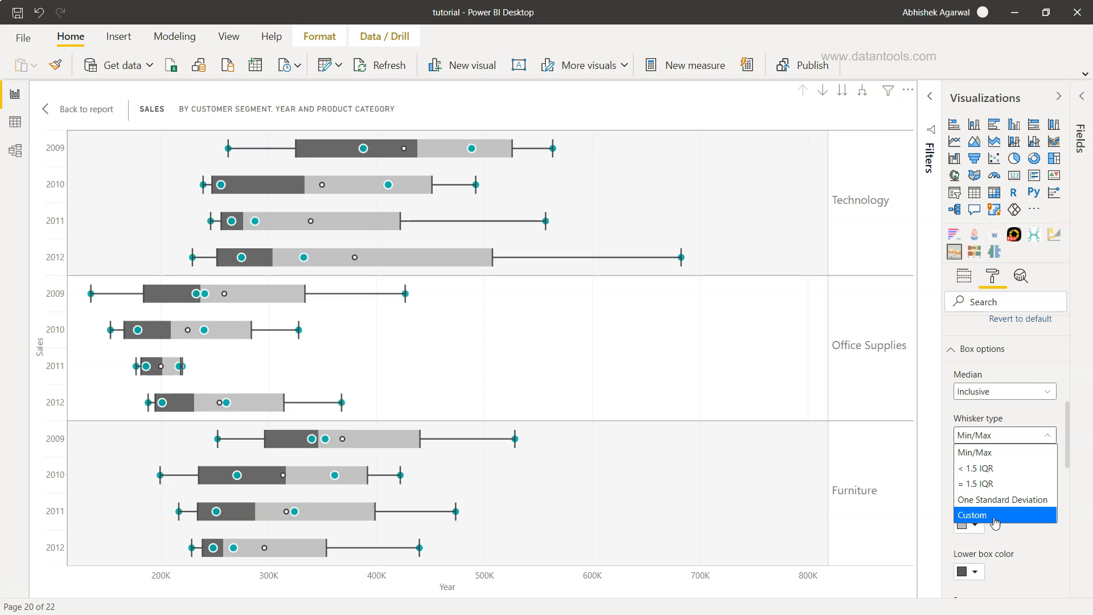
mouse_move(1002, 498)
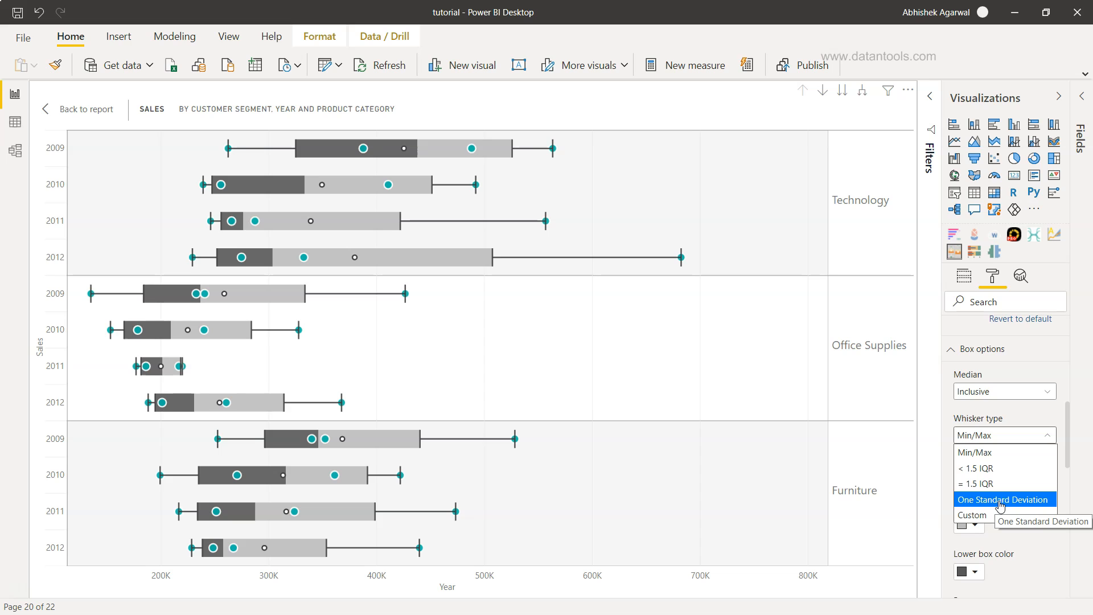
left_click(1004, 498)
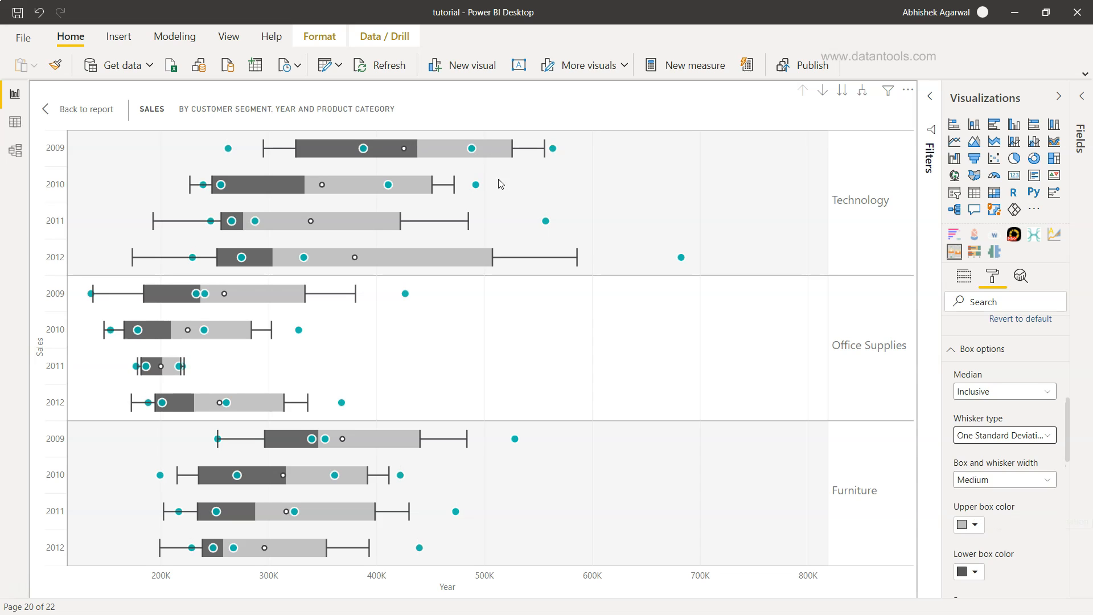
mouse_move(490, 164)
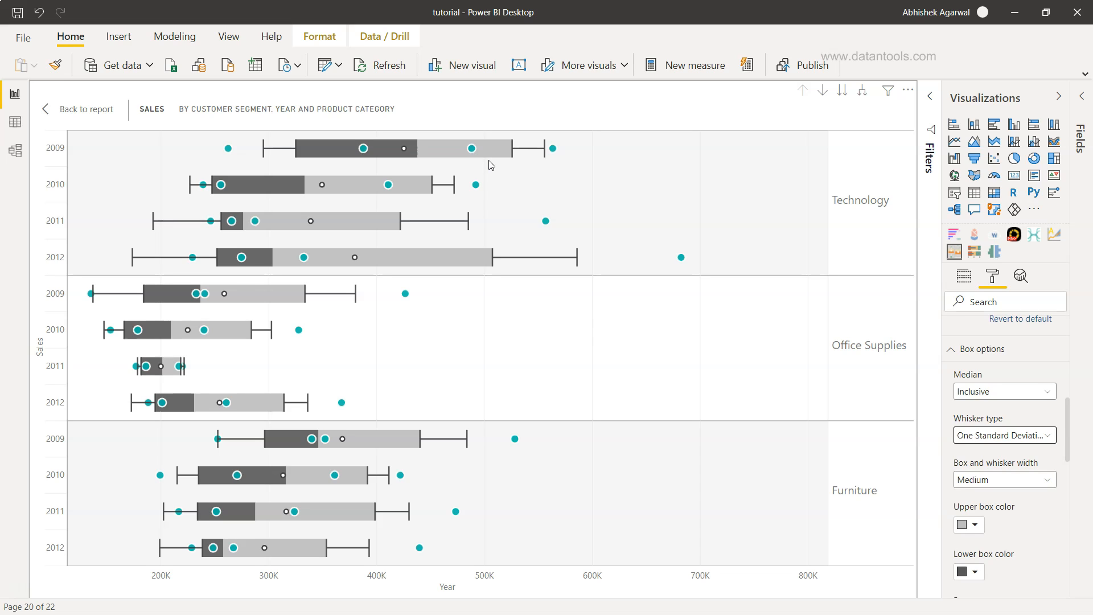
mouse_move(877, 400)
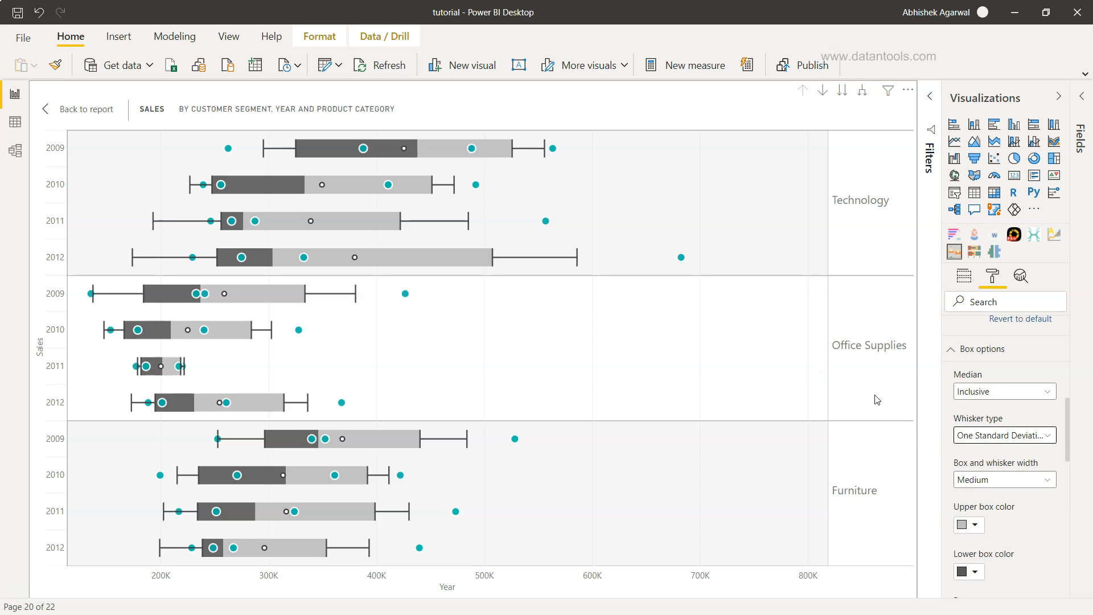
left_click(1002, 433)
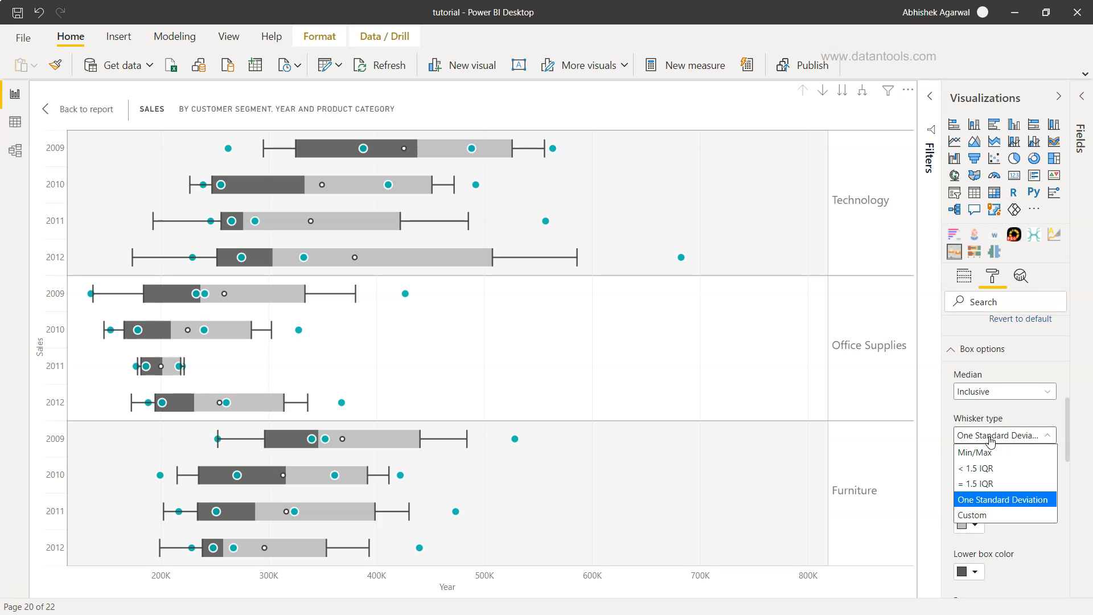
left_click(1003, 499)
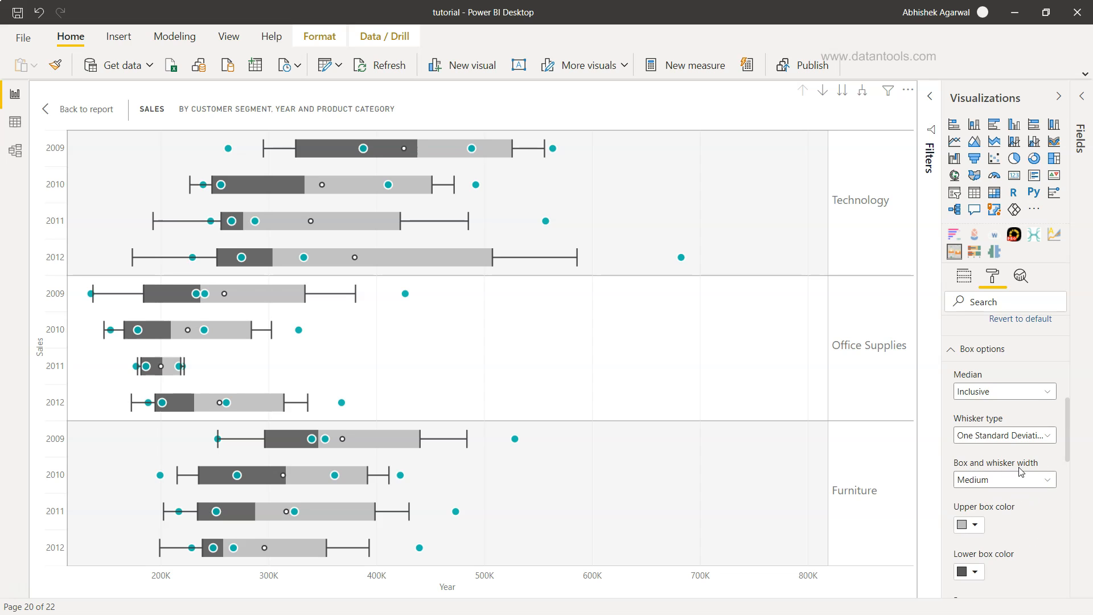
left_click(1004, 480)
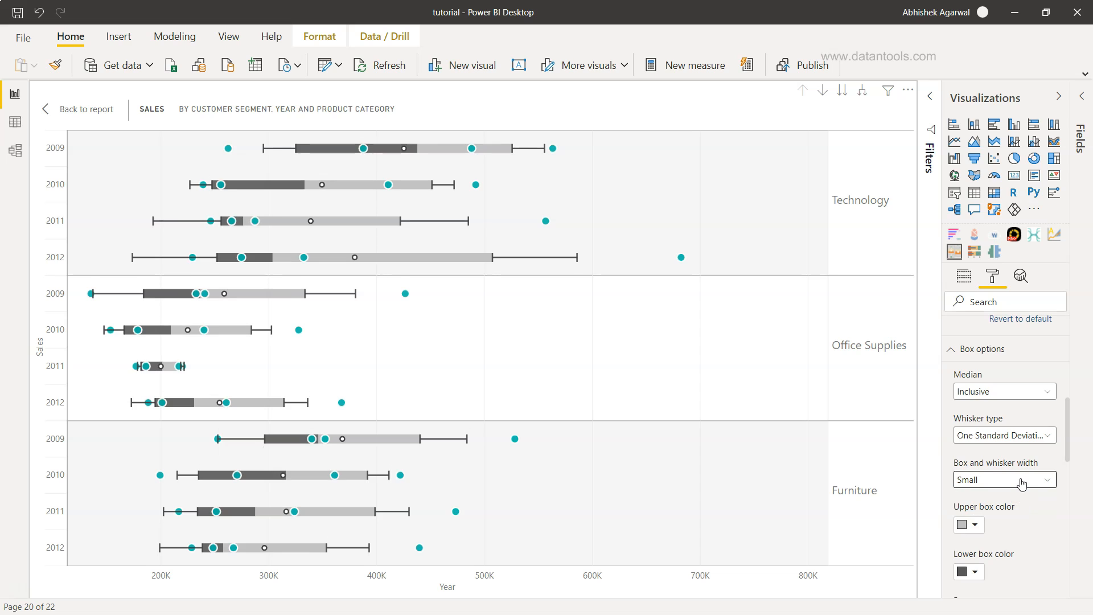
left_click(1004, 479)
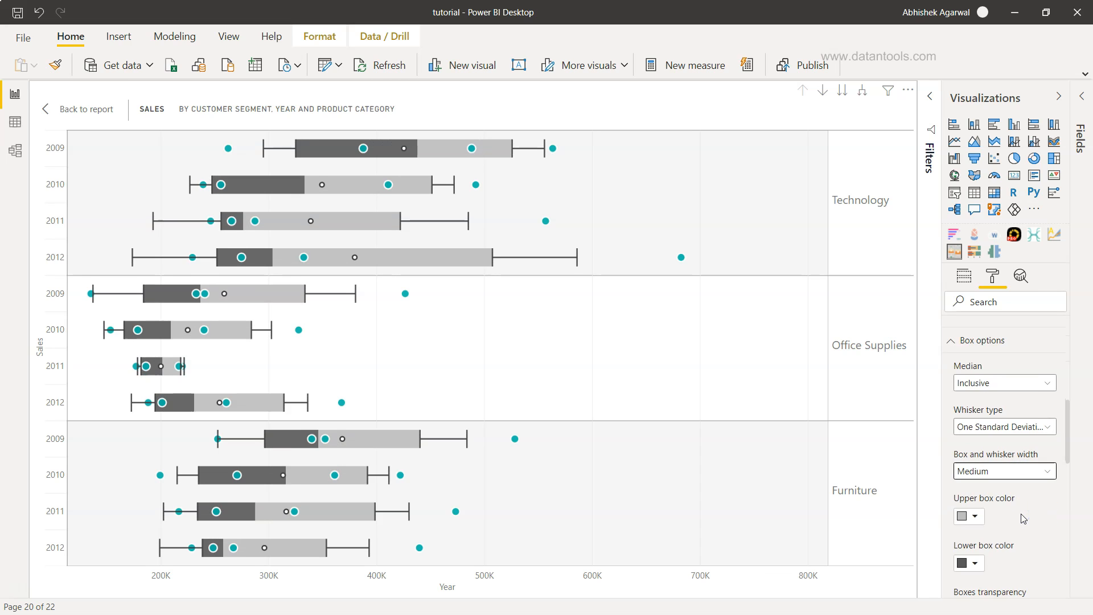
scroll("down", 3)
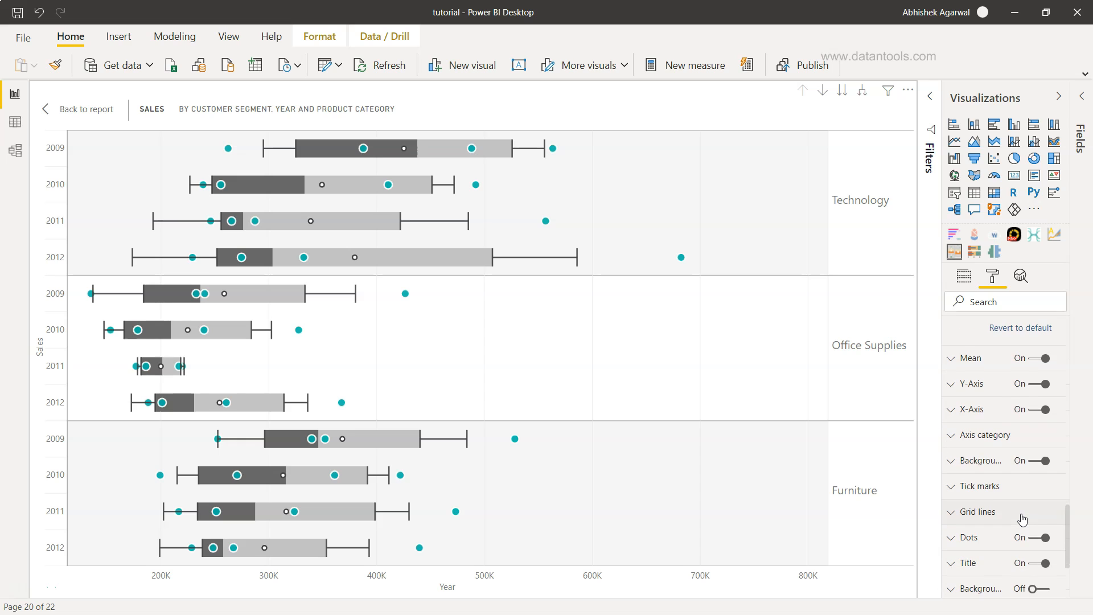
scroll("down", 3)
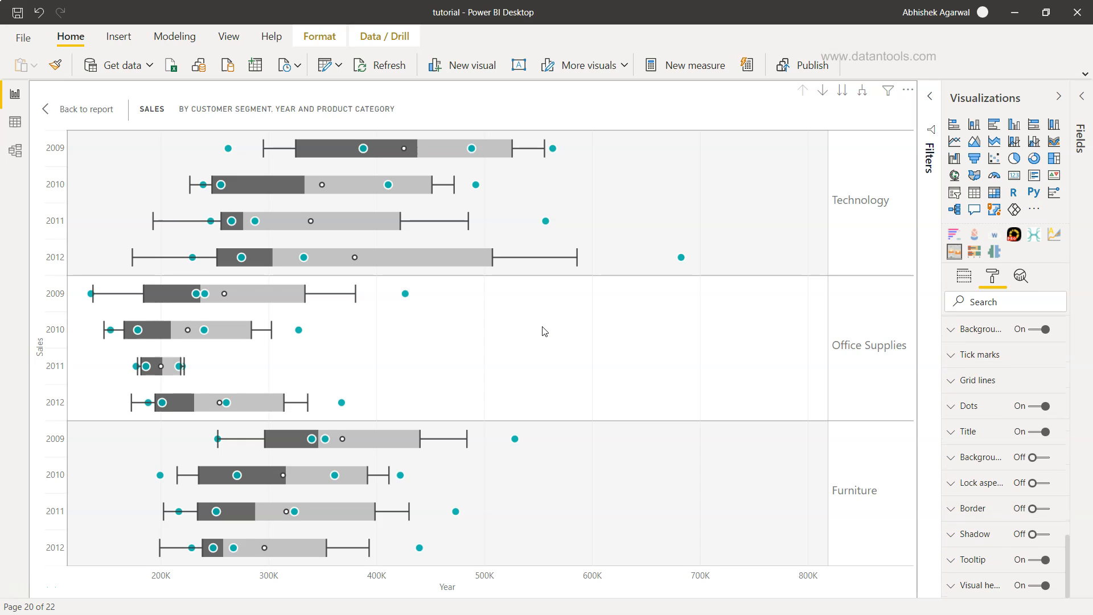
mouse_move(495, 266)
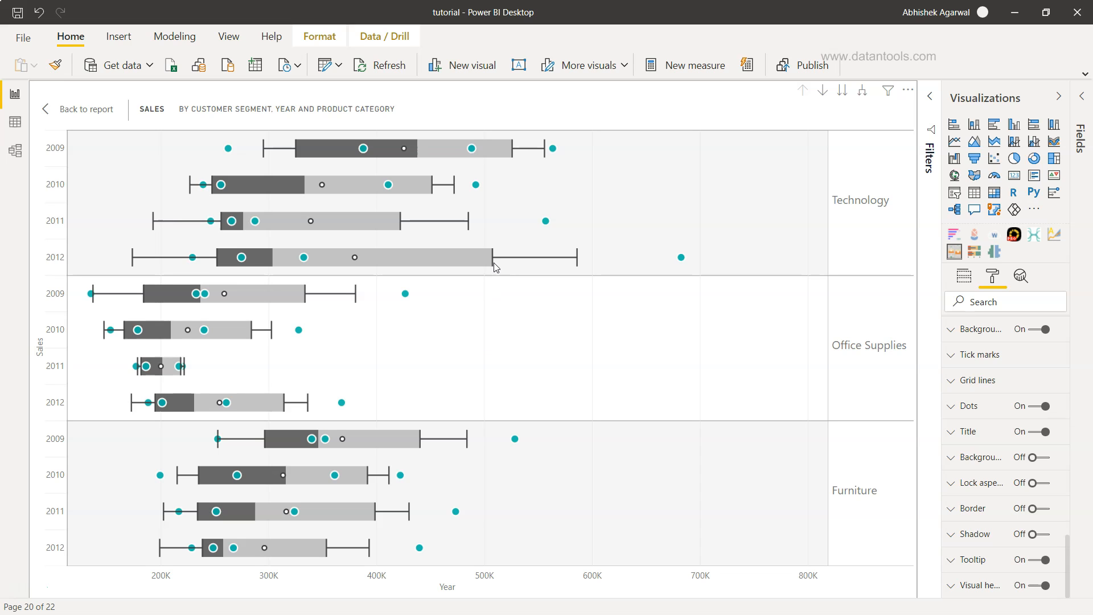
mouse_move(814, 410)
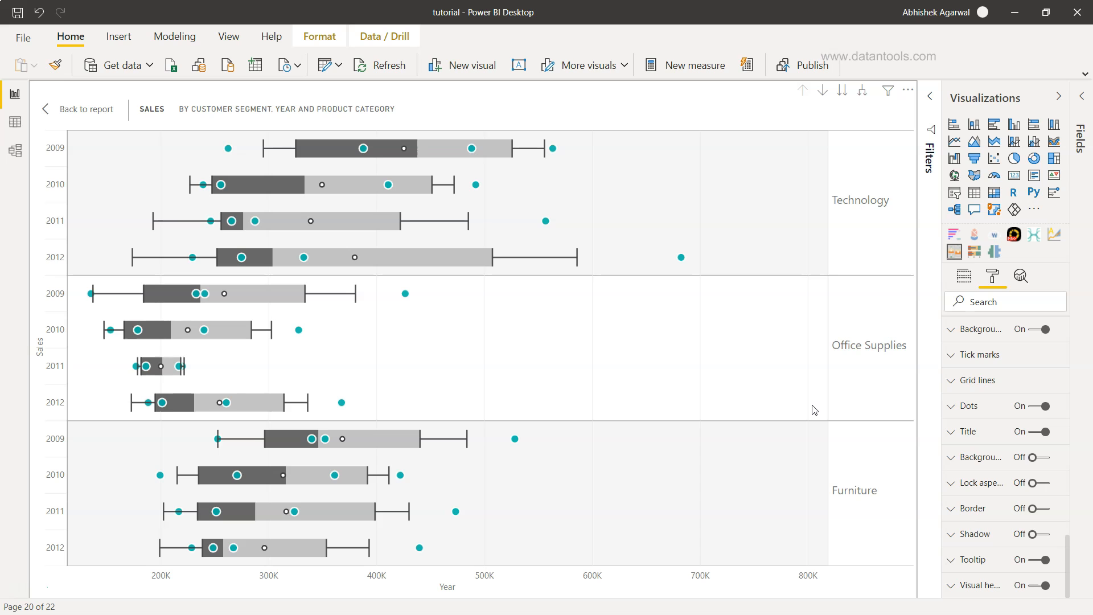
scroll("down", 3)
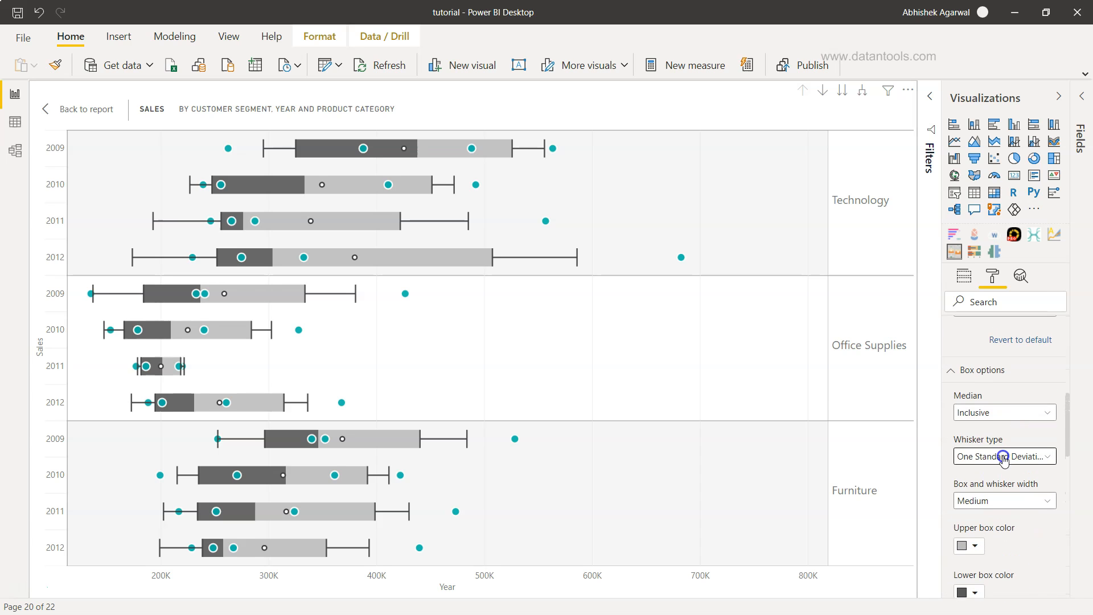
left_click(1004, 456)
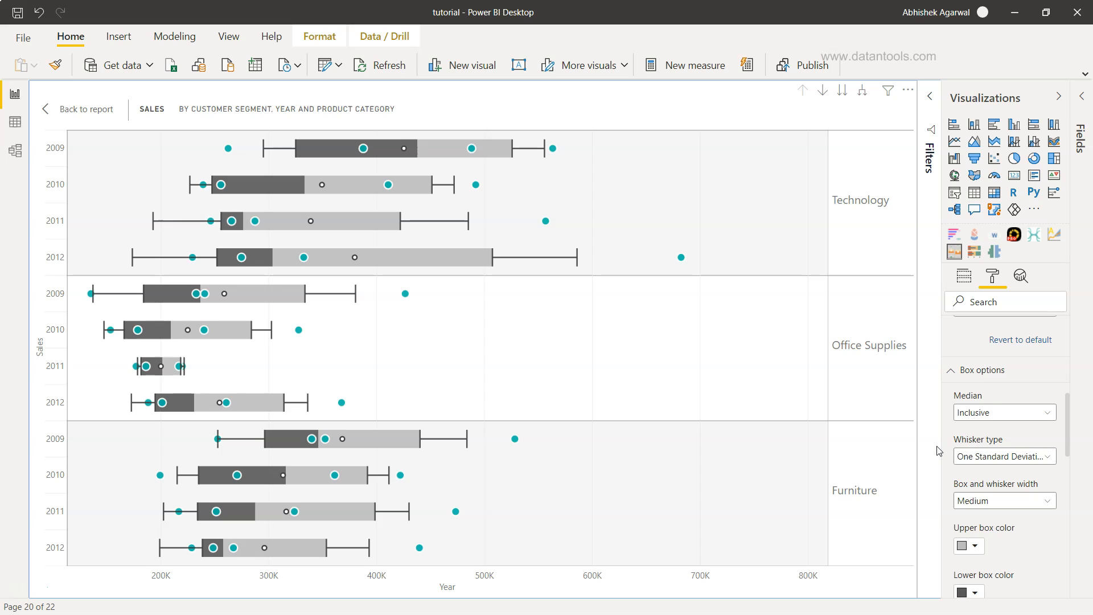
mouse_move(673, 386)
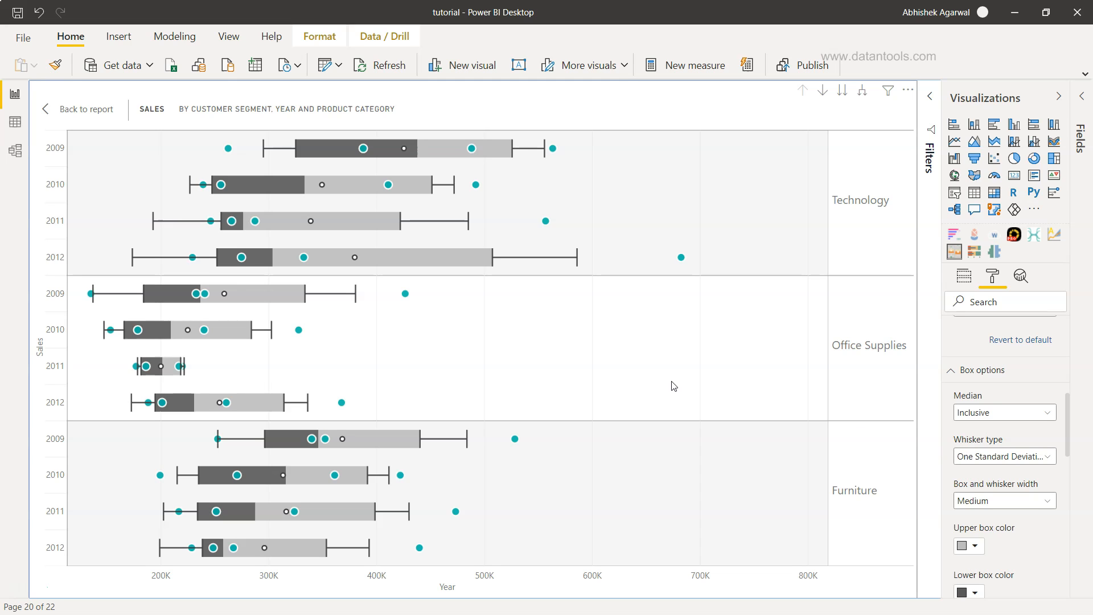